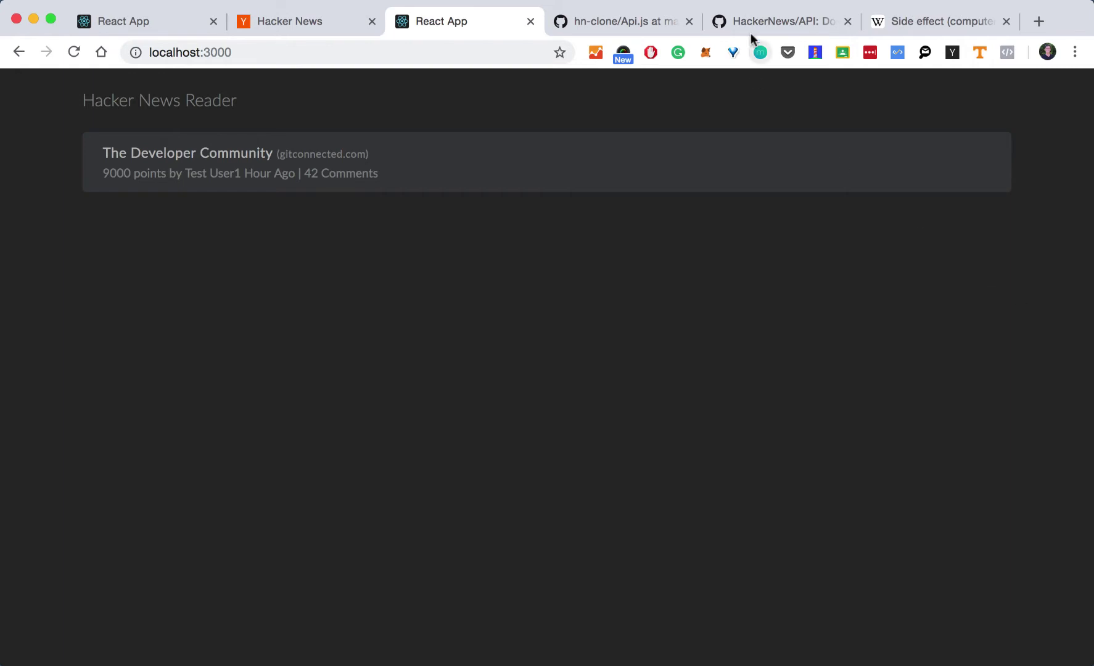
# Step: Review the HackerNews API documentation tab in the browser
pyautogui.click(782, 21)
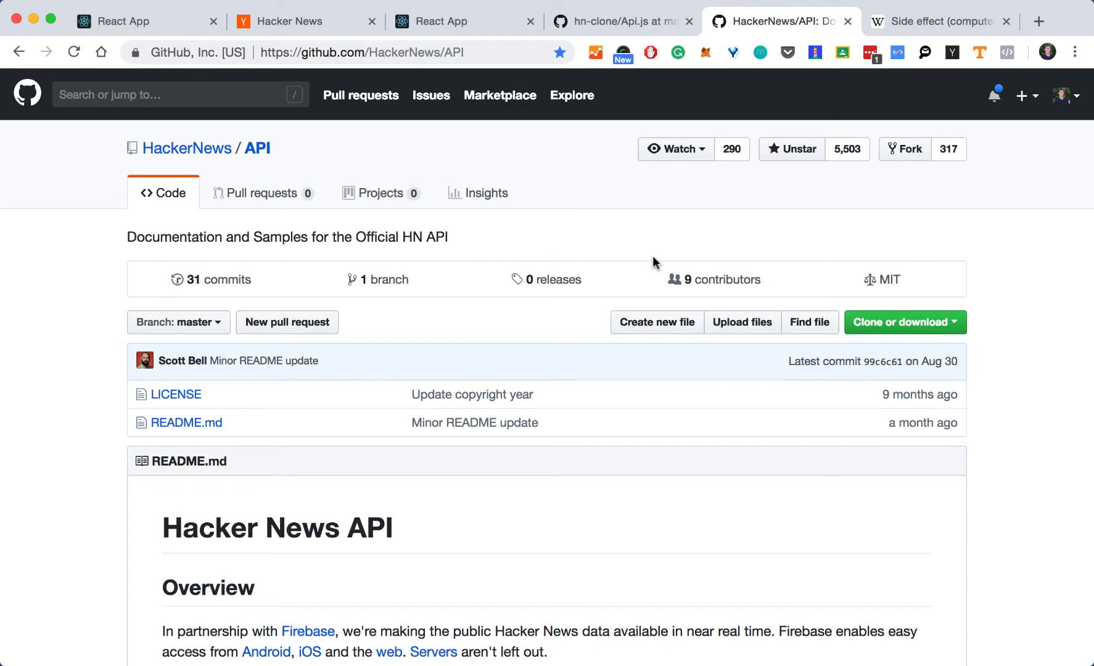
pyautogui.scroll(-3)
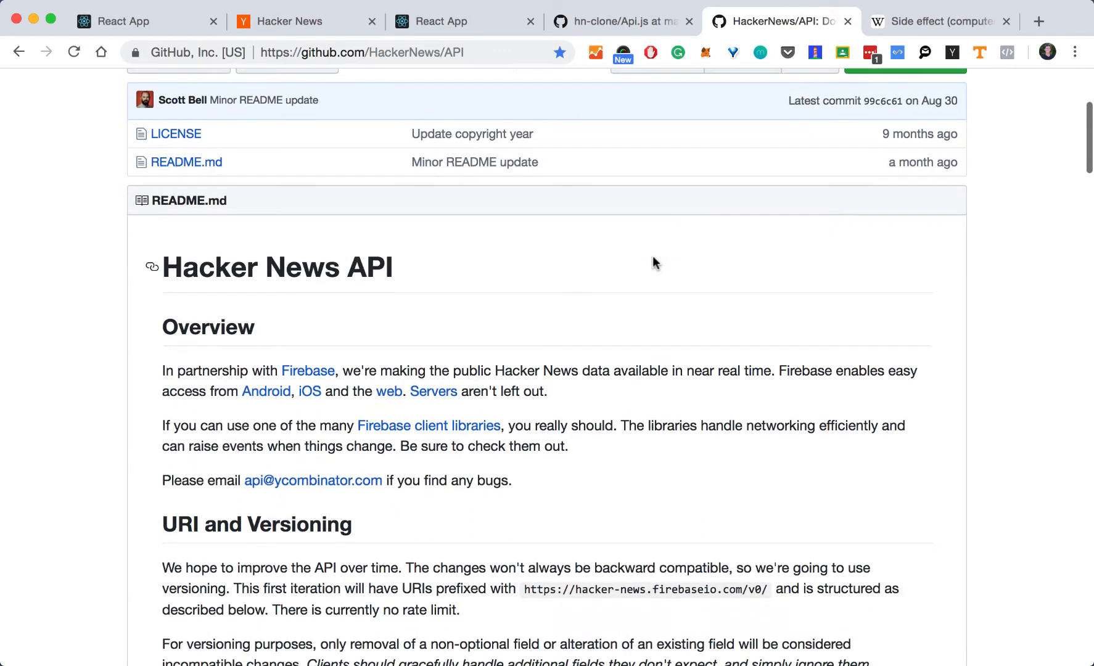
pyautogui.scroll(-3)
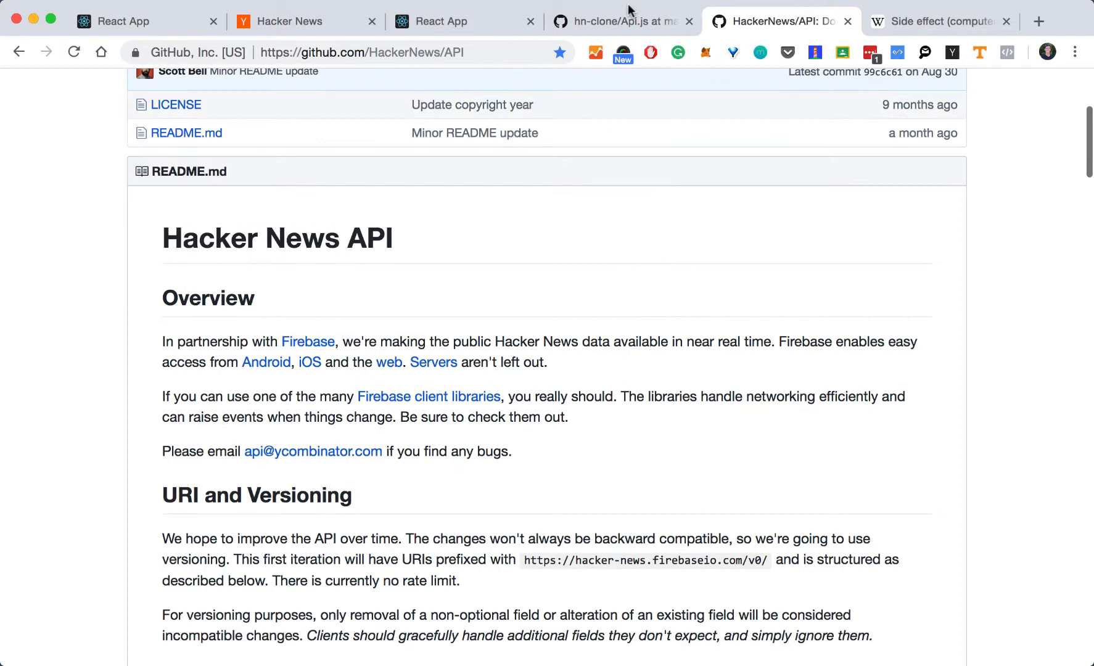
# Step: View the hn-clone Api.js source on GitHub and scroll through its ApiService code
pyautogui.click(619, 21)
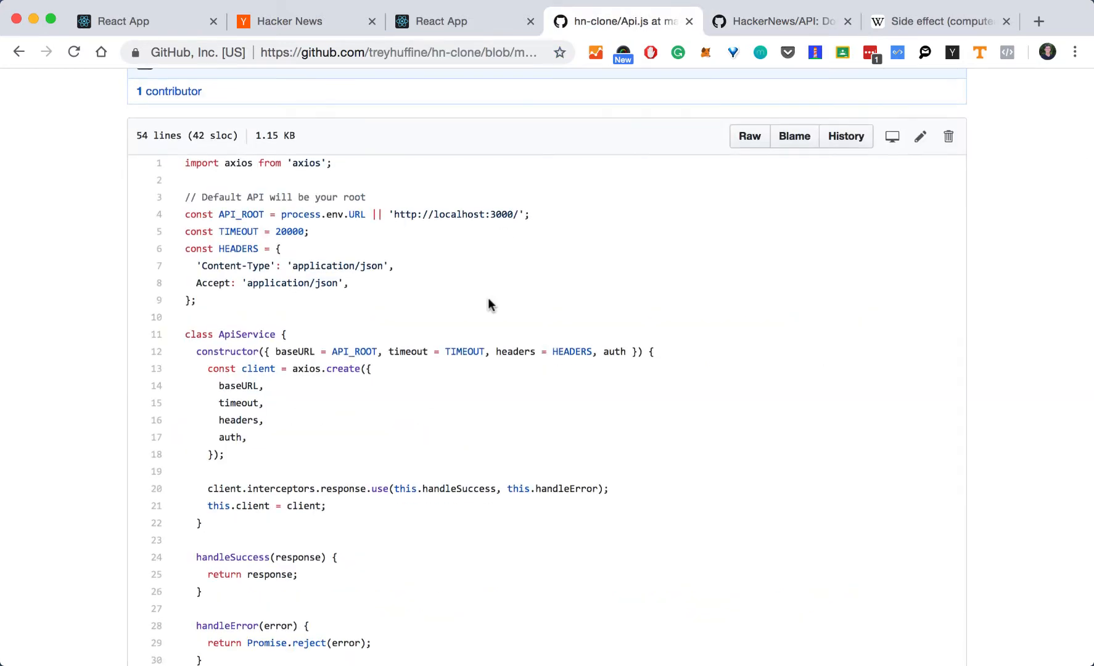
pyautogui.scroll(-3)
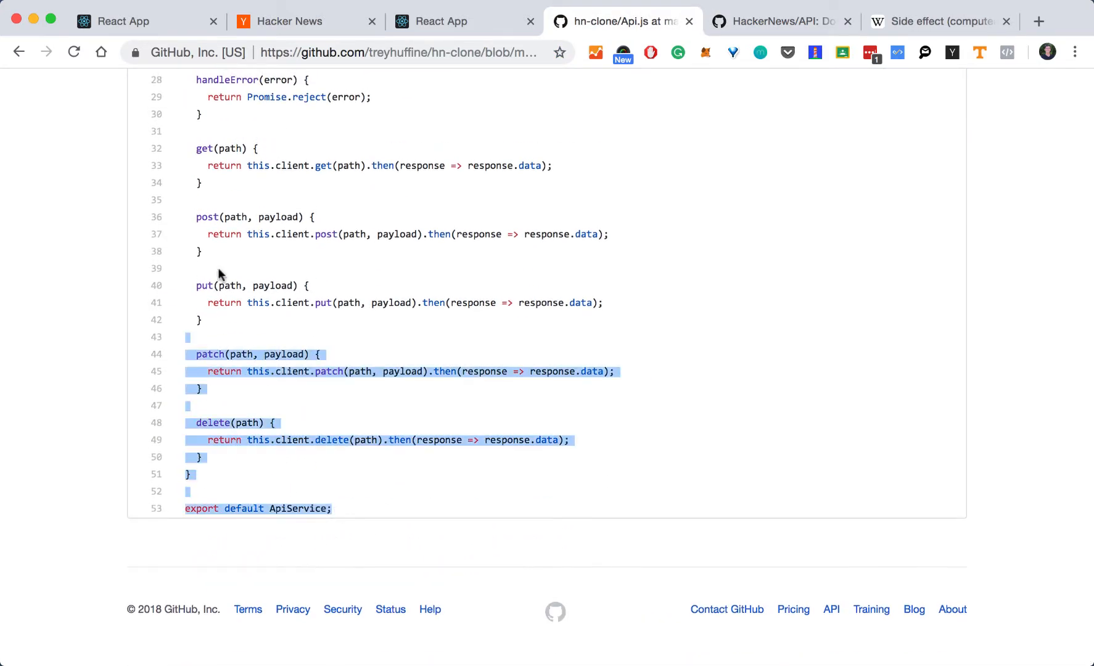
pyautogui.scroll(3)
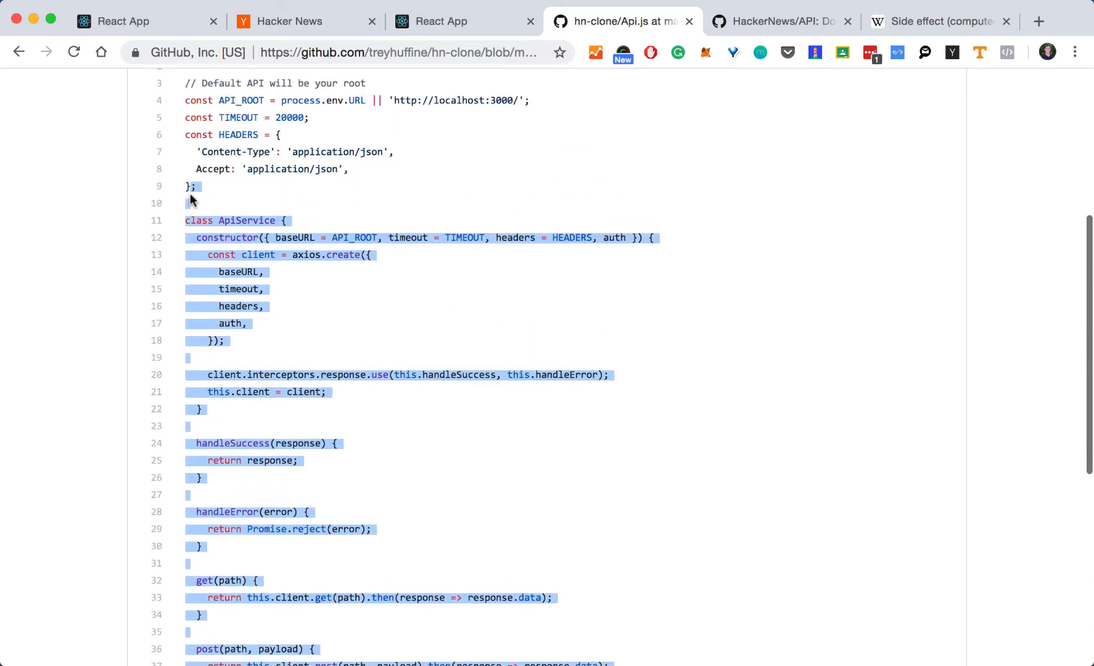
pyautogui.scroll(3)
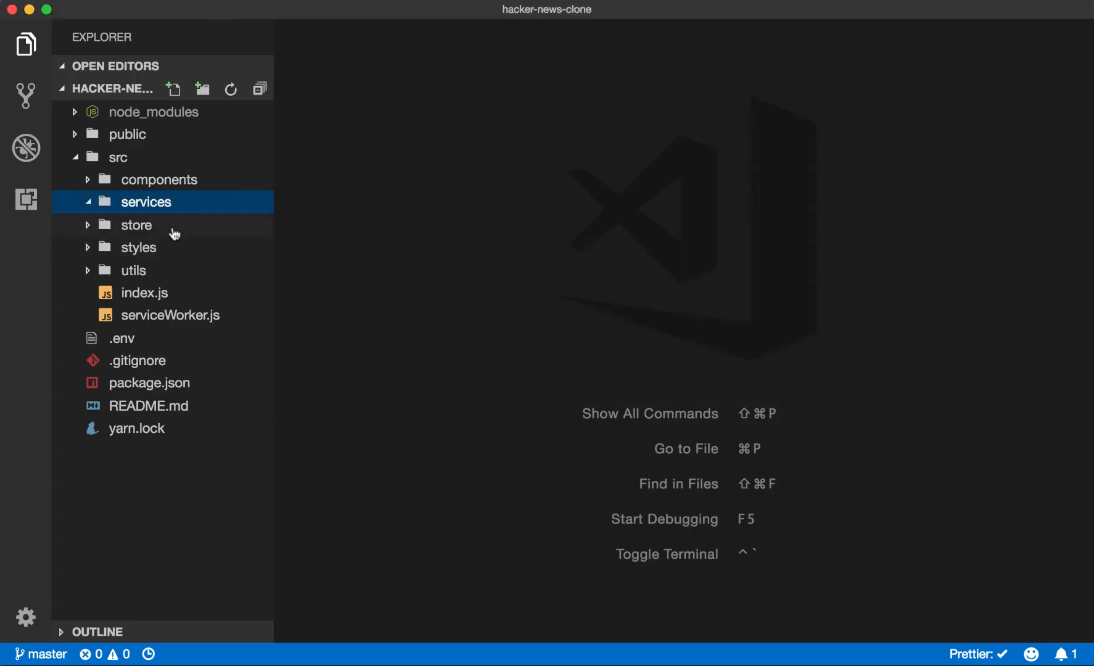
# Step: Create hackerNewsApi.js in src/services and reopen the empty Api.js file
pyautogui.rightClick(147, 201)
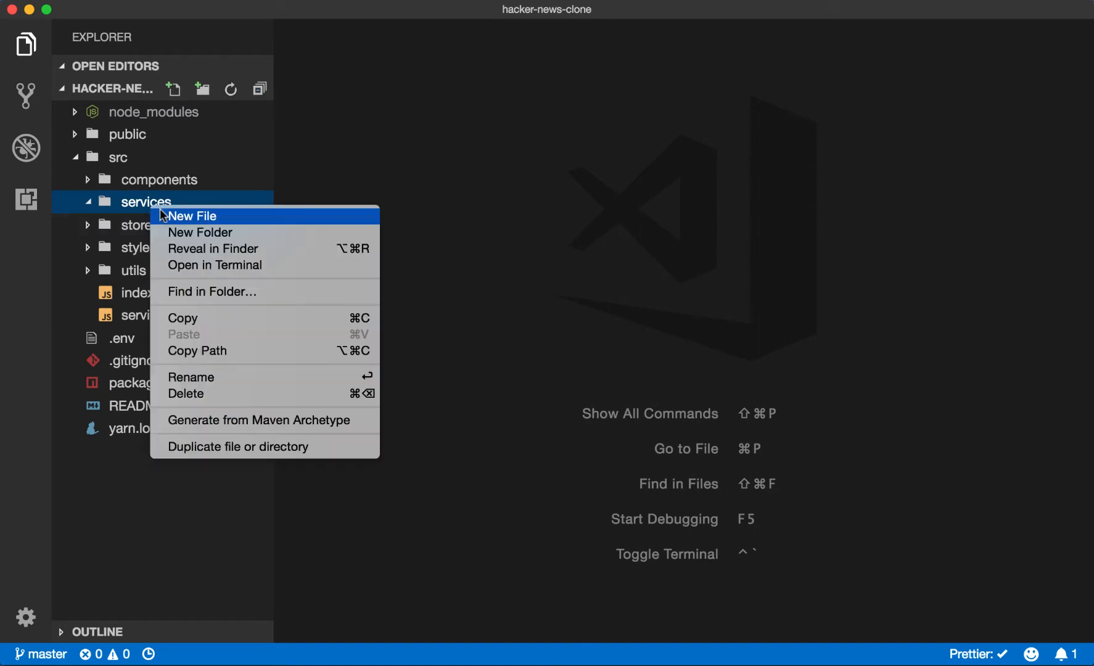
pyautogui.click(194, 216)
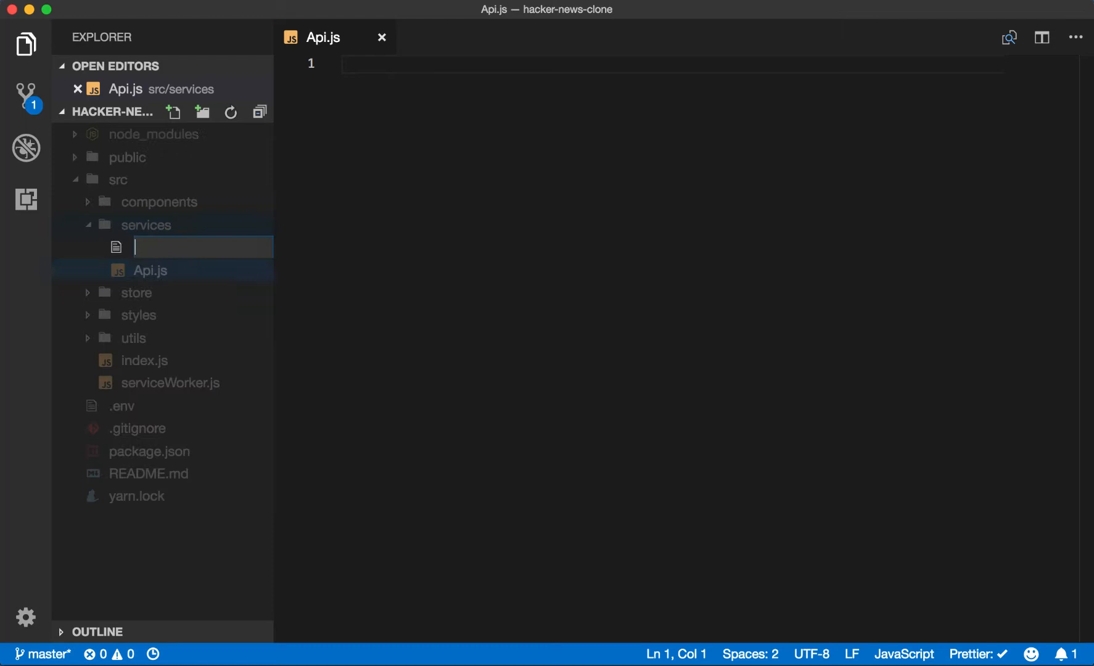
pyautogui.write('hackerNewsApi.')
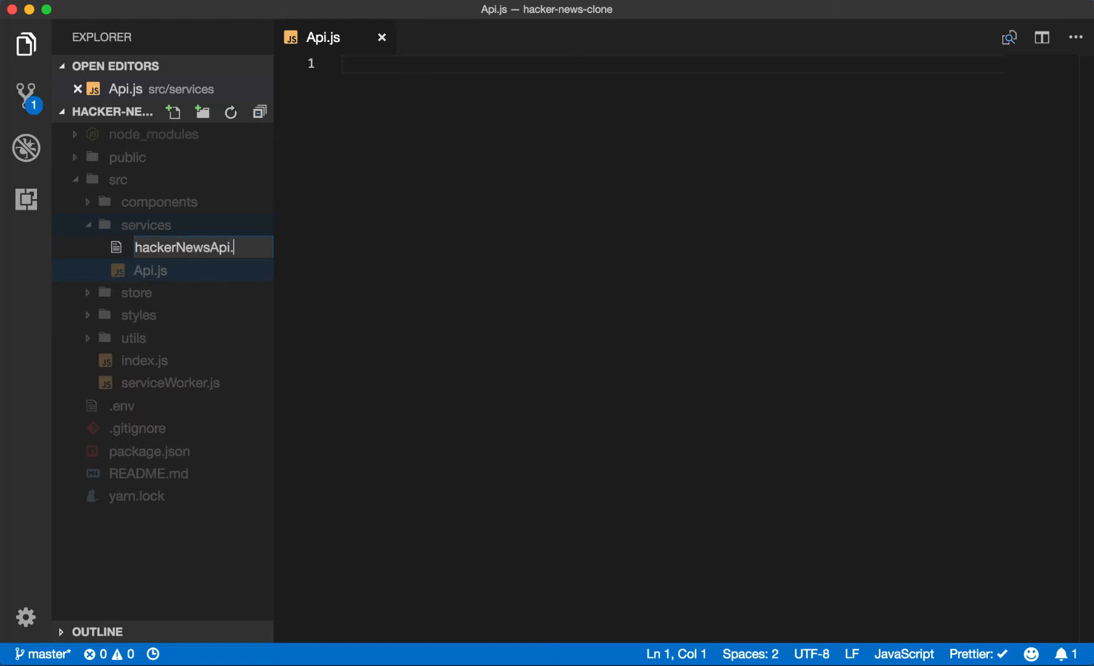
pyautogui.press('Return')
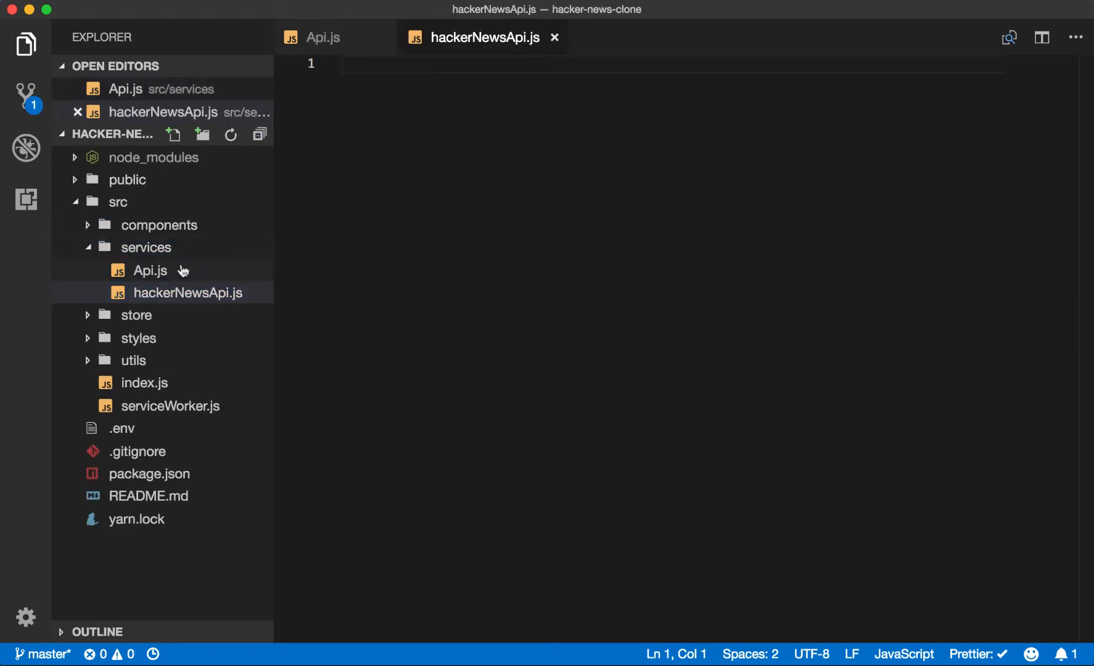
pyautogui.moveTo(188, 292)
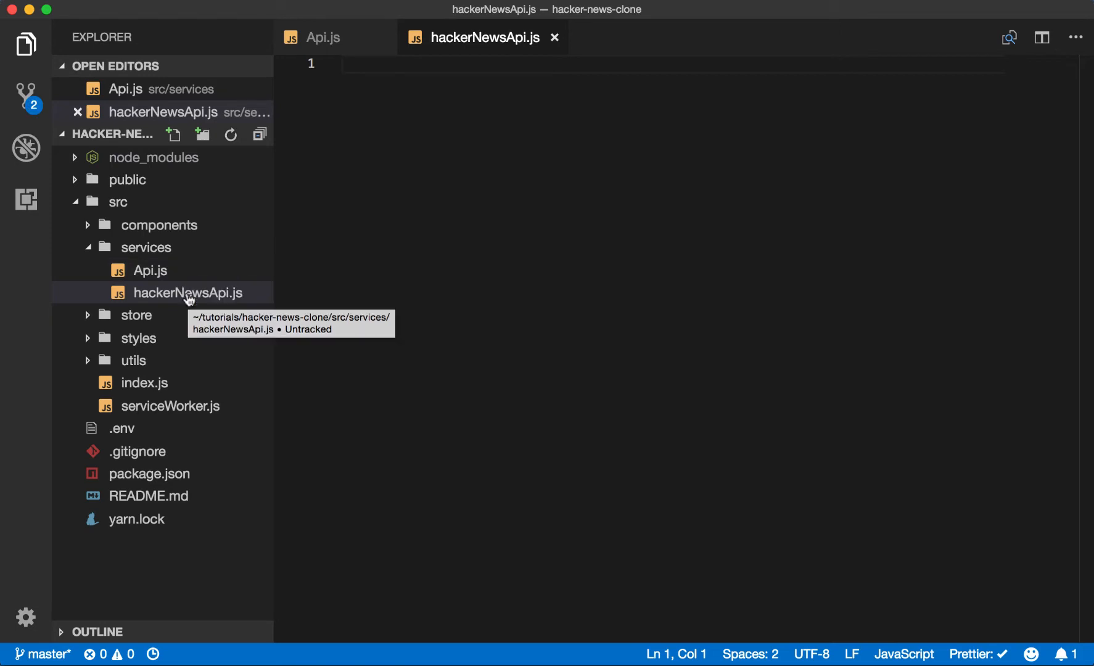
pyautogui.click(149, 270)
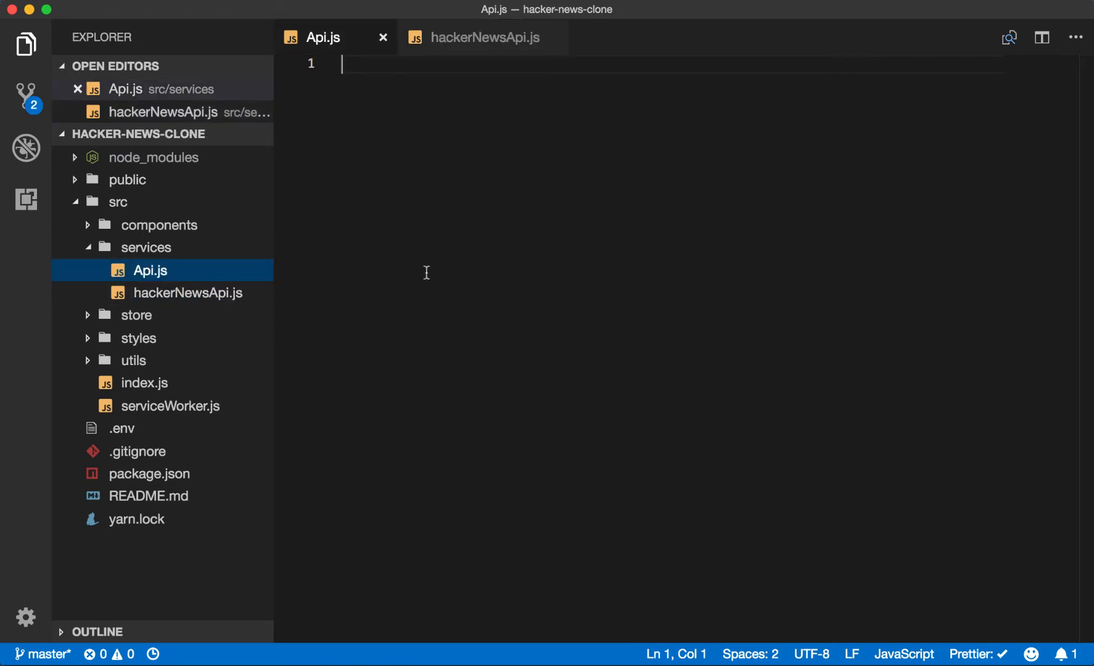
# Step: Fill Api.js with the axios-based ApiService class, reviewing handleError and the delete path parameter
pyautogui.write("import axios from 'axios';")
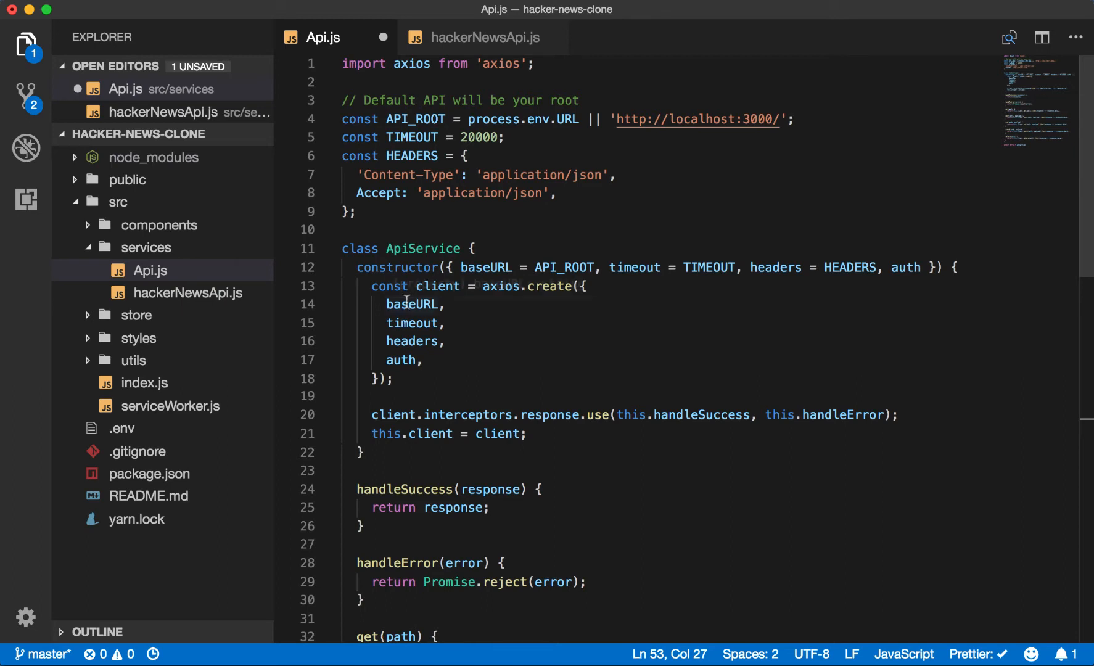
pyautogui.moveTo(397, 267)
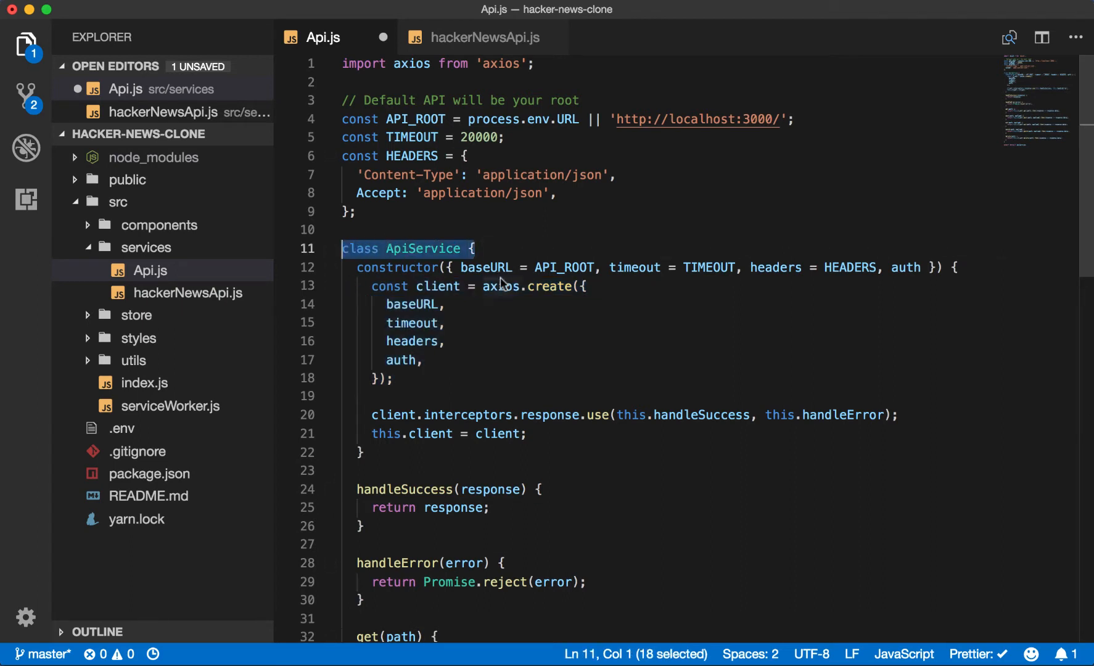
pyautogui.moveTo(565, 268)
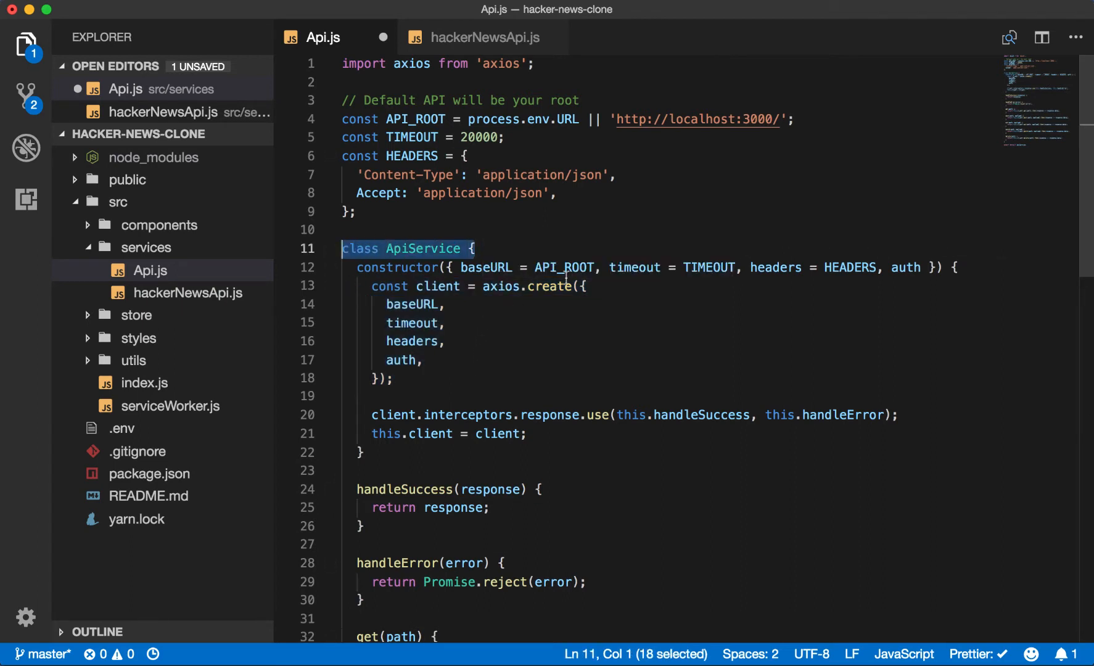
pyautogui.moveTo(767, 281)
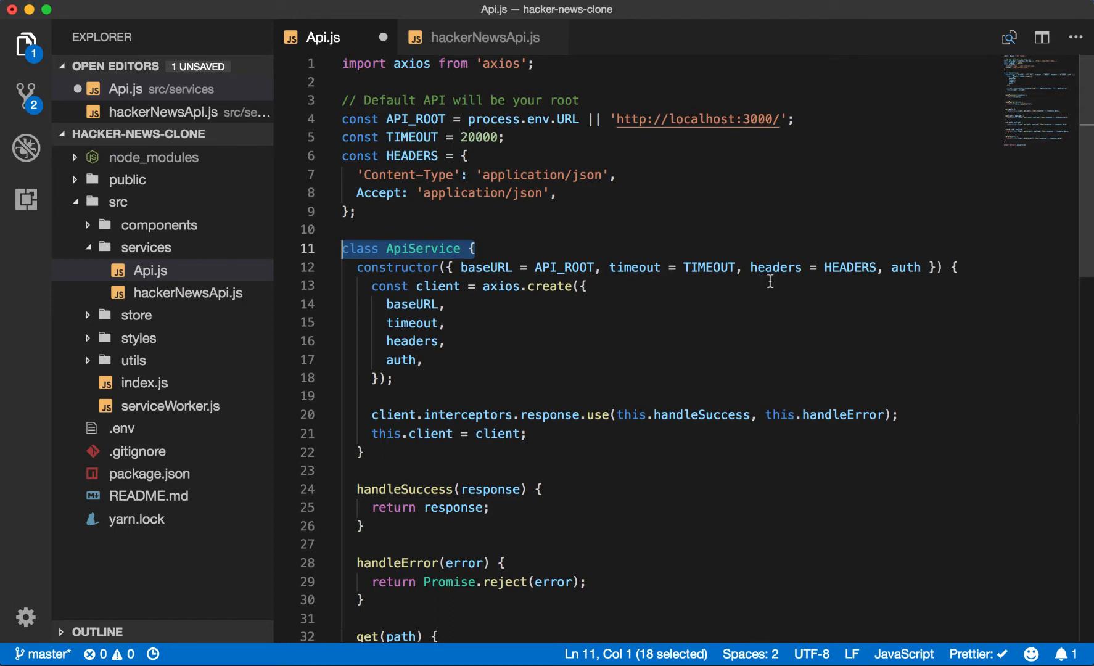
pyautogui.moveTo(510, 156)
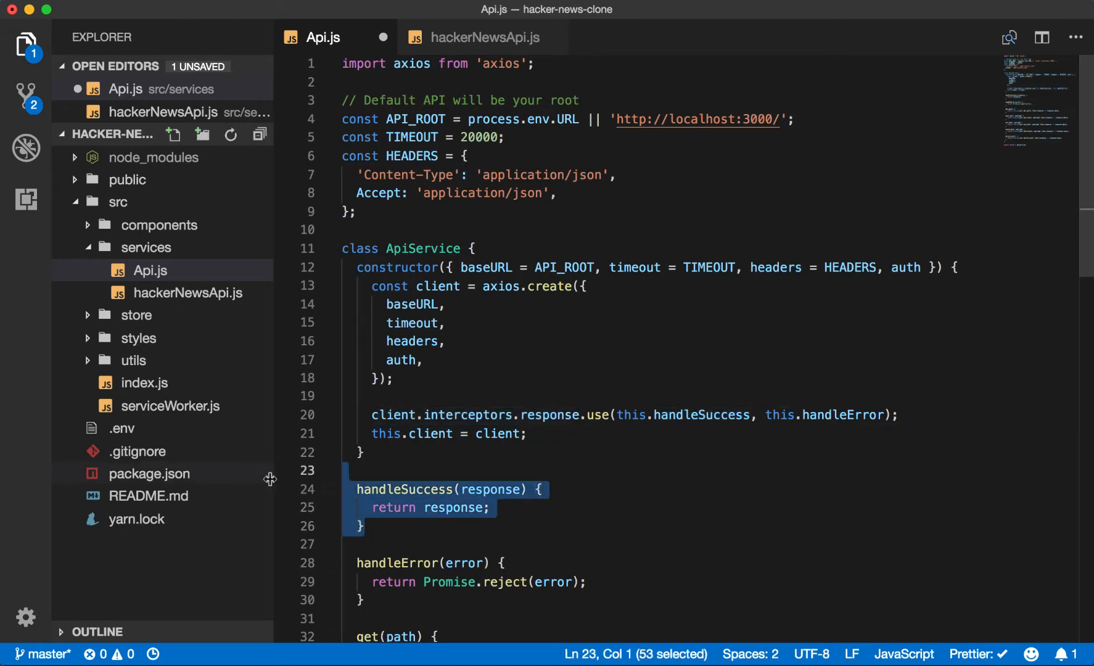
pyautogui.click(766, 414)
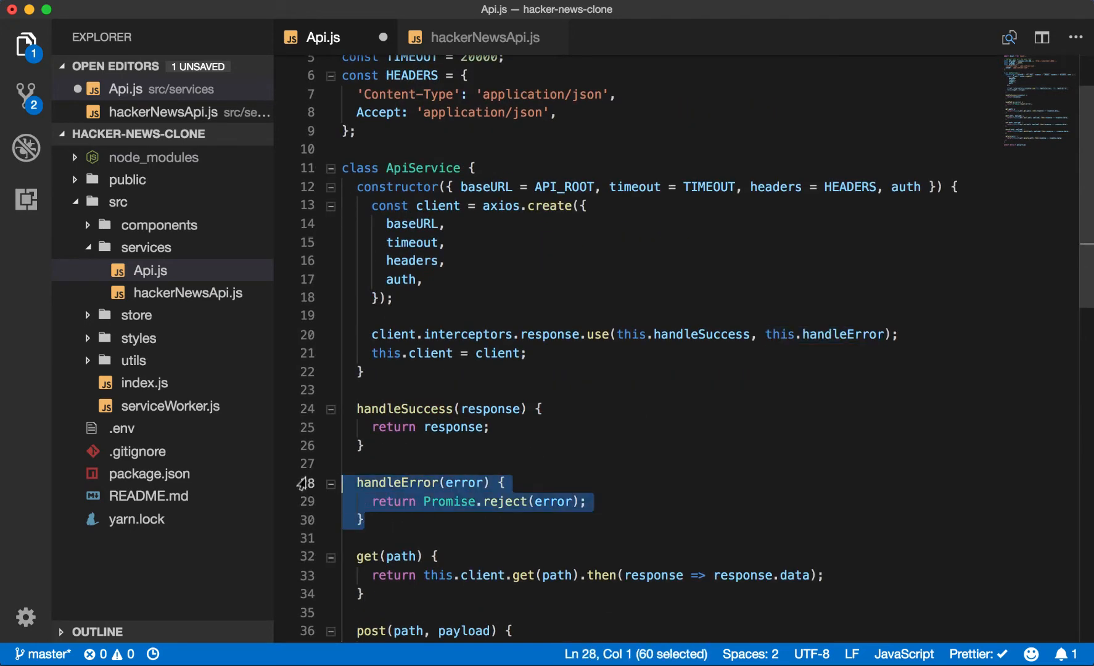
pyautogui.scroll(-3)
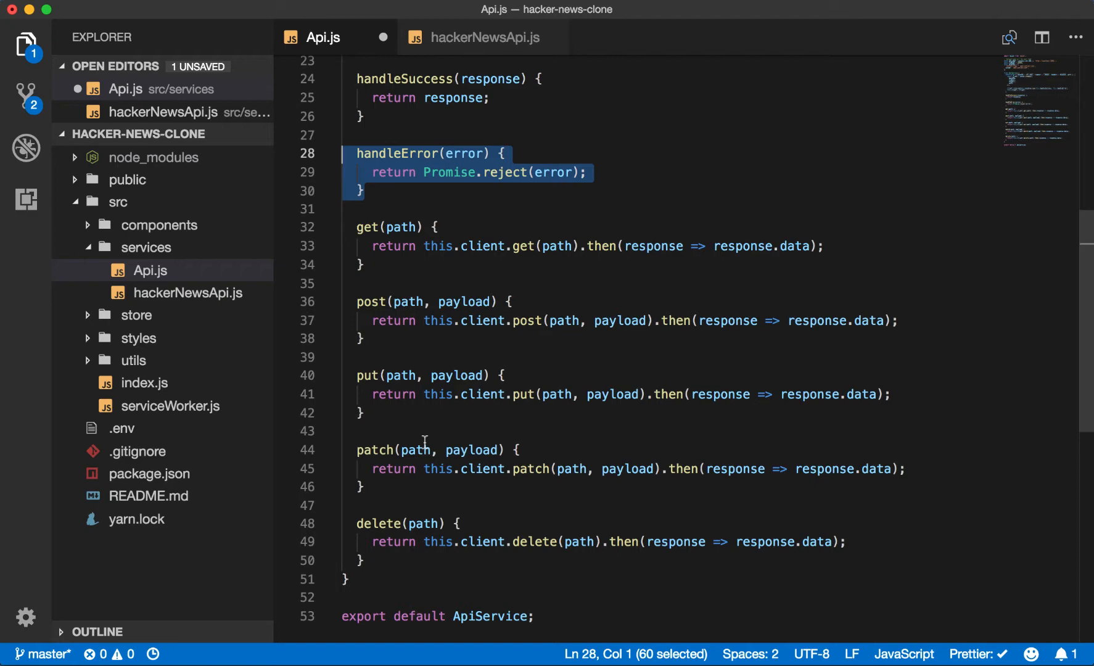
pyautogui.click(413, 525)
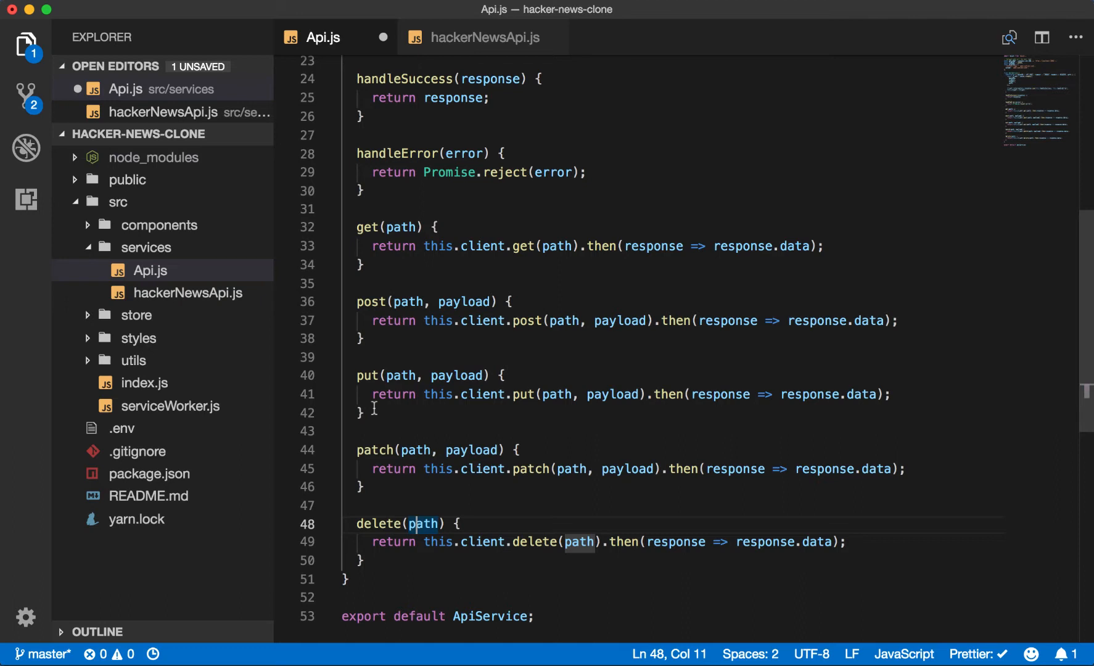
pyautogui.moveTo(466, 301)
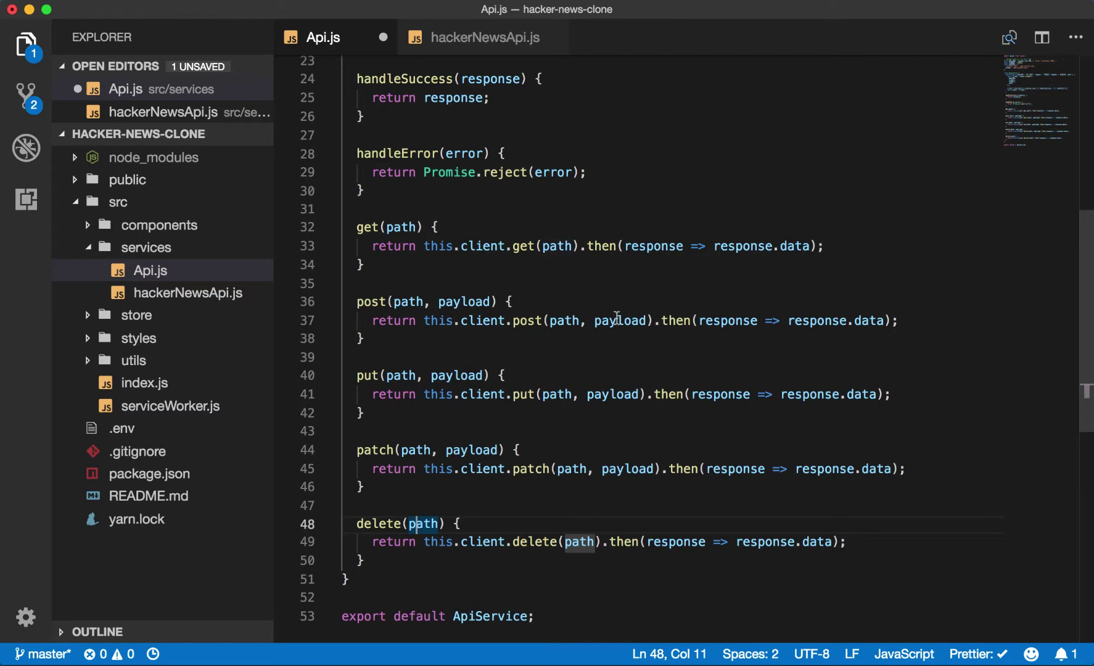
pyautogui.moveTo(605, 264)
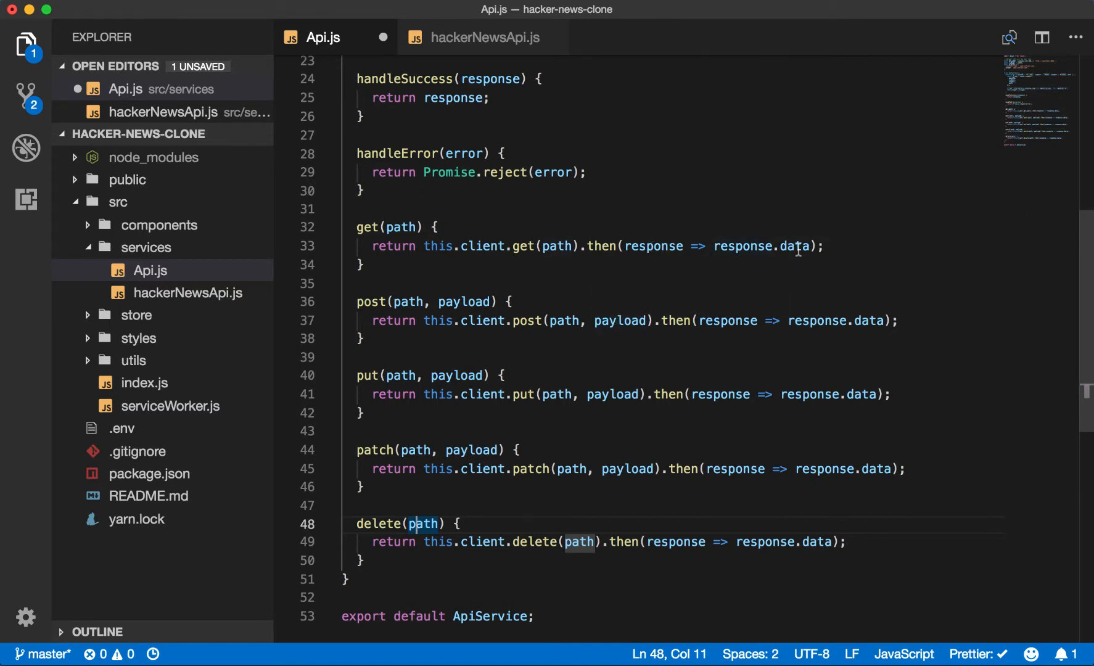
pyautogui.moveTo(752, 250)
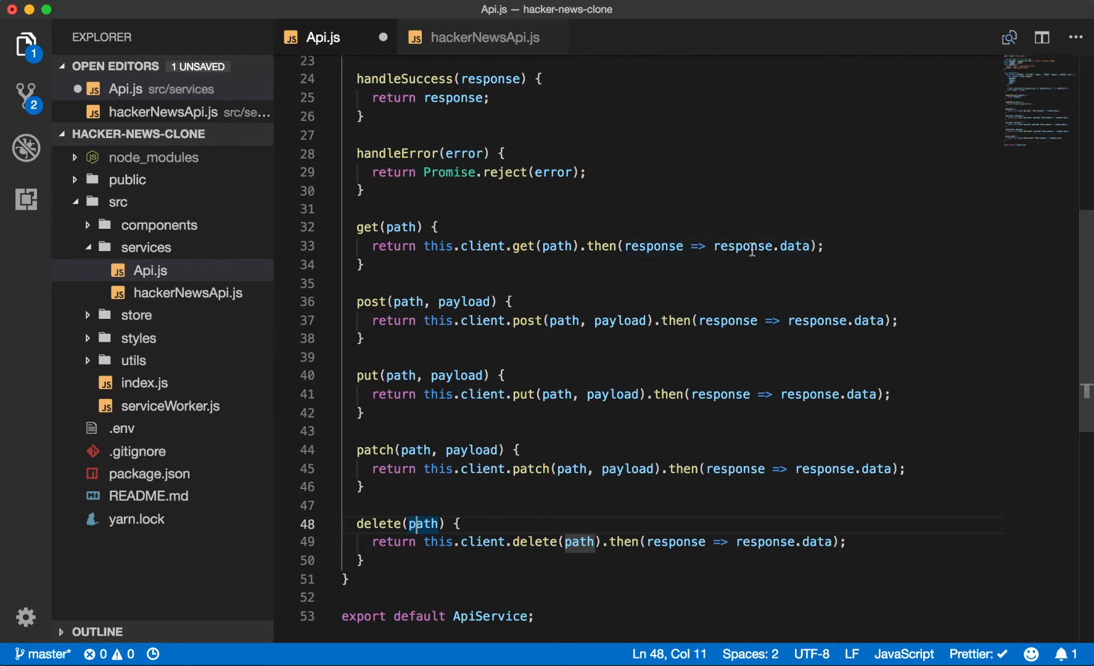
pyautogui.moveTo(821, 257)
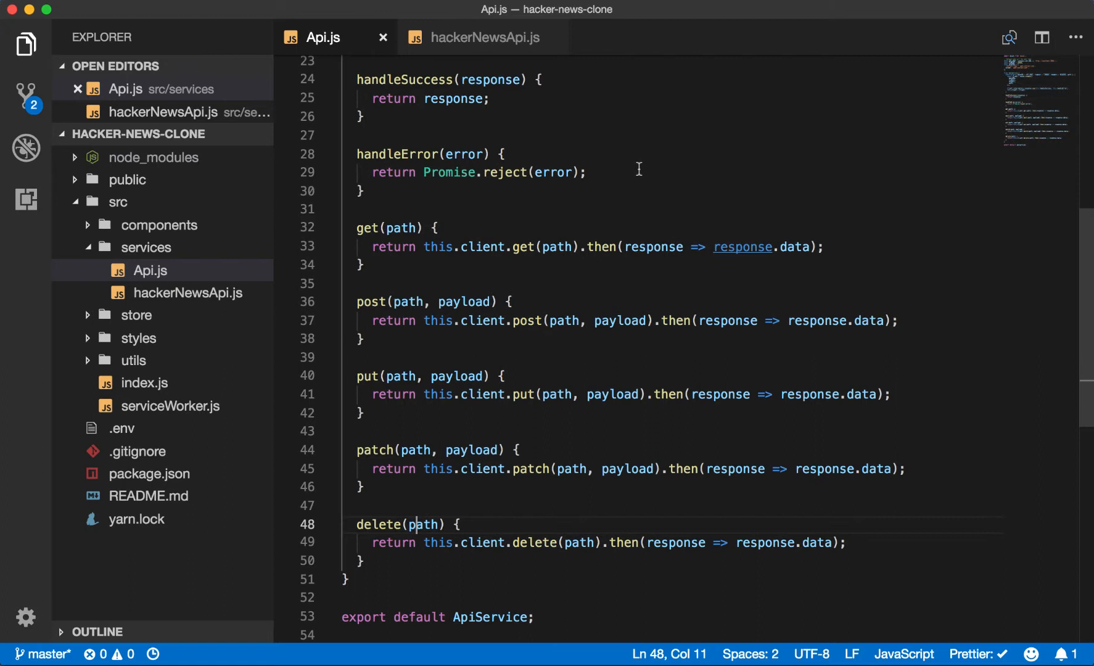
# Step: In hackerNewsApi.js, import ApiService and begin 'const client = new ApiService(...)'
pyautogui.click(481, 37)
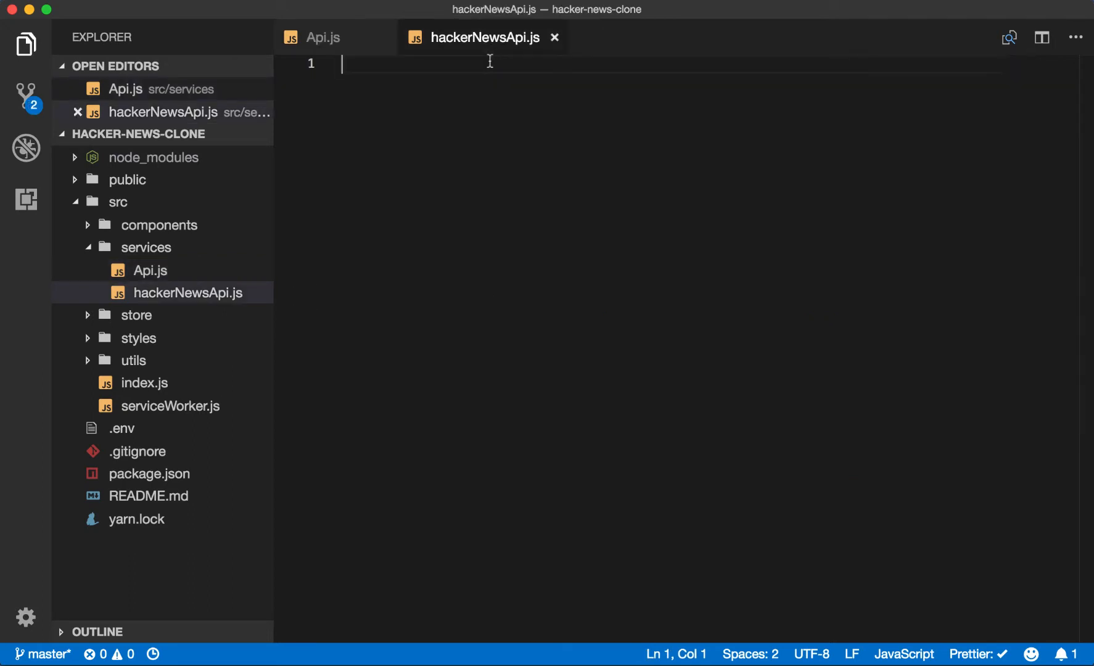
pyautogui.write('impor')
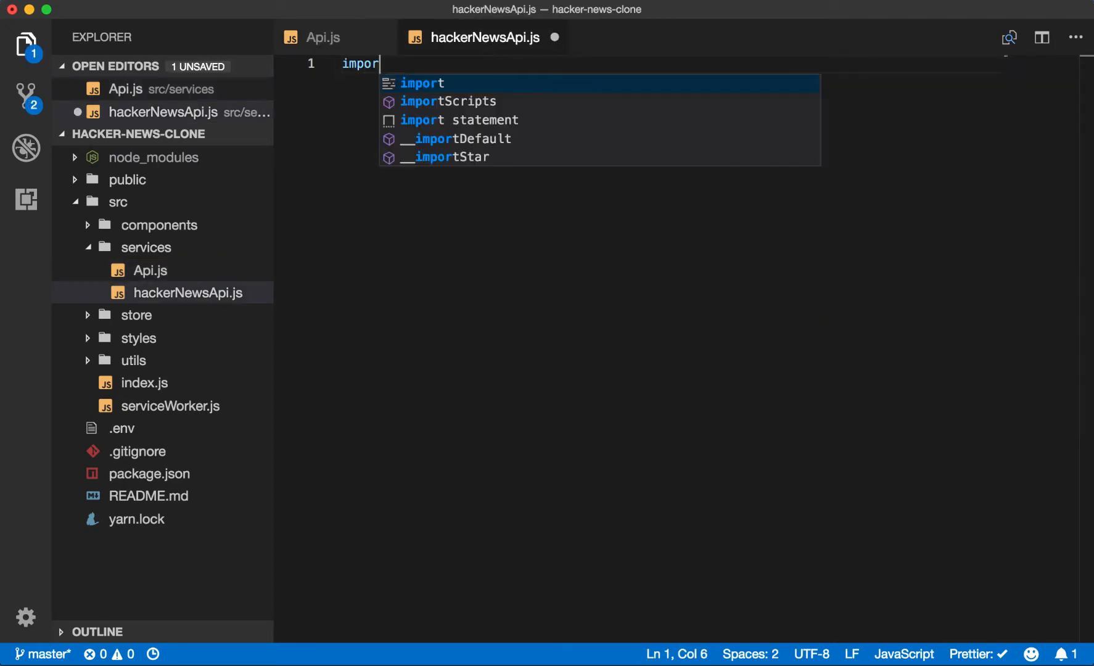
pyautogui.write('ApiService f')
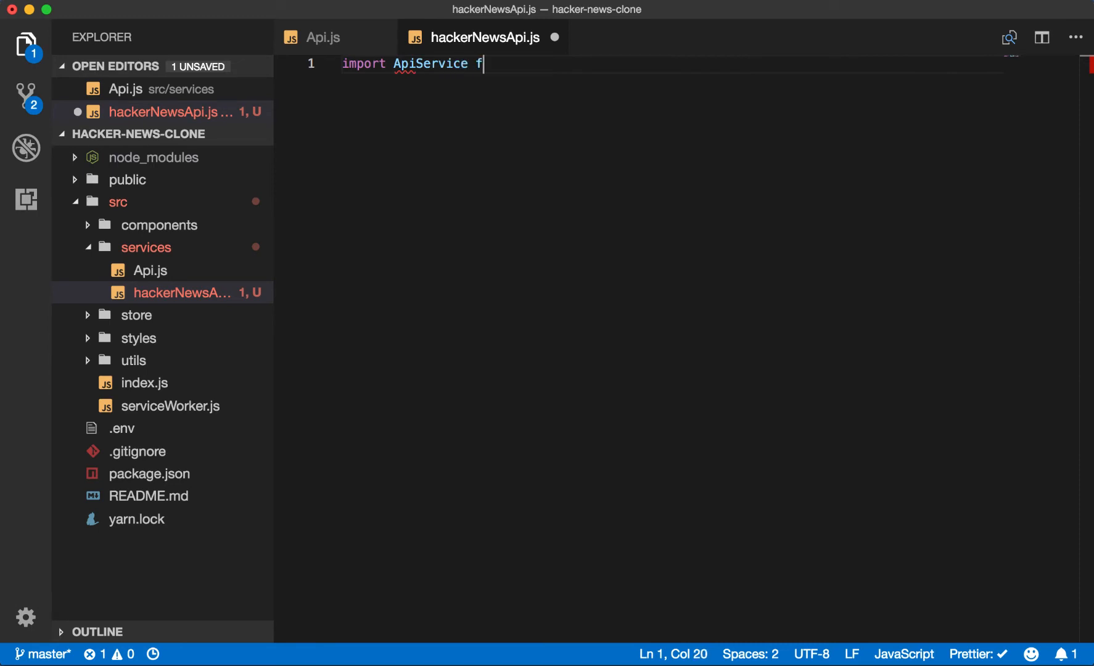
pyautogui.write("rom './Api';")
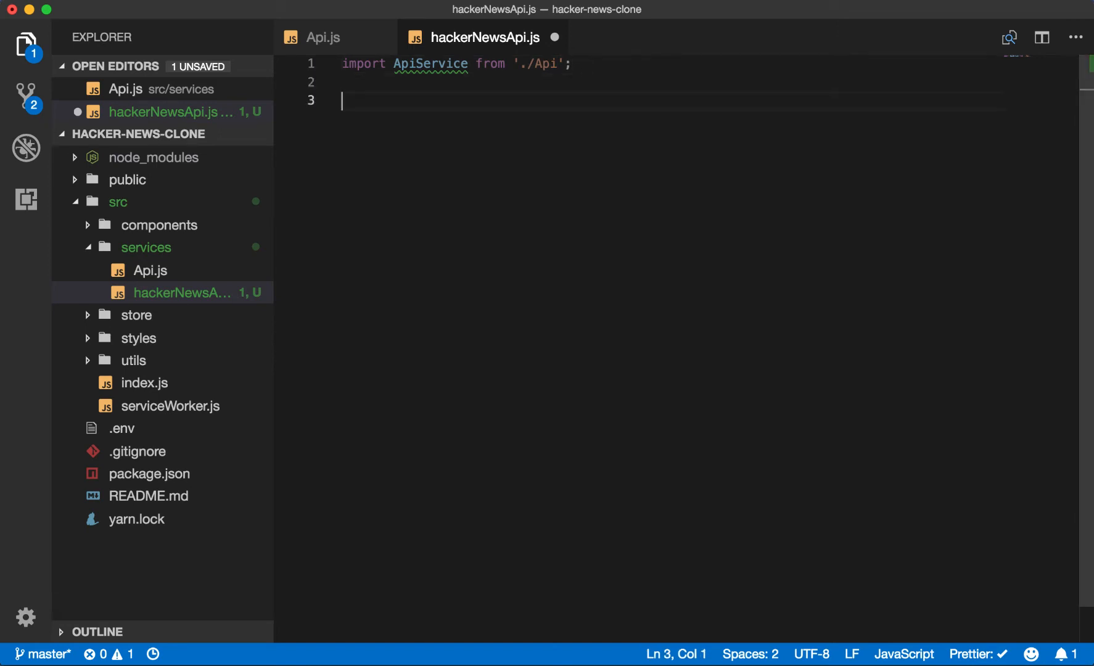
pyautogui.write('const client')
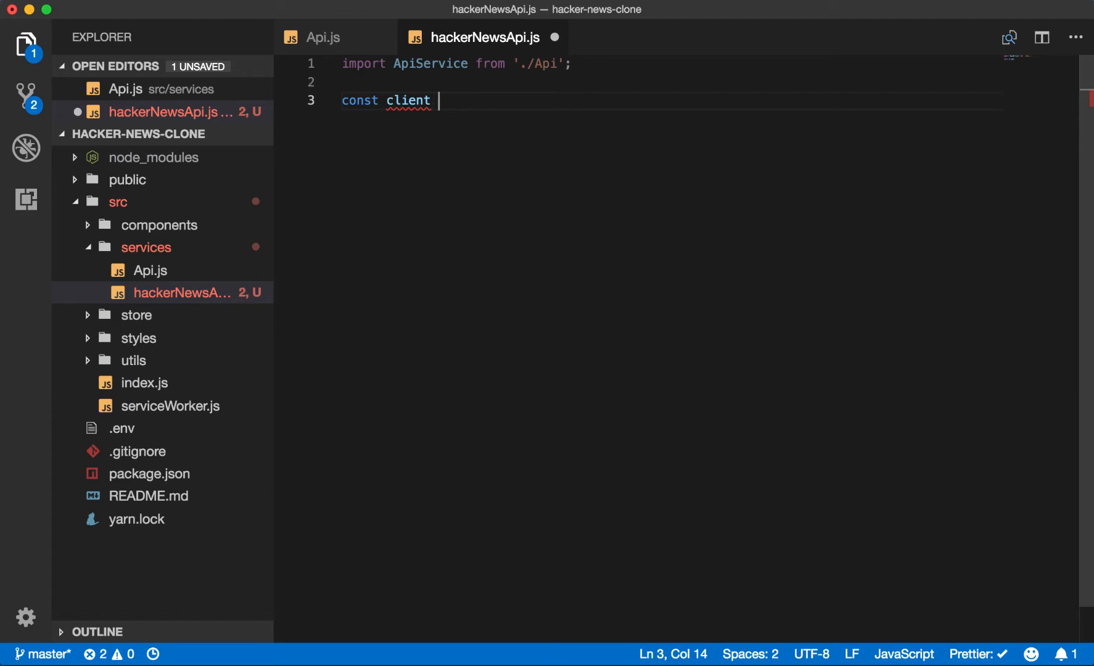
pyautogui.write('= new ApiService({ baseURL:')
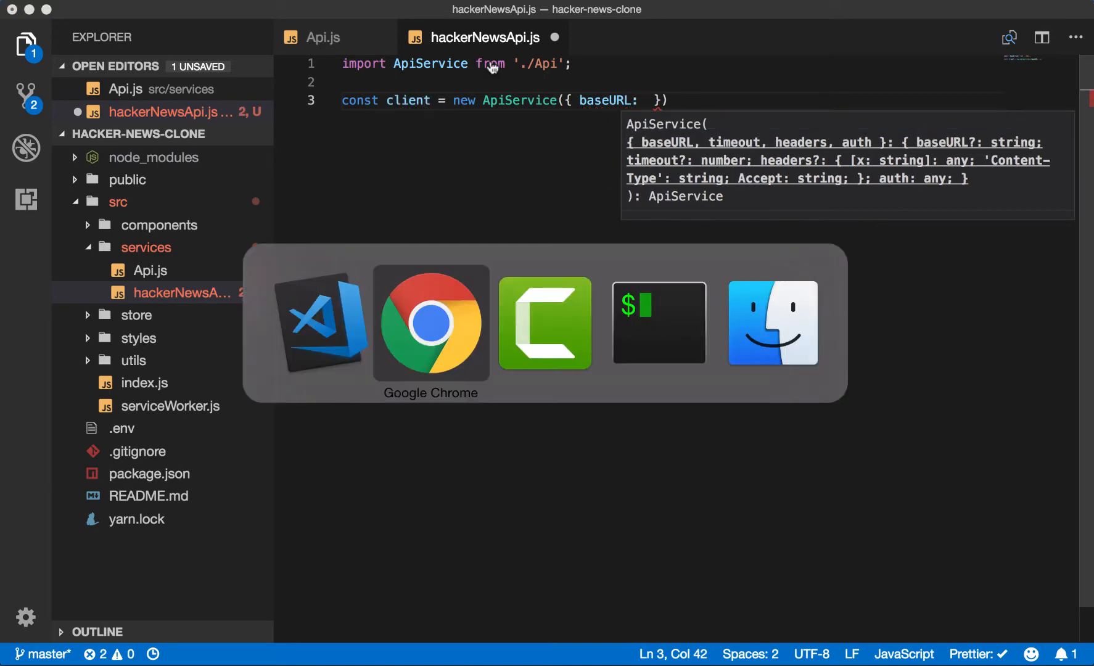
# Step: Bring up the HackerNews API docs in Chrome showing the example item URLs
pyautogui.click(431, 323)
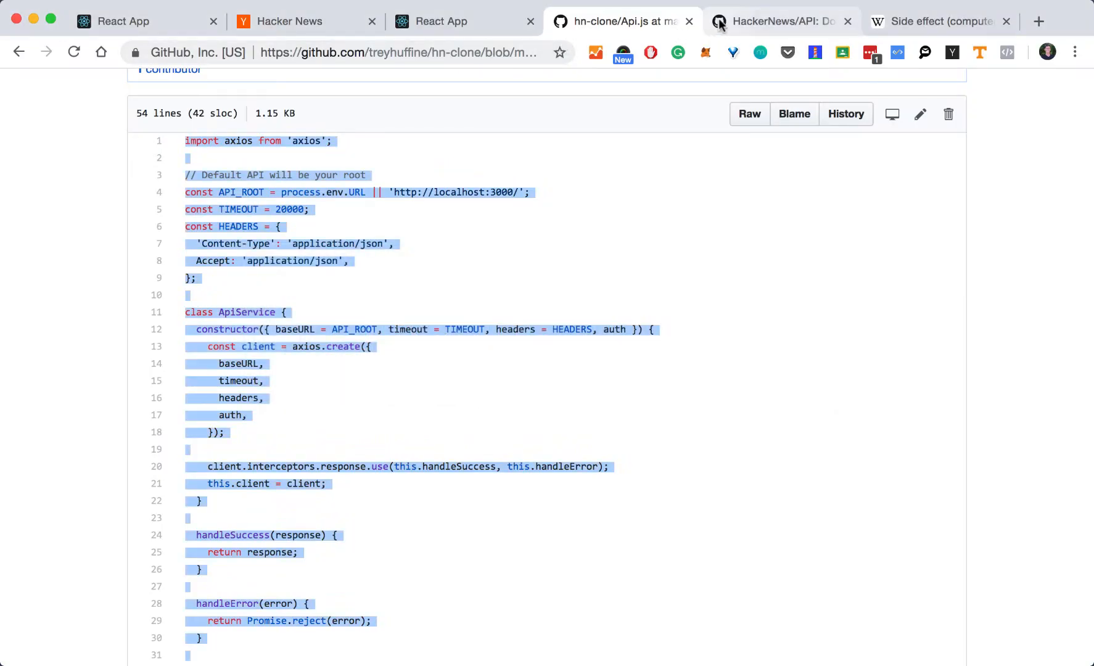
pyautogui.click(775, 21)
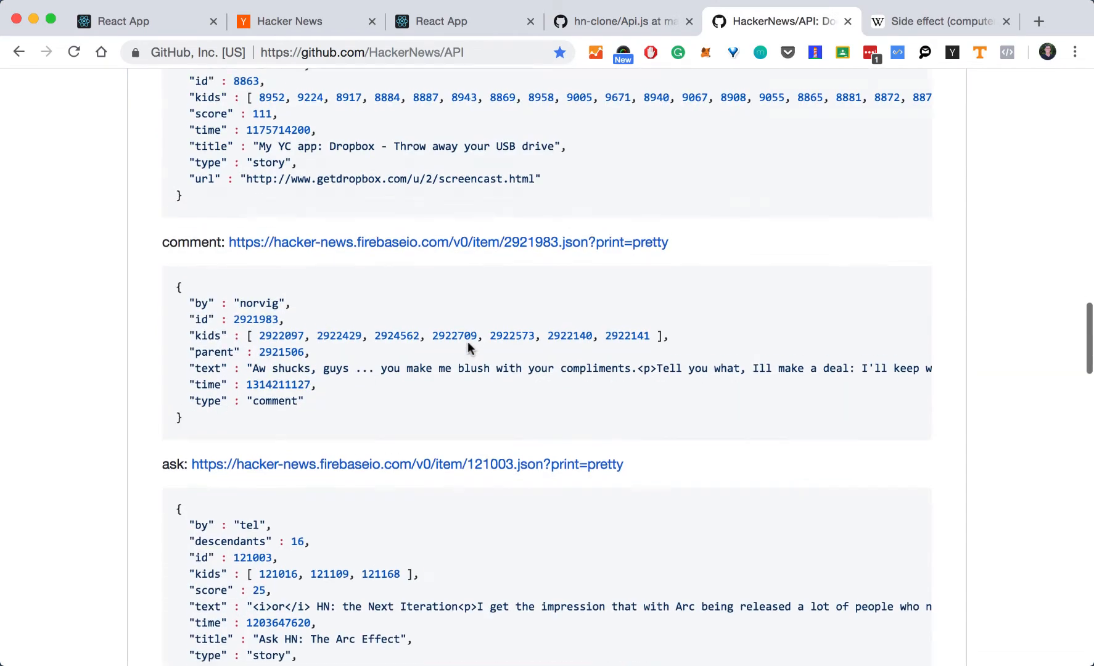
pyautogui.scroll(3)
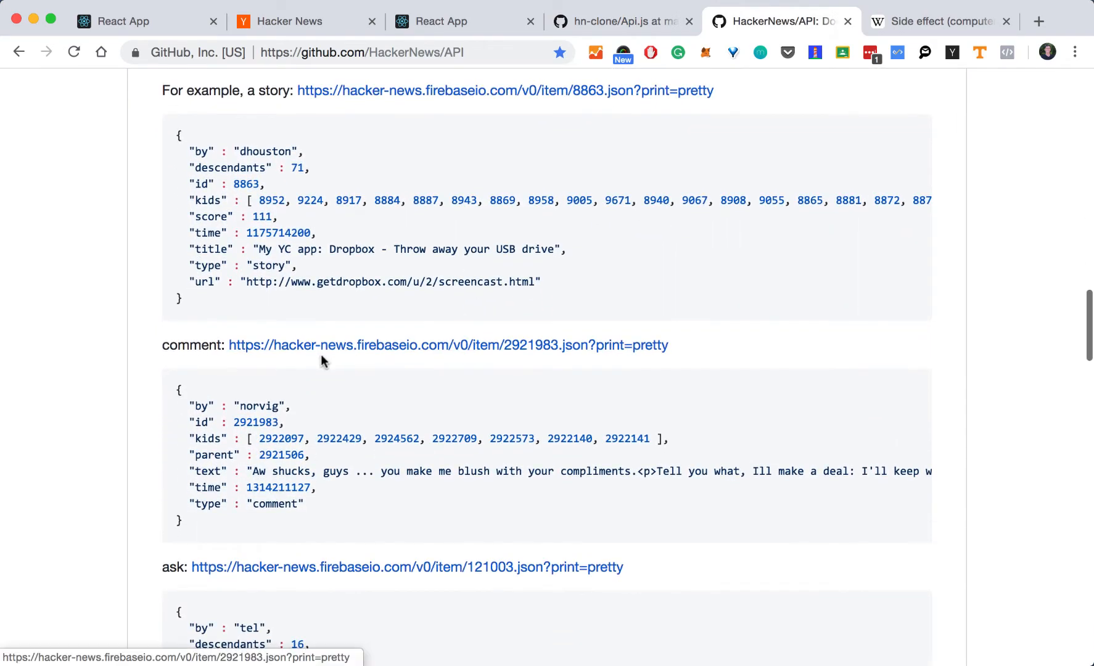
pyautogui.moveTo(454, 355)
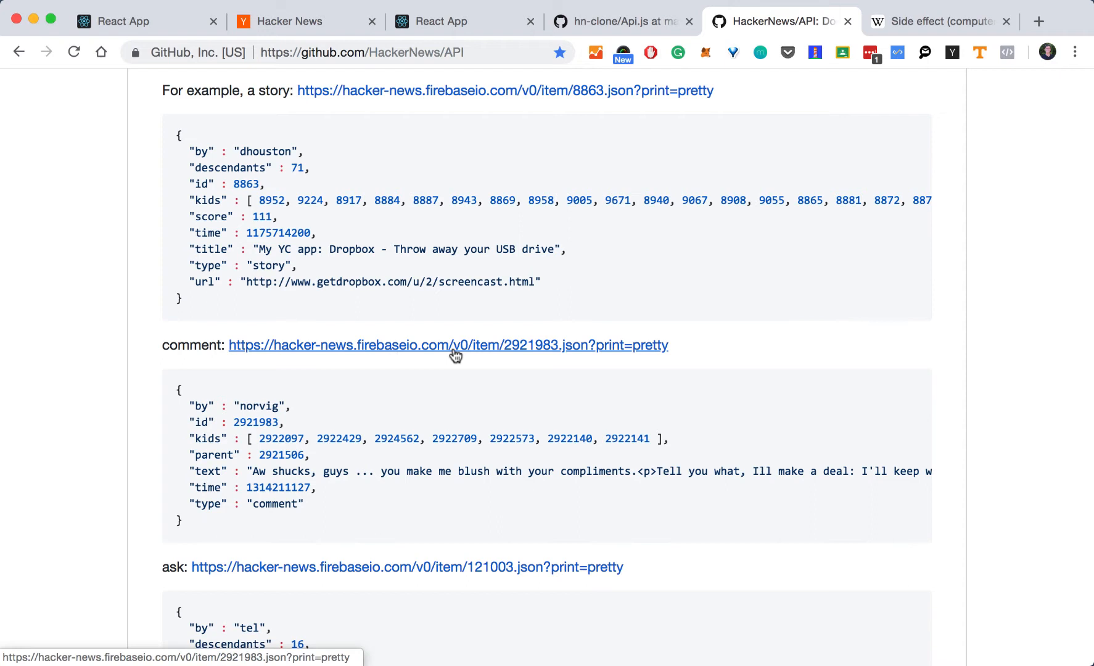
pyautogui.moveTo(227, 342)
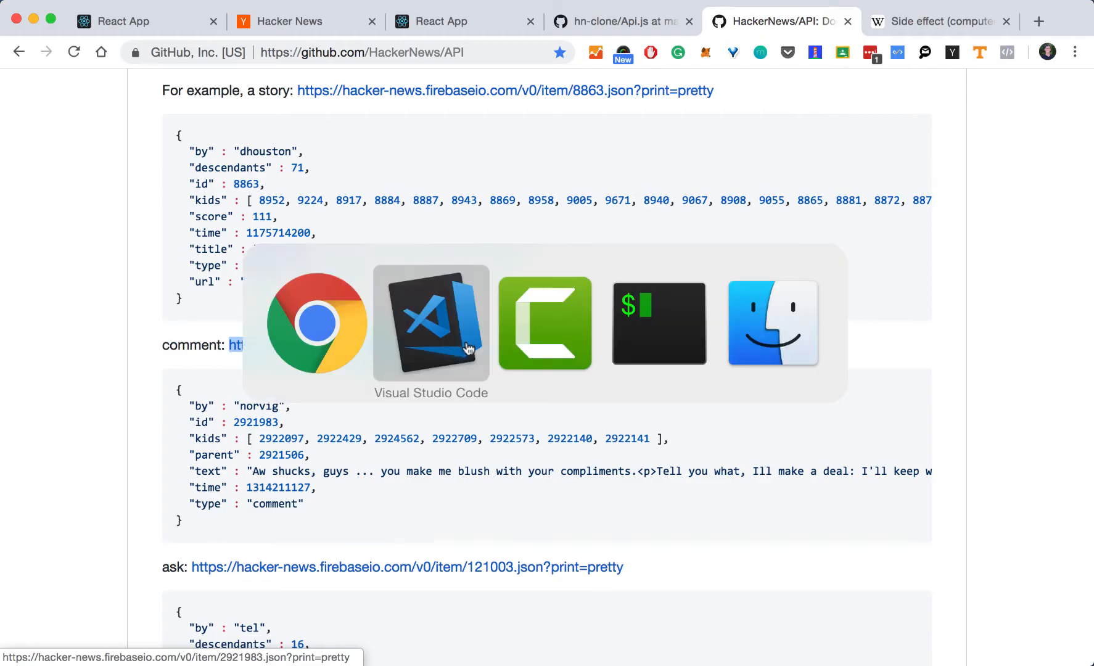
pyautogui.click(430, 322)
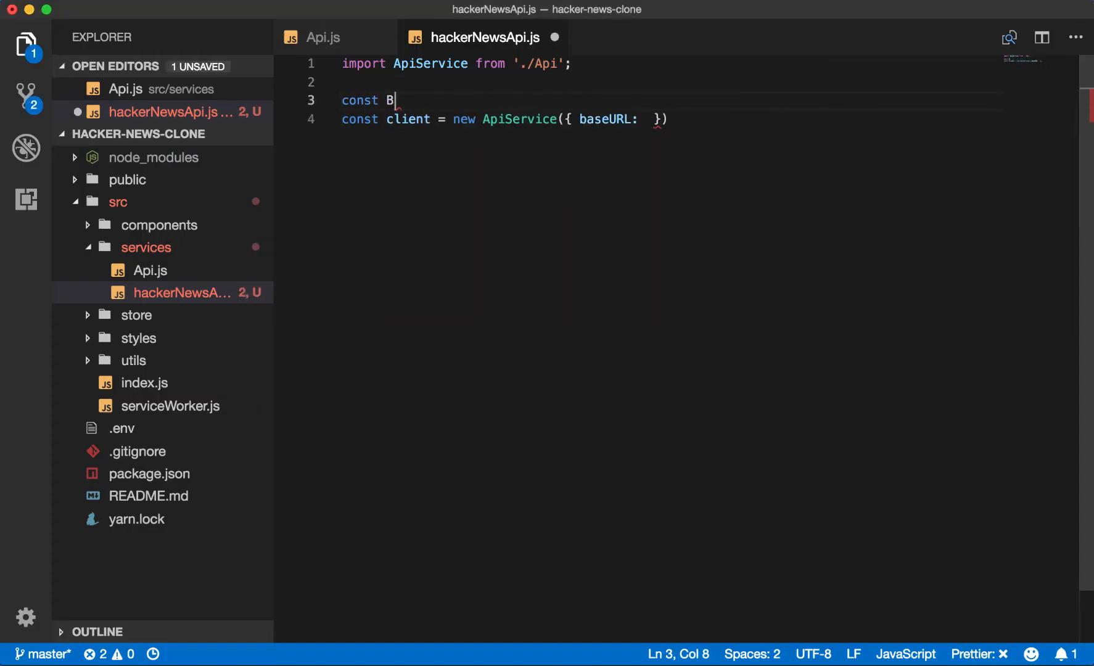
pyautogui.write('ASE_URL =')
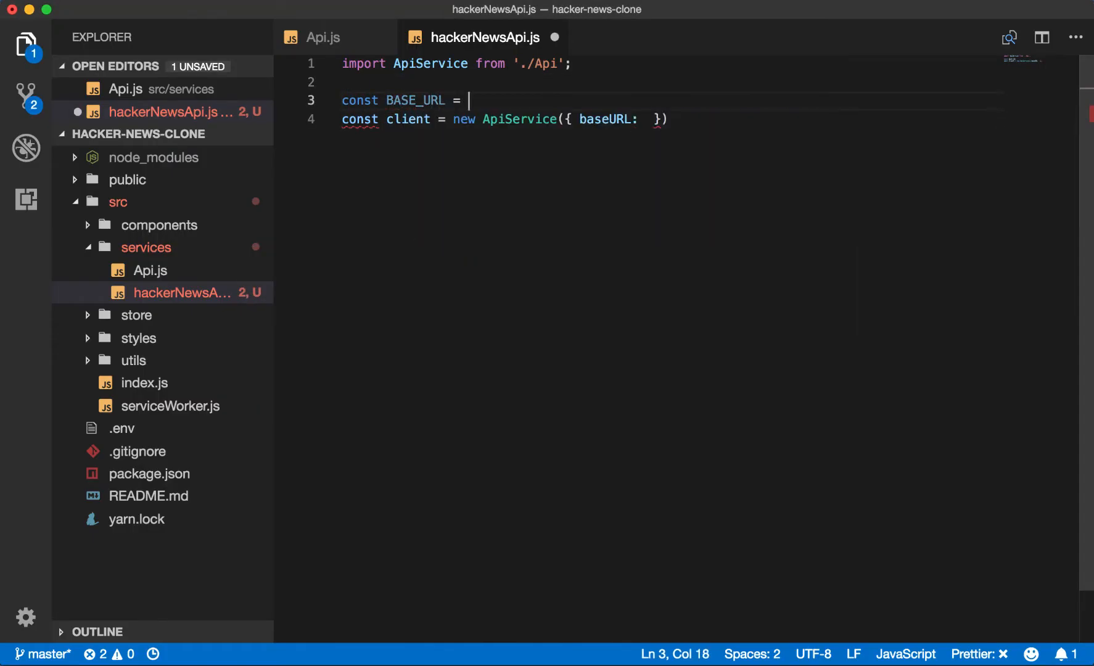
pyautogui.write("'https://hacker-news.firebaseio.com/v0';")
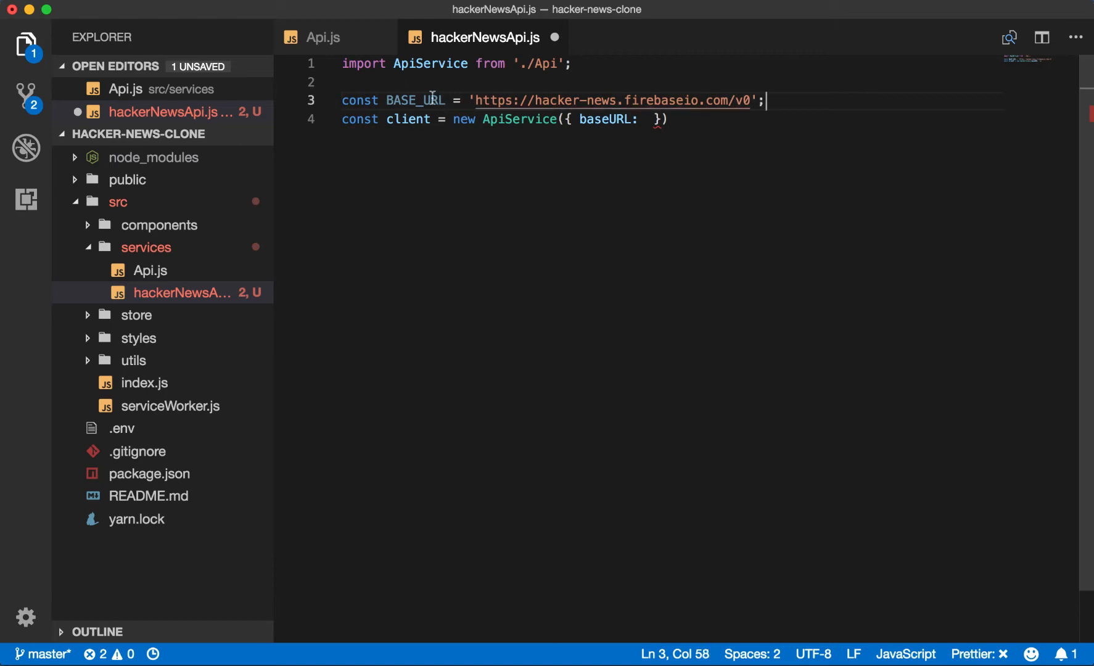
pyautogui.write('BASE_URL')
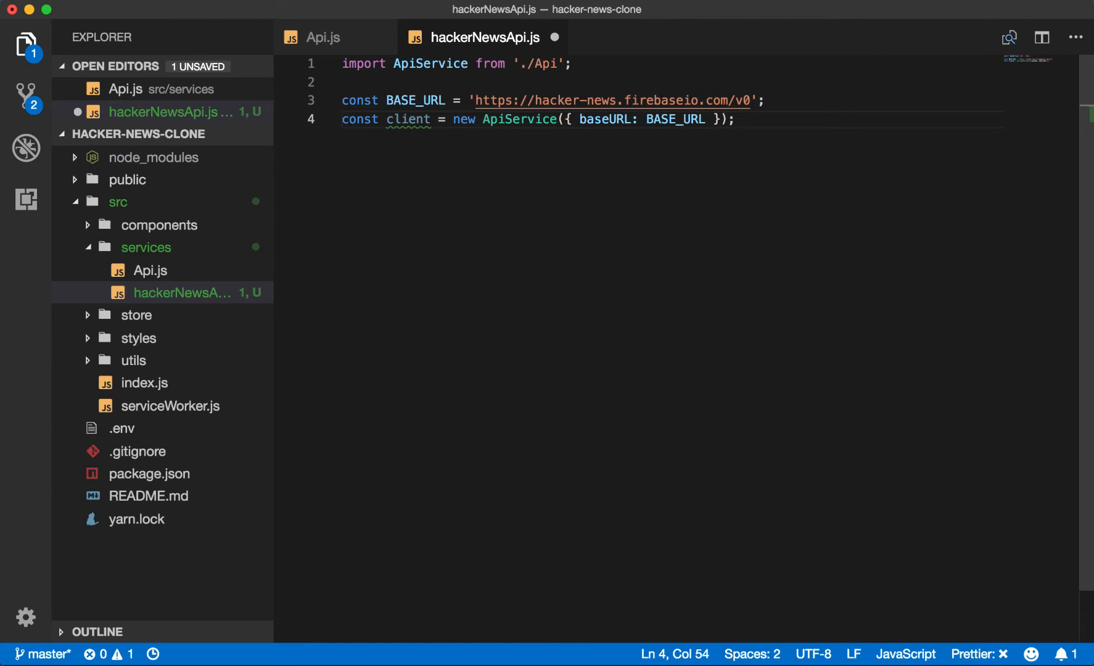
pyautogui.press('enter')
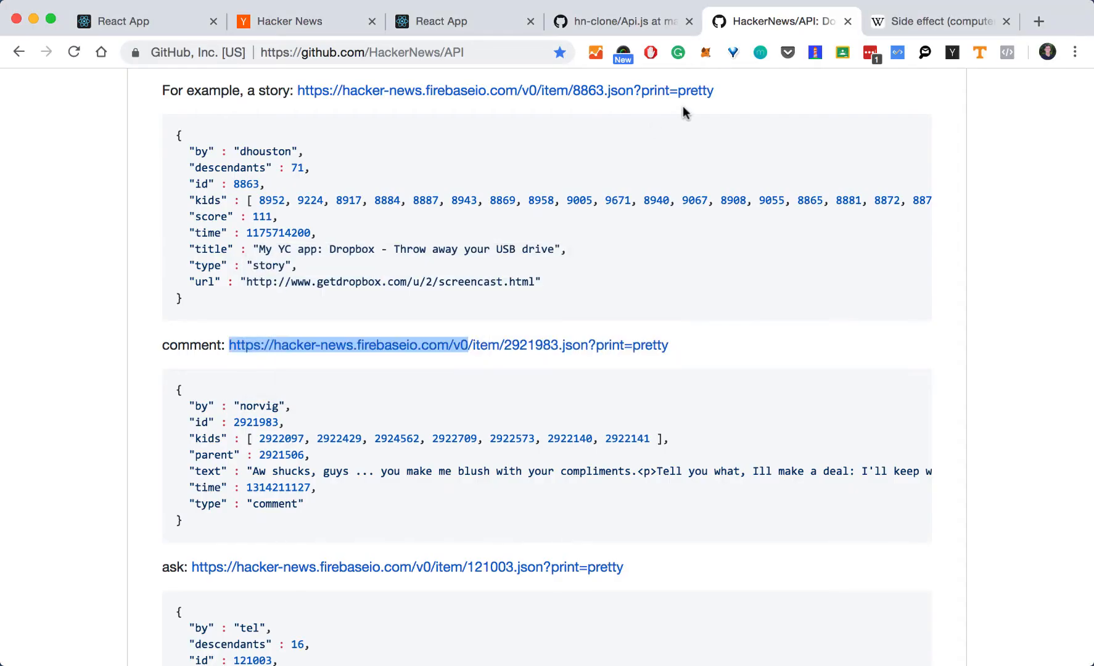
# Step: Scroll the API README to the Live Data section and select the 'topstories' endpoint name
pyautogui.scroll(-3)
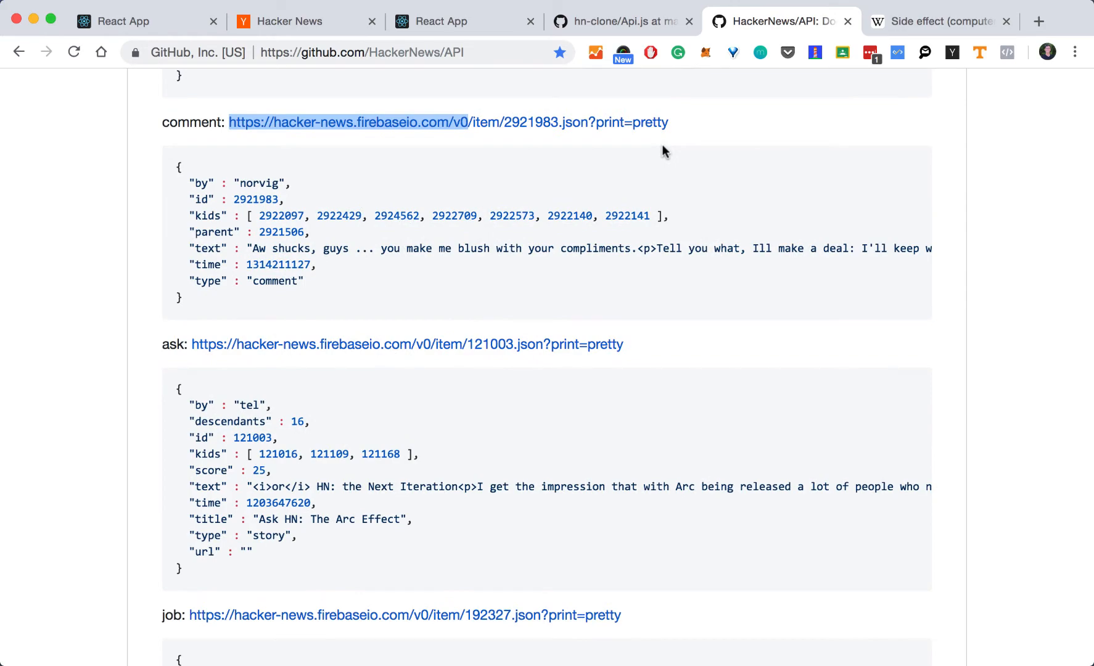
pyautogui.scroll(-3)
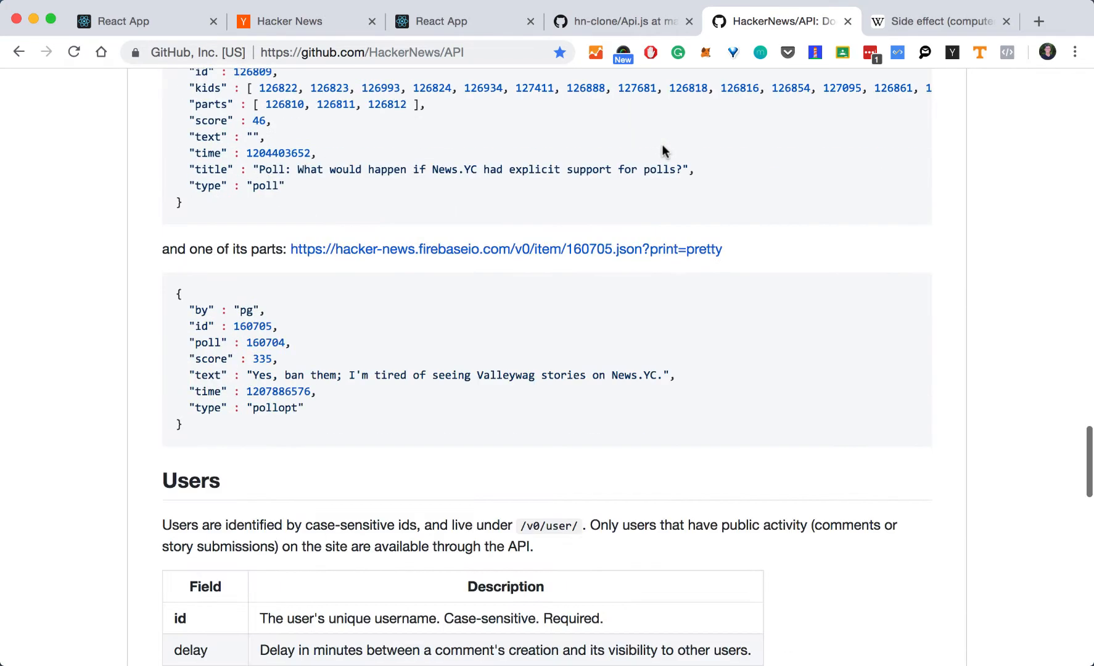
pyautogui.scroll(-3)
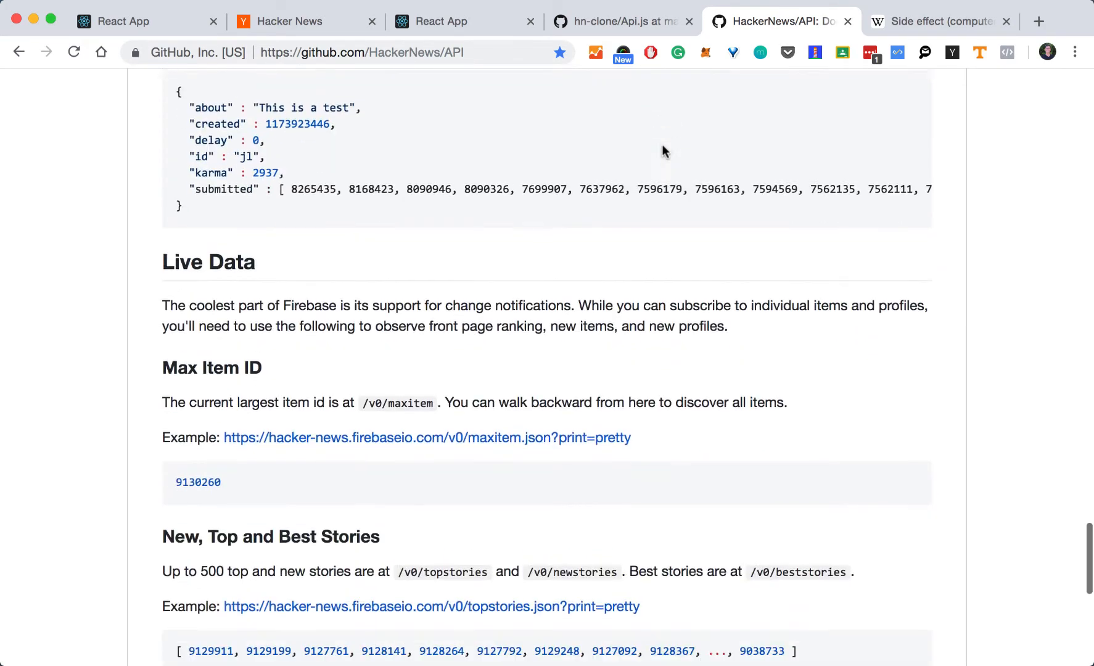
pyautogui.scroll(-3)
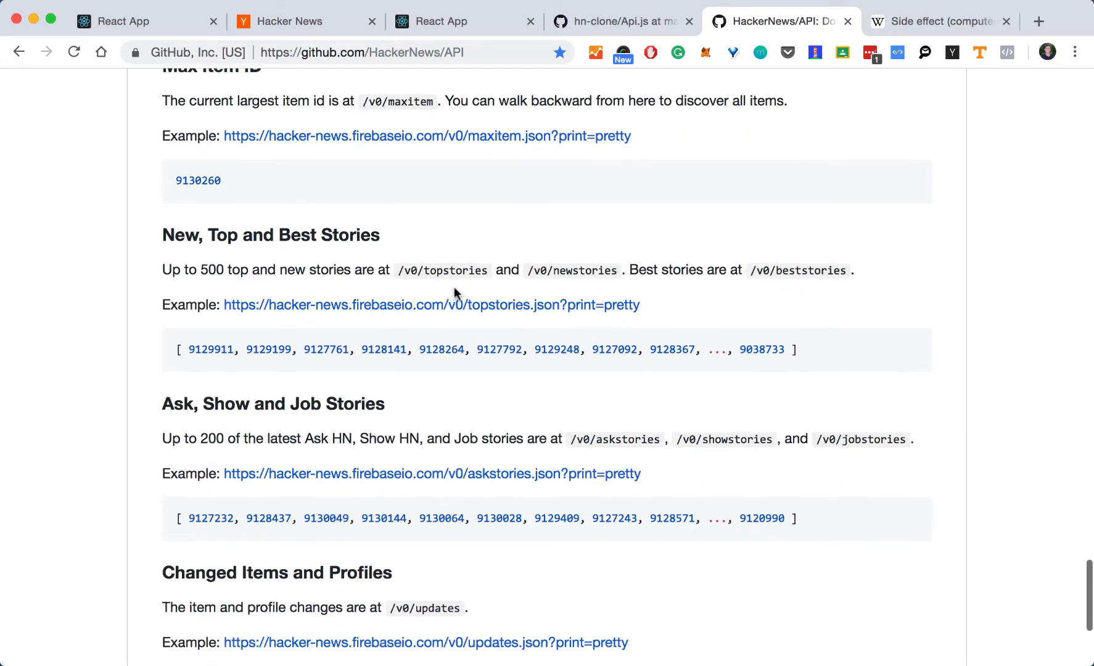
pyautogui.doubleClick(452, 270)
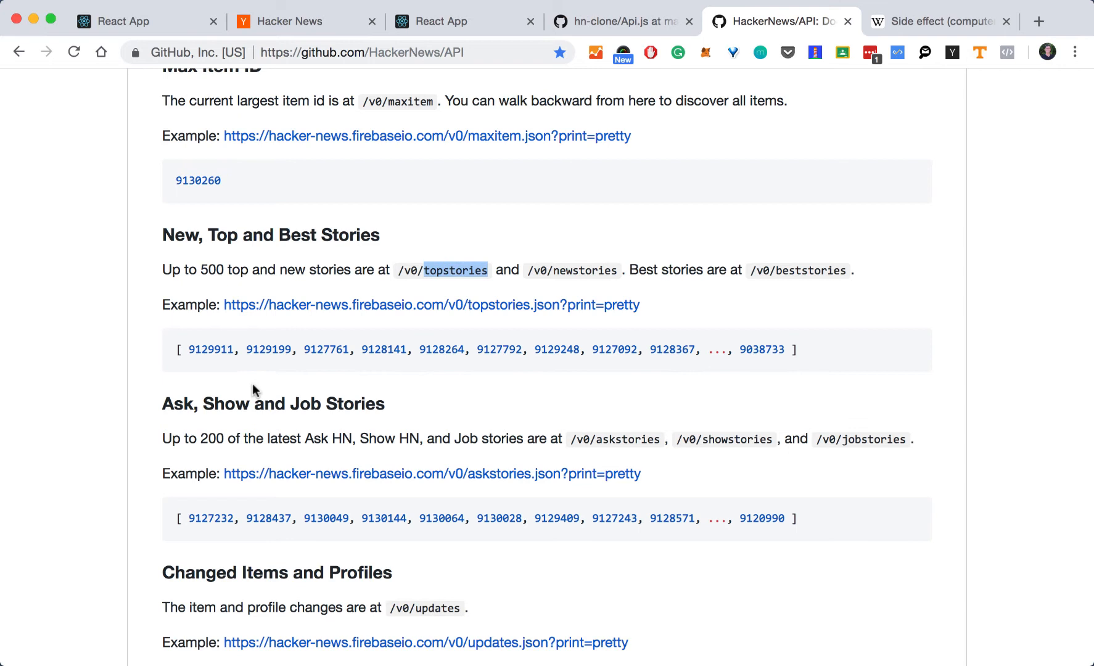
pyautogui.moveTo(173, 350)
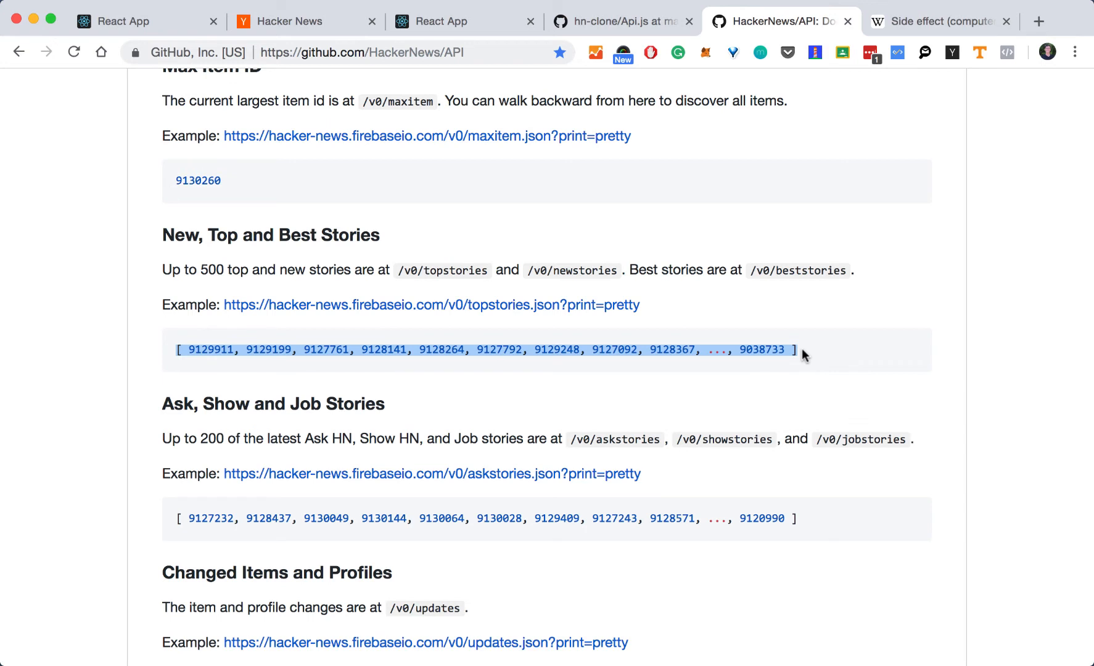
pyautogui.moveTo(244, 351)
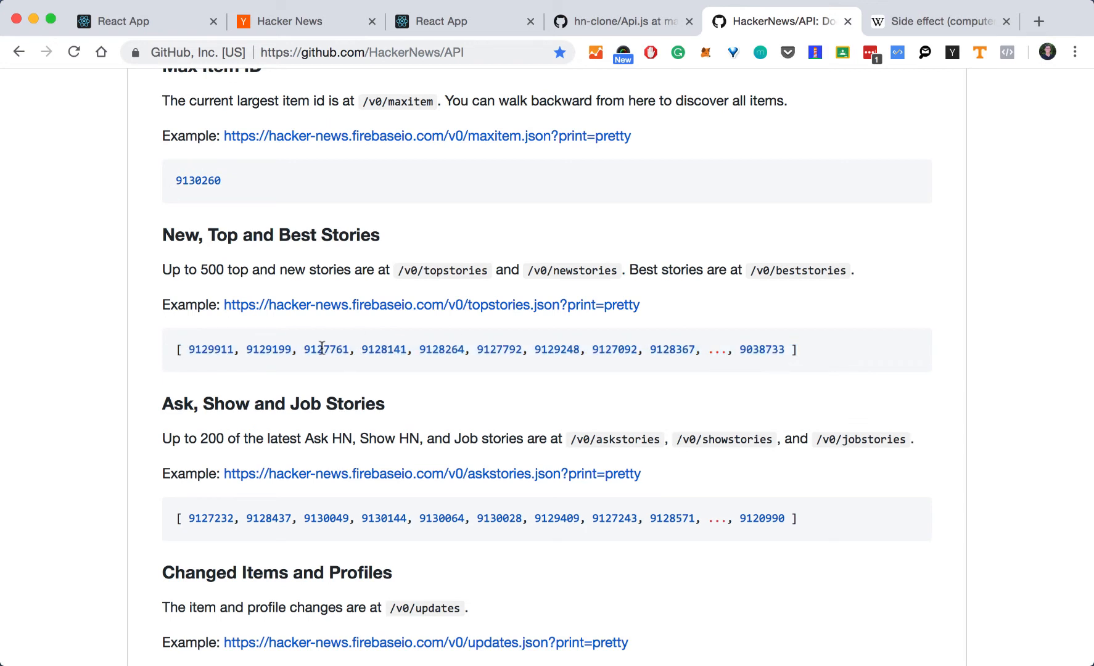
pyautogui.moveTo(551, 326)
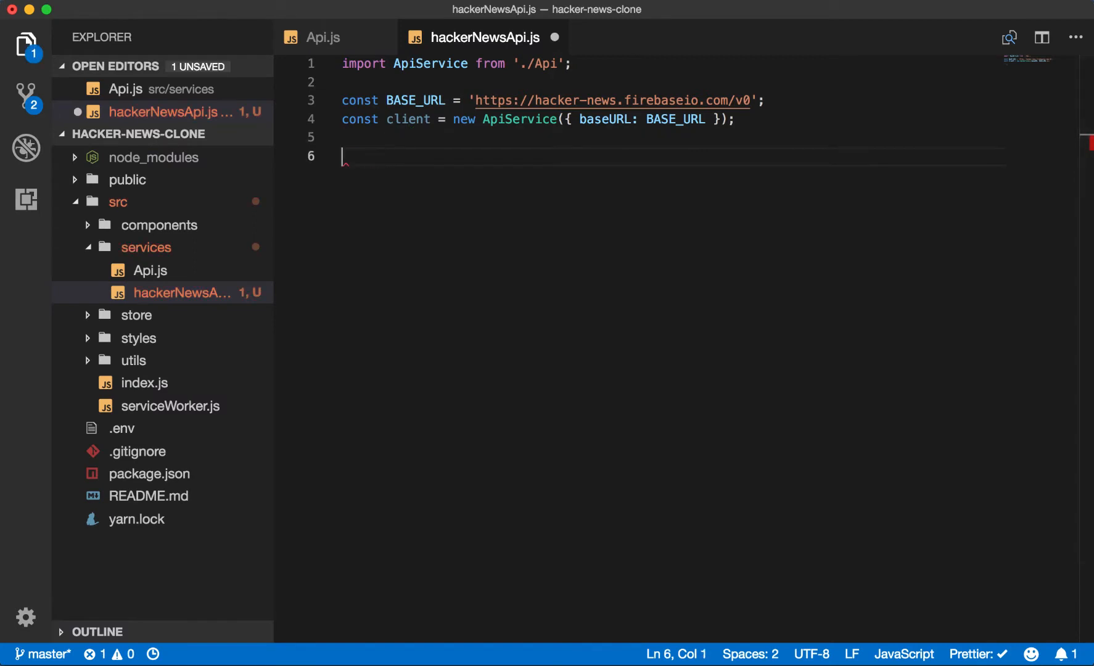
# Step: Write hackerNewsApi.getTopStoryIds = () => client.get with the /topstories path
pyautogui.write('hackerNewsApi.getTopStoryIds =')
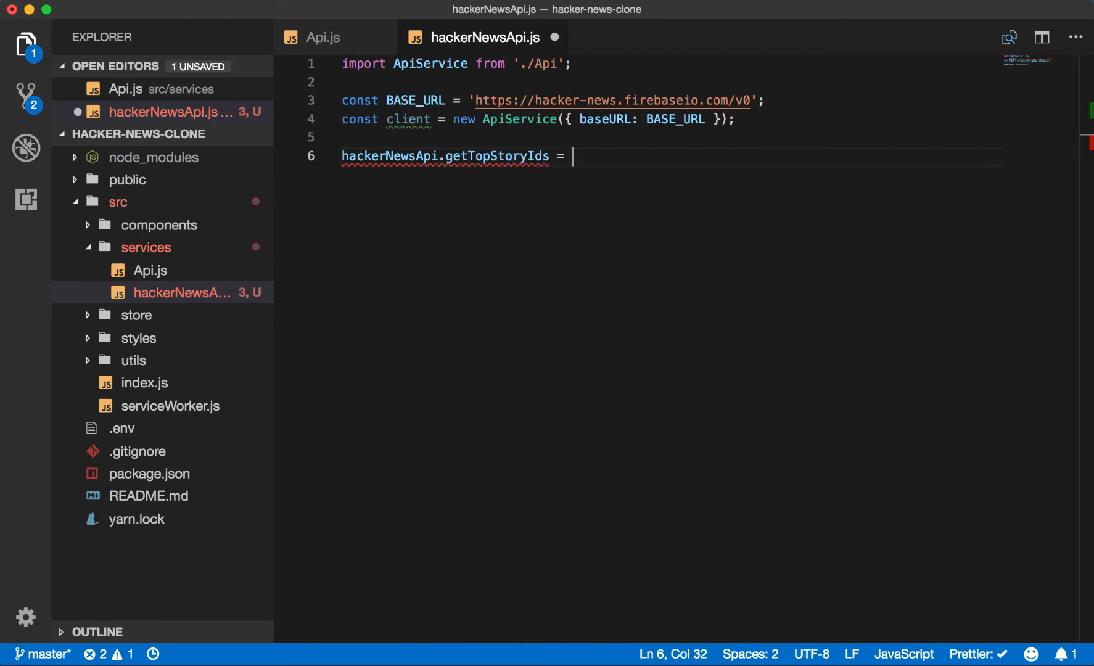
pyautogui.write('() => client.get(`')
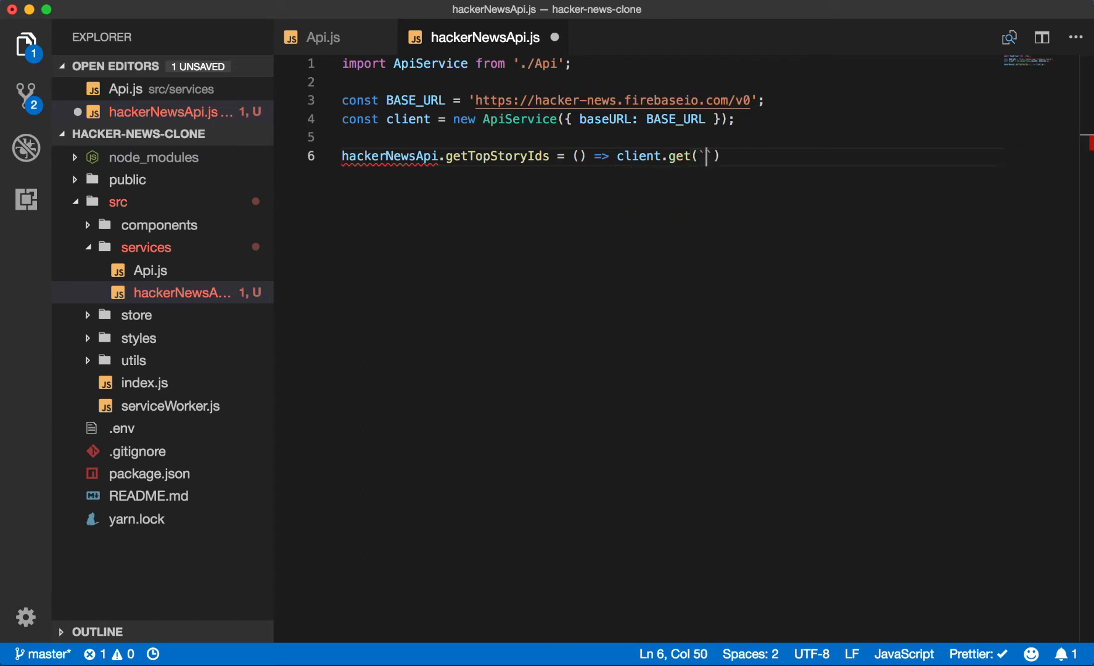
pyautogui.write('/topstories')
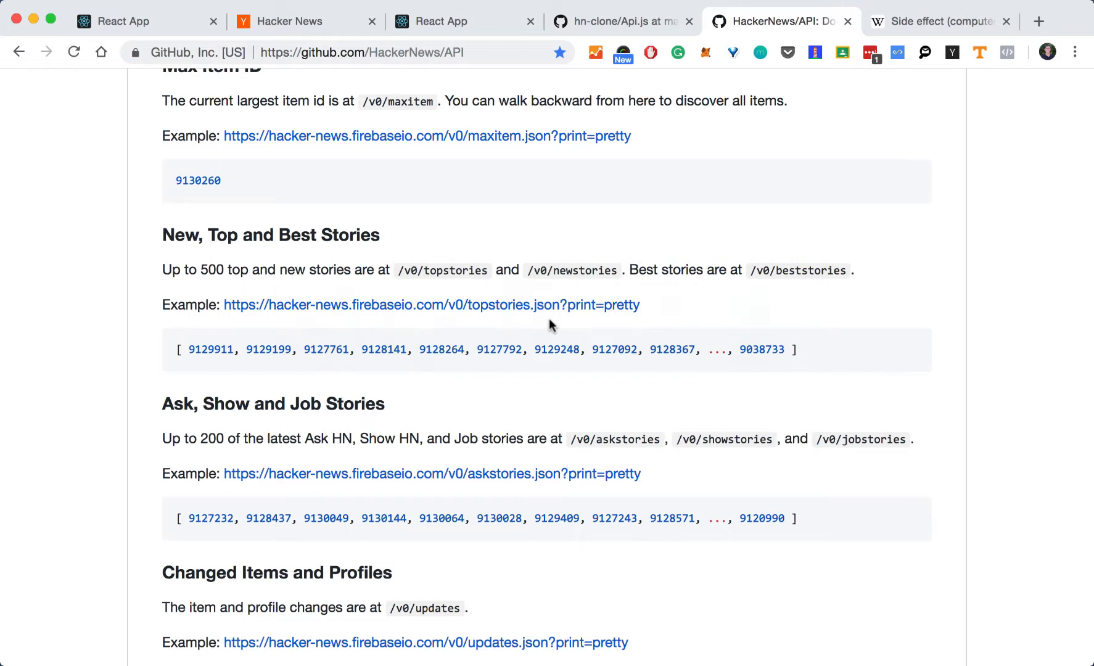
pyautogui.moveTo(560, 484)
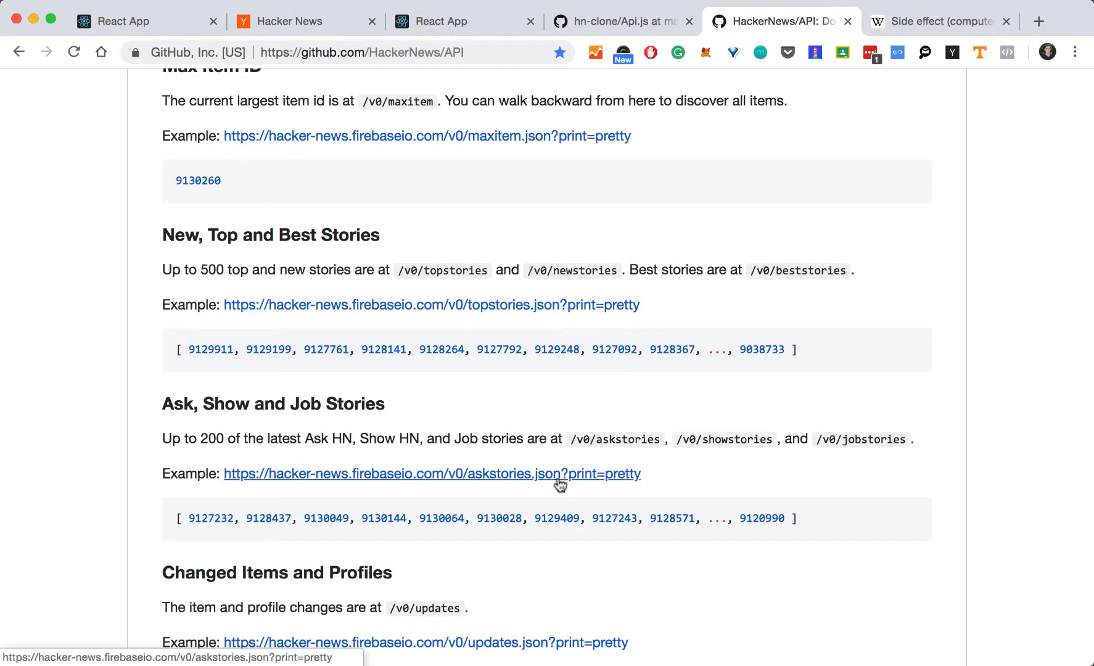
pyautogui.moveTo(617, 482)
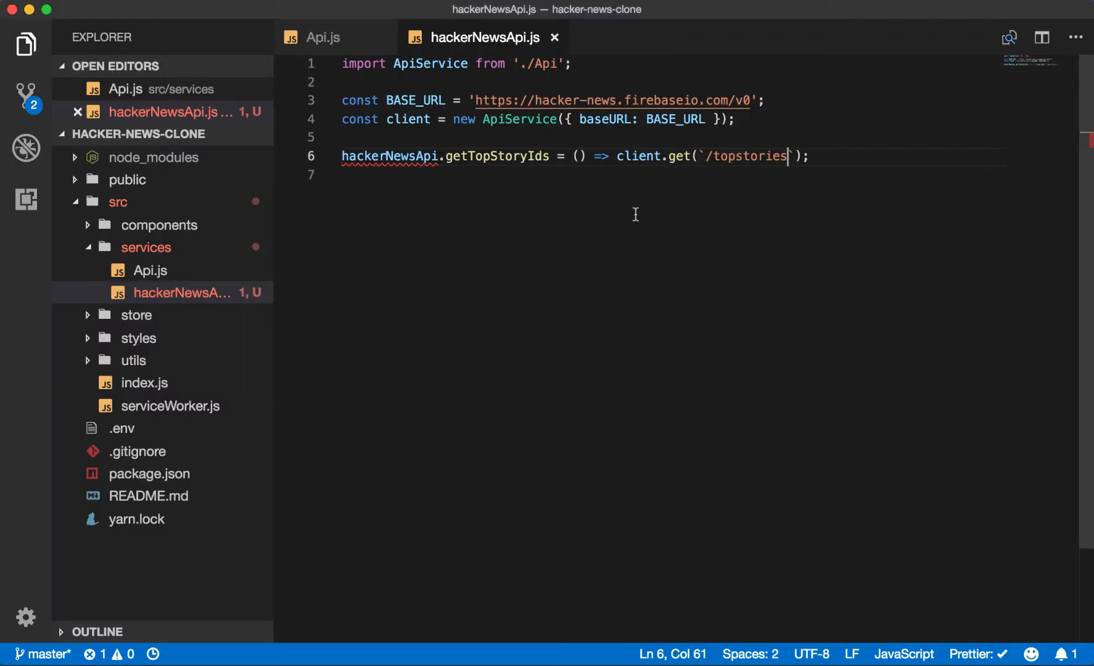
pyautogui.moveTo(821, 162)
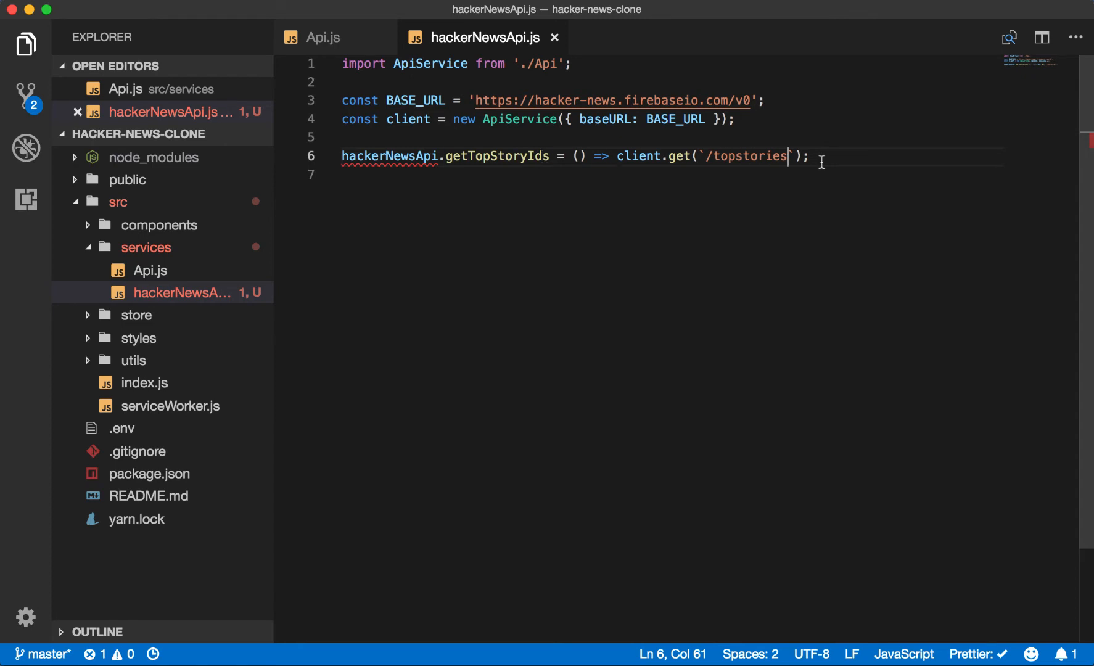
# Step: Define const JSON_QUERY = '.json?print=pretty' on line 5
pyautogui.click(778, 130)
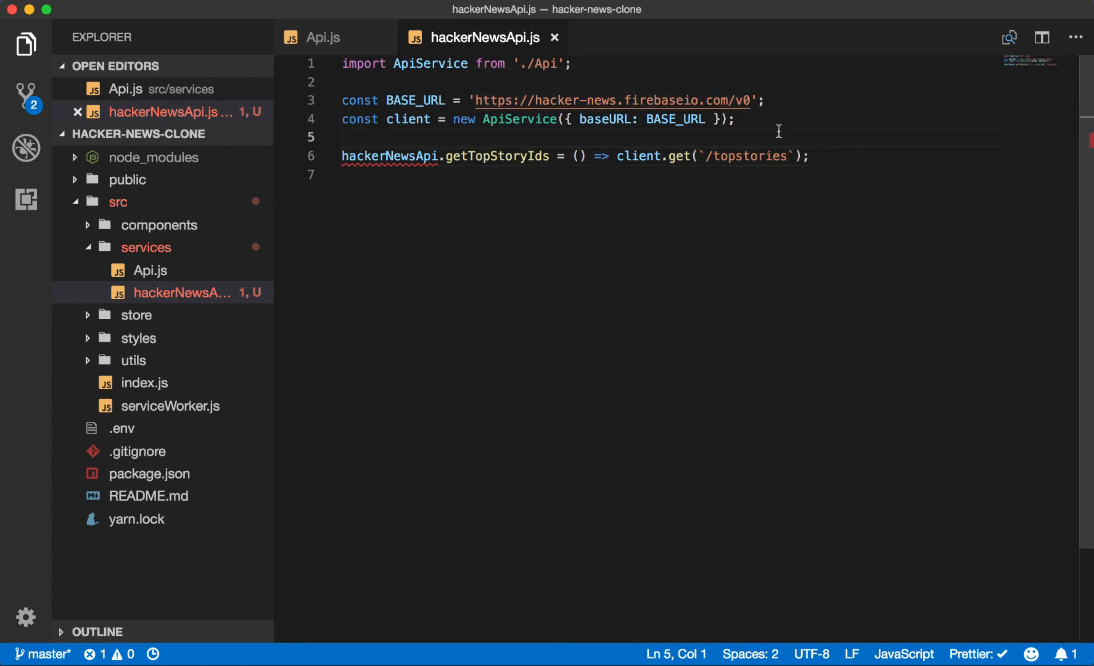
pyautogui.write('const')
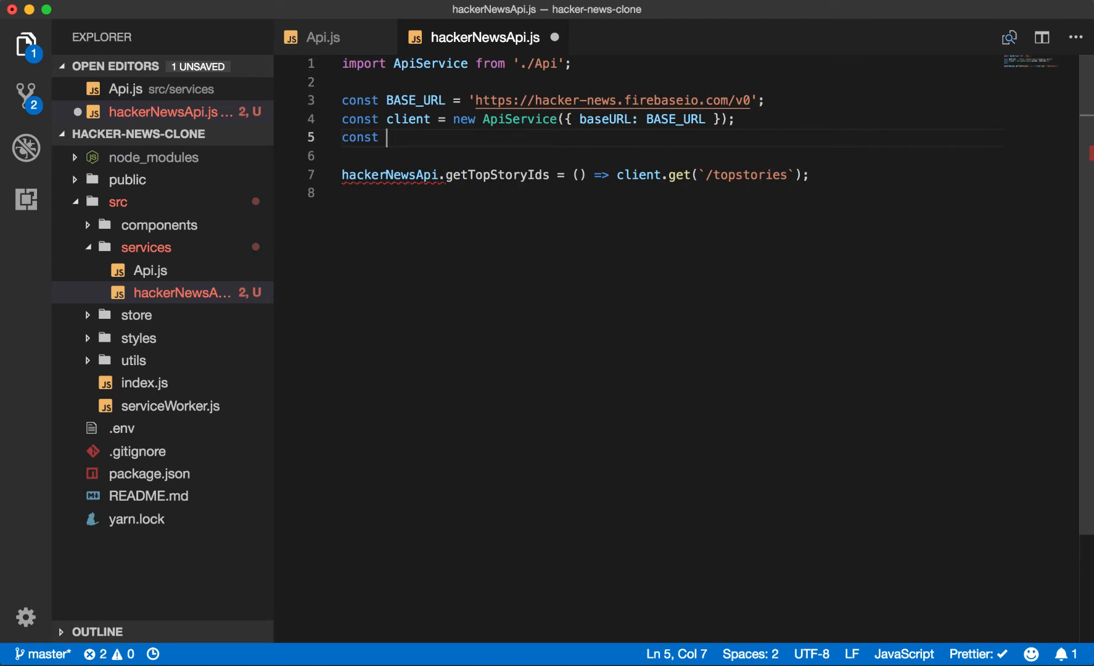
pyautogui.write('JSON_QUE')
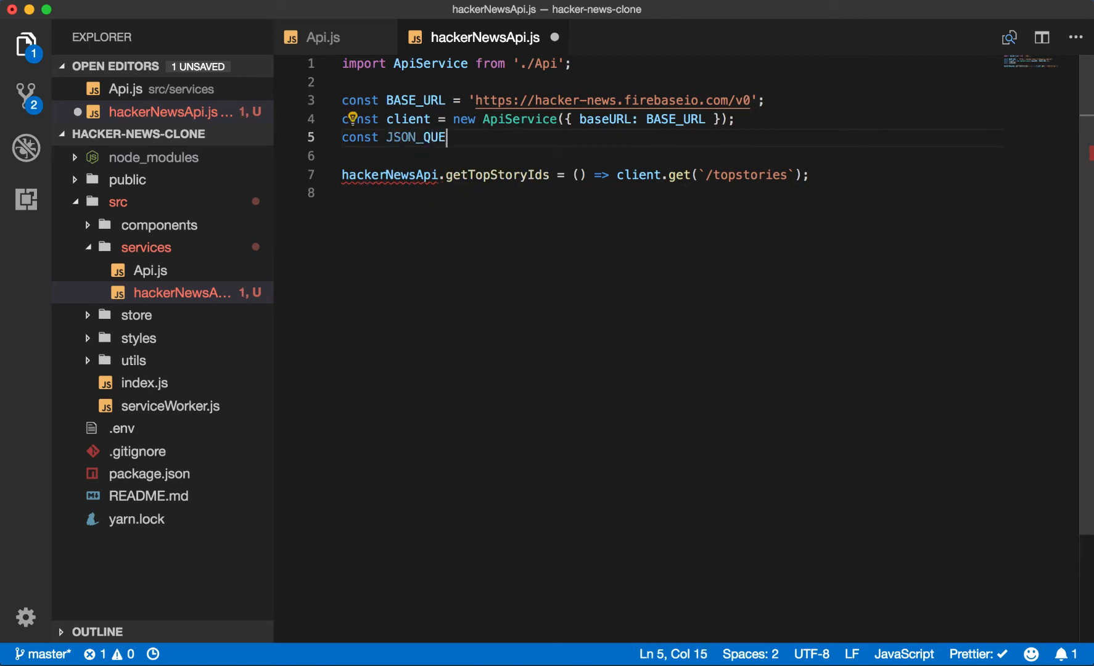
pyautogui.write("RY = '.jso")
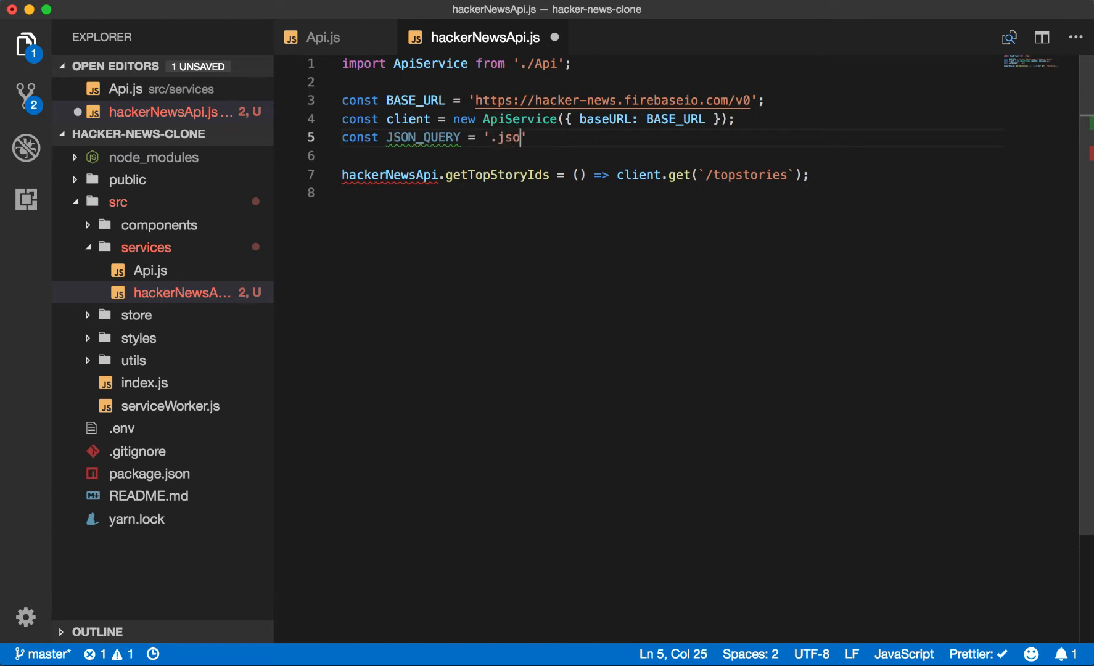
pyautogui.write('n?print=')
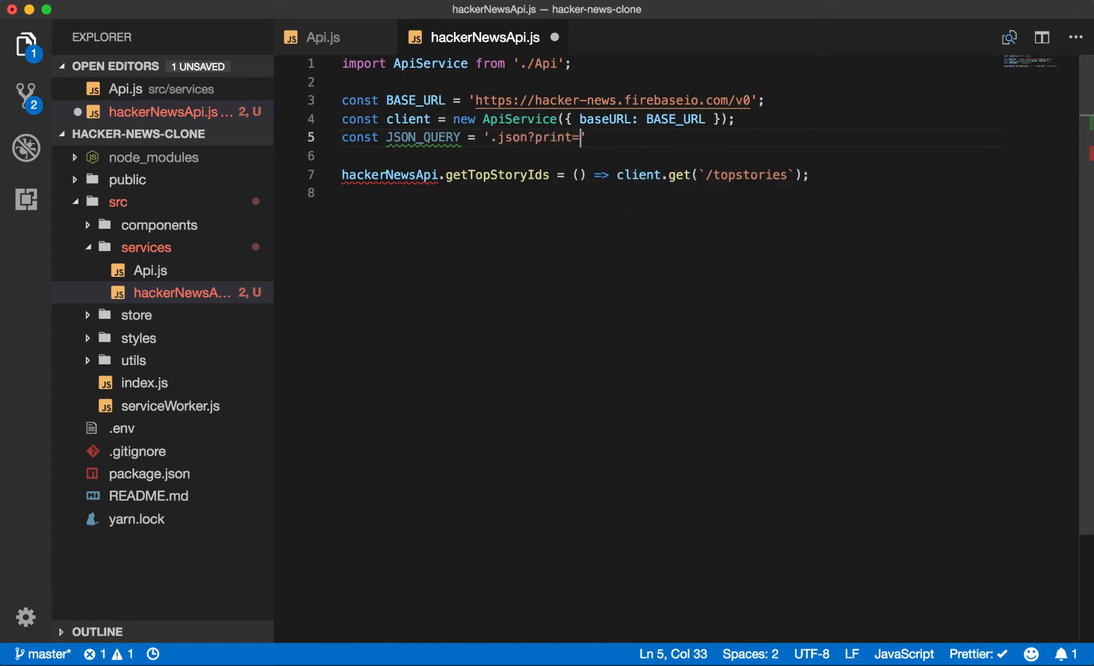
pyautogui.write("pretty';")
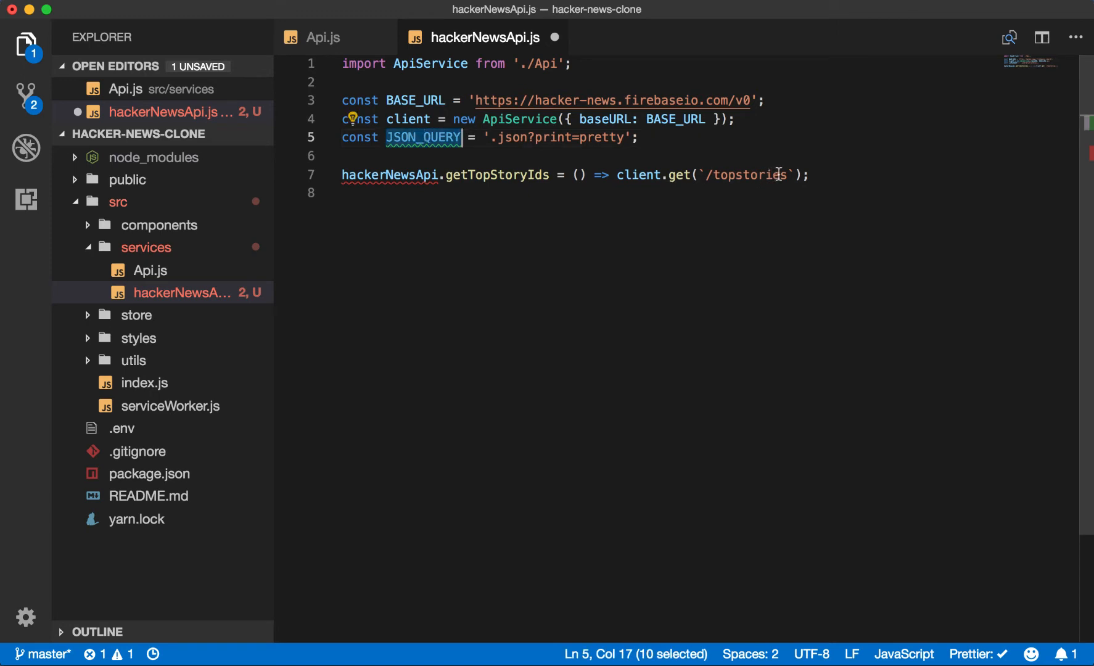
# Step: Append ${JSON_QUERY} to the topstories path and declare const hackerNewsApi = {};
pyautogui.click(787, 175)
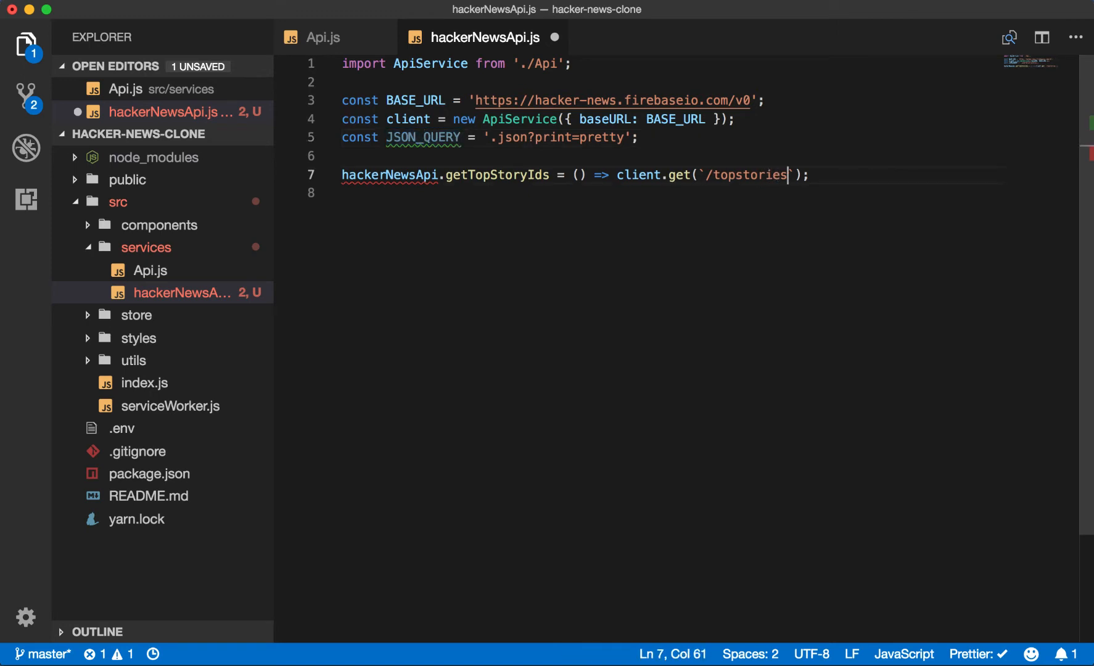
pyautogui.write('$')
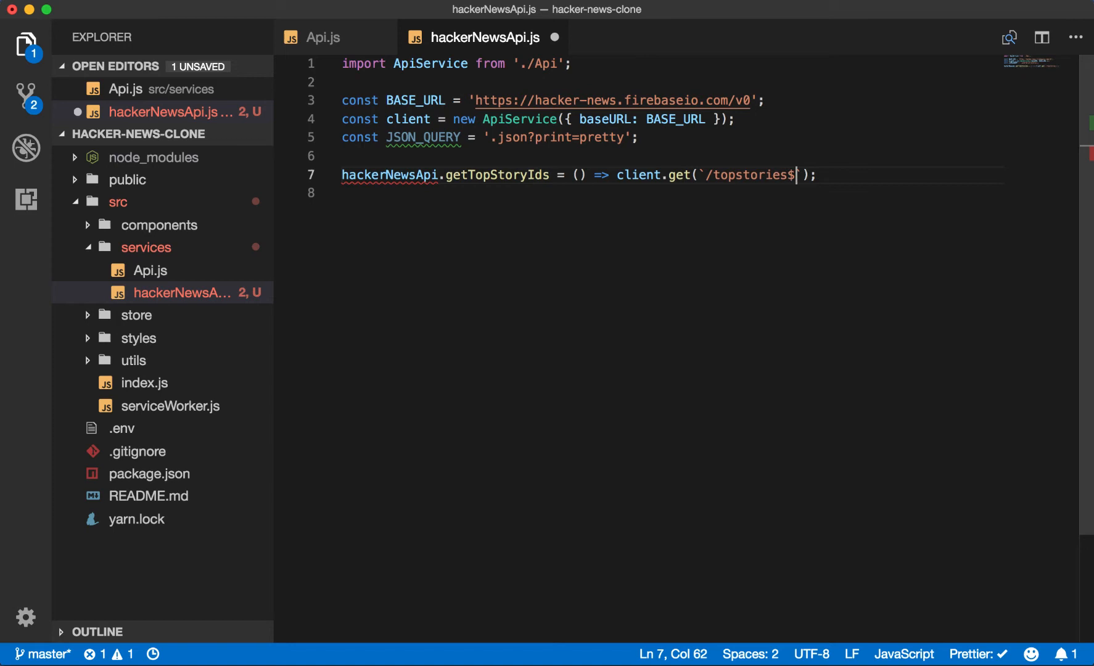
pyautogui.write('{JSON_QUERY}')
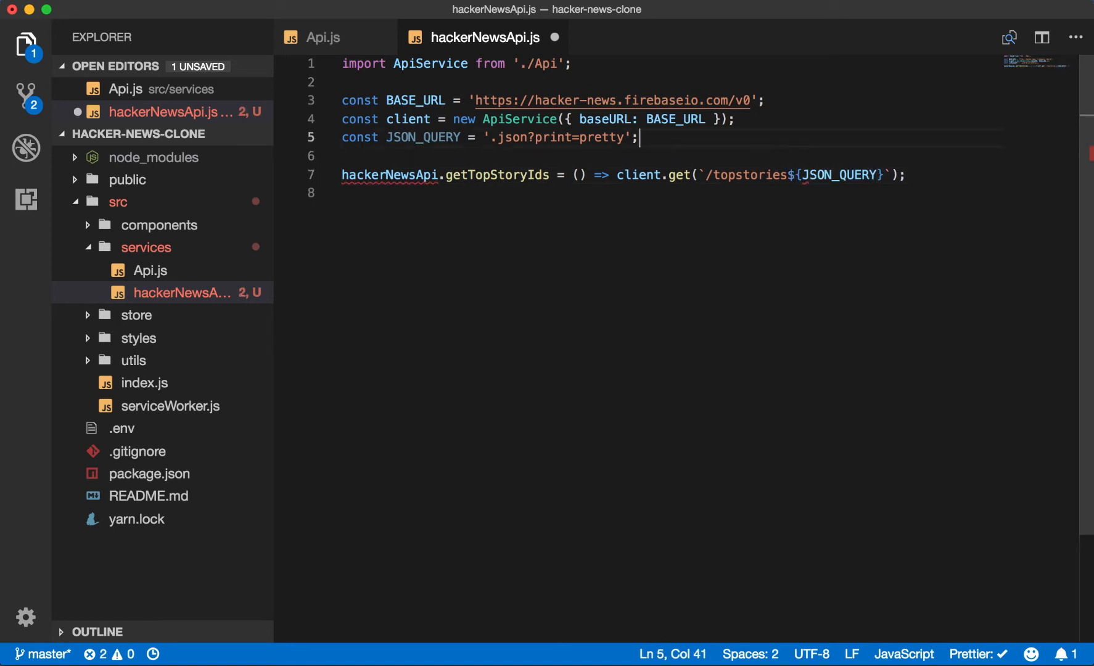
pyautogui.write('const')
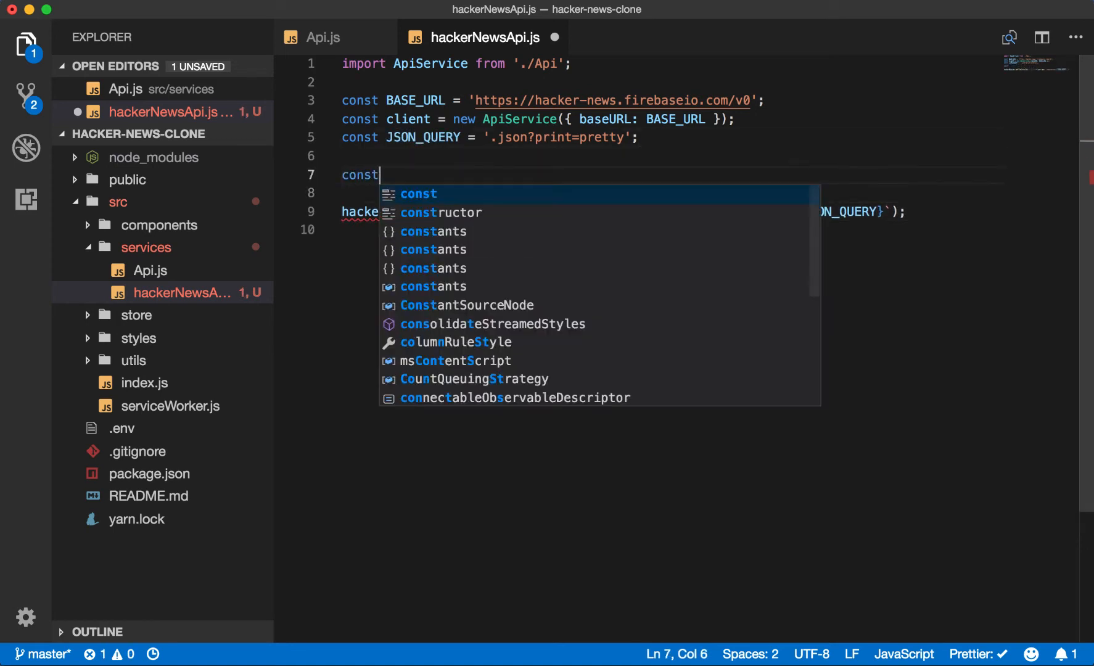
pyautogui.write('hackerN')
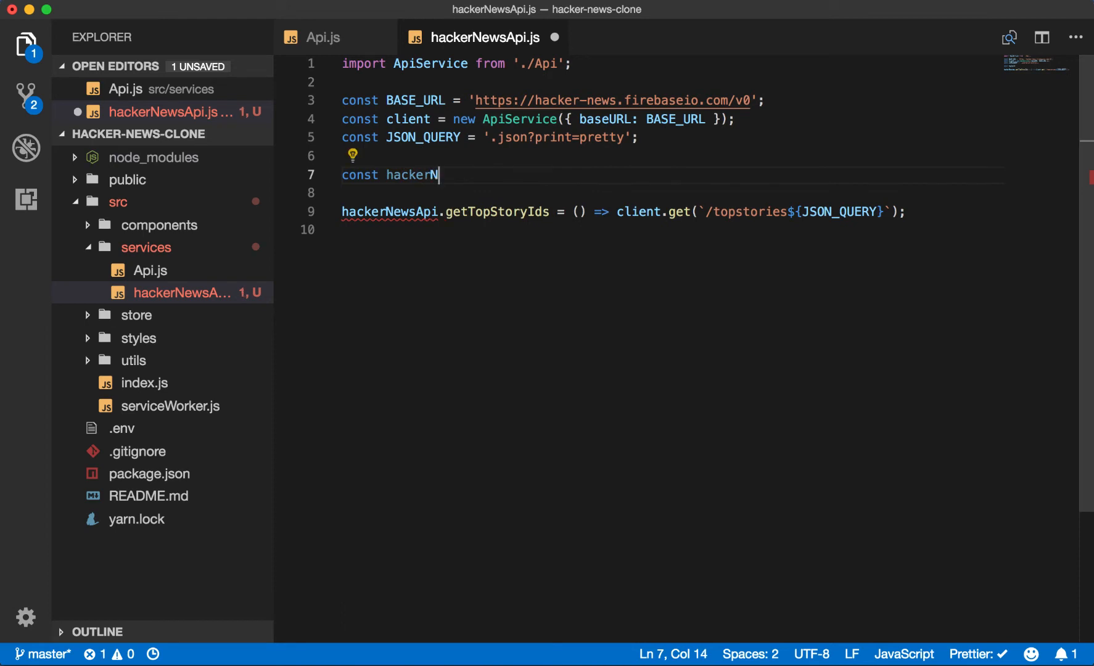
pyautogui.write('ewsApi = {}')
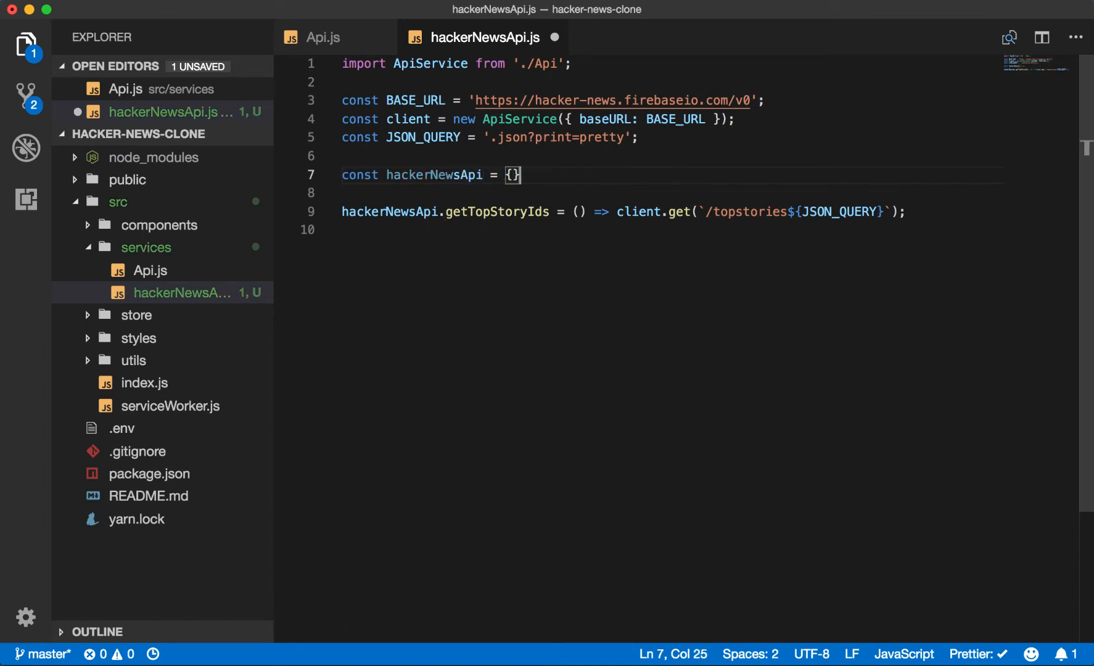
pyautogui.write(';')
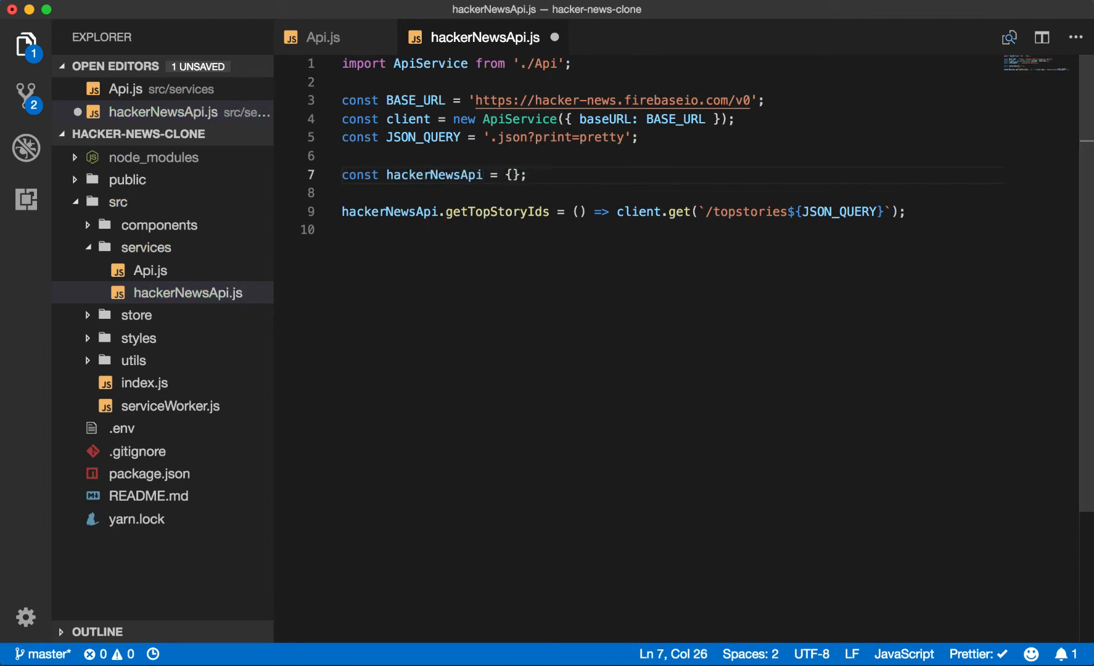
pyautogui.moveTo(850, 211)
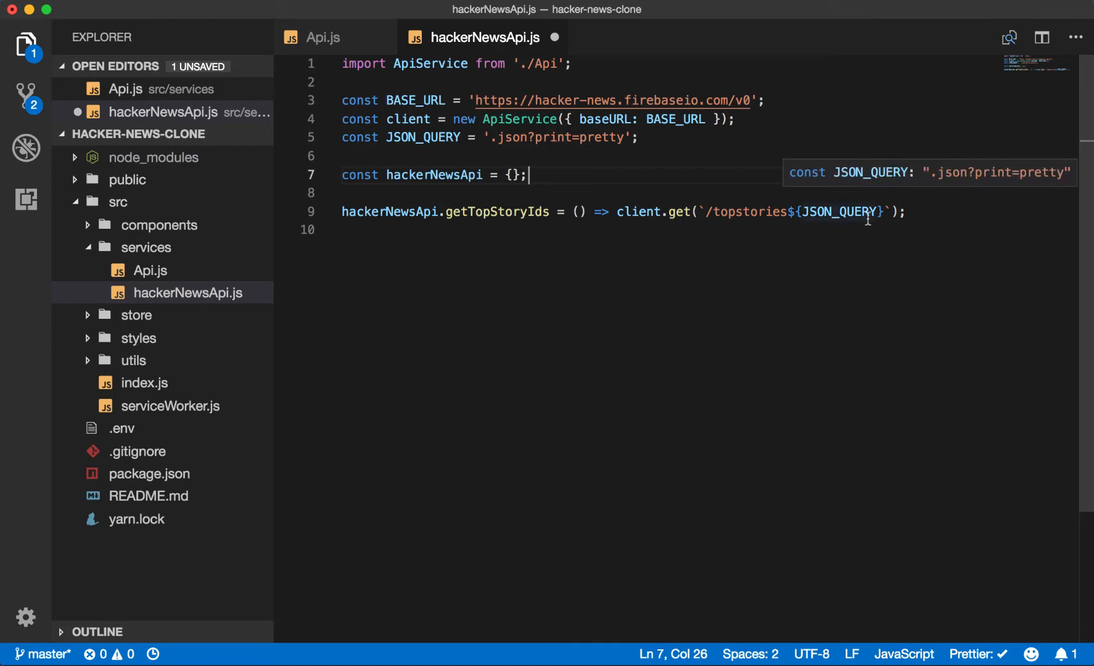
pyautogui.click(778, 21)
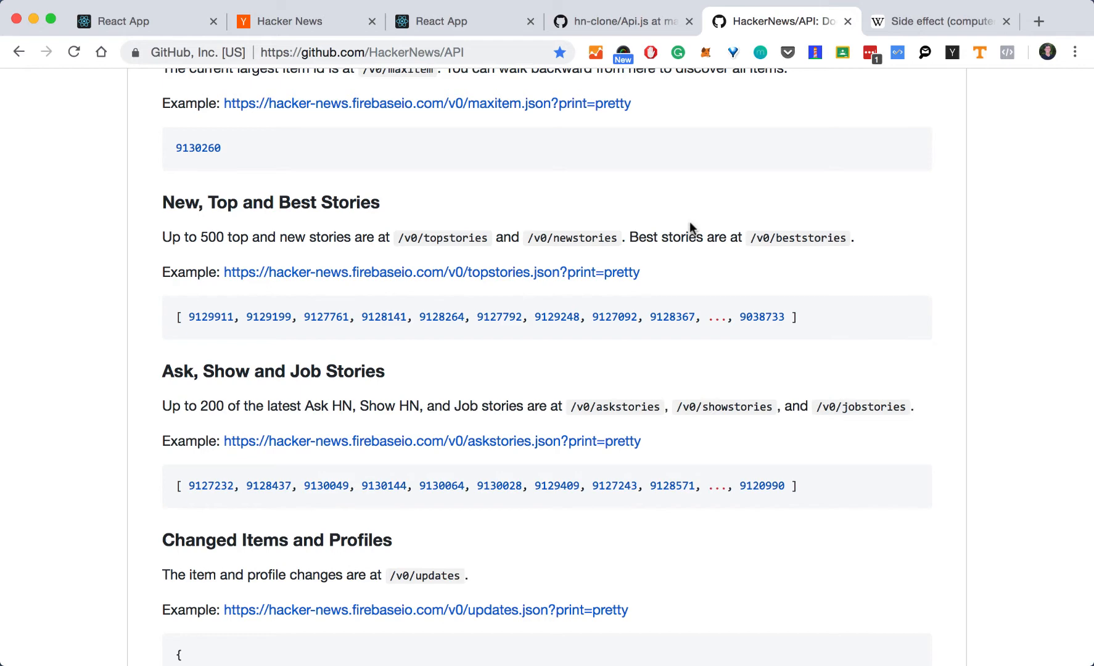
pyautogui.scroll(3)
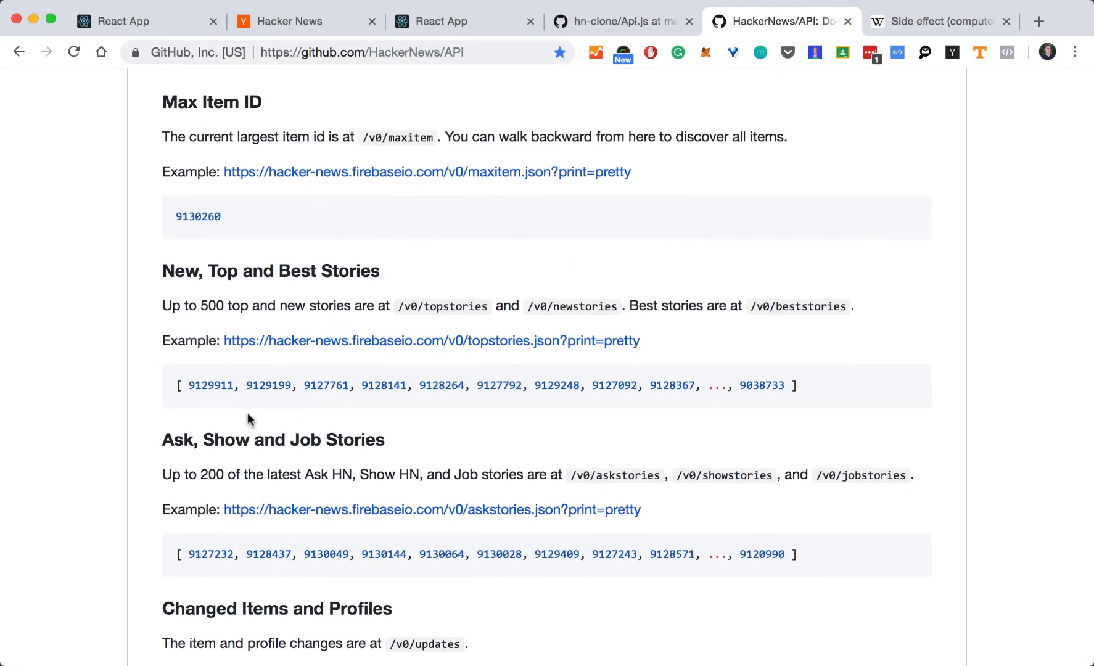
pyautogui.moveTo(204, 389)
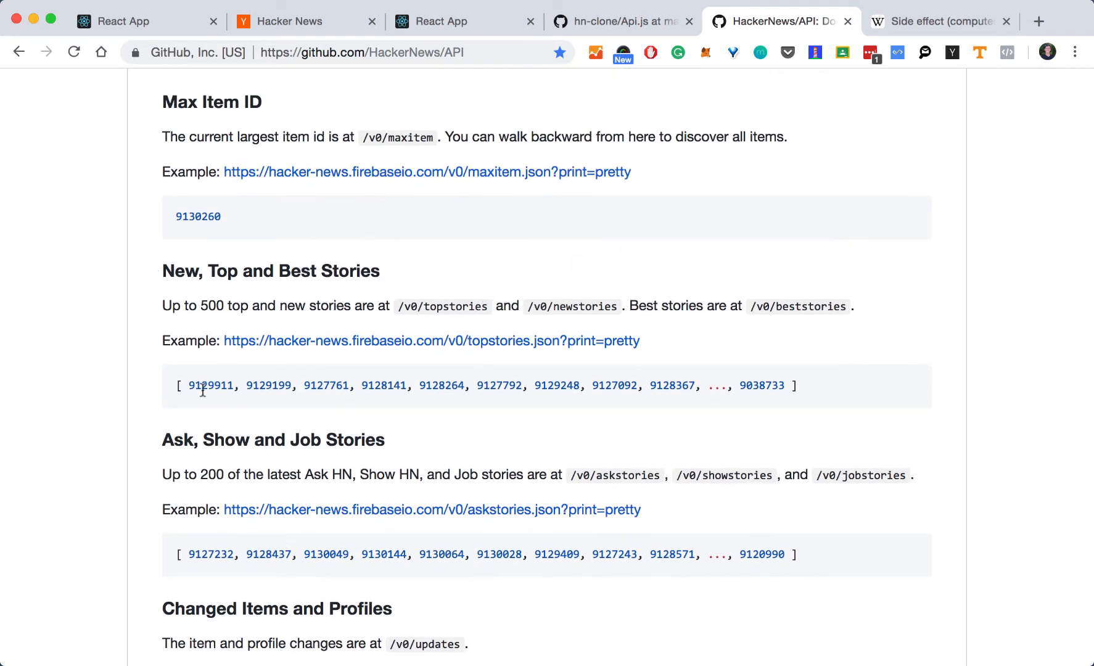
pyautogui.scroll(3)
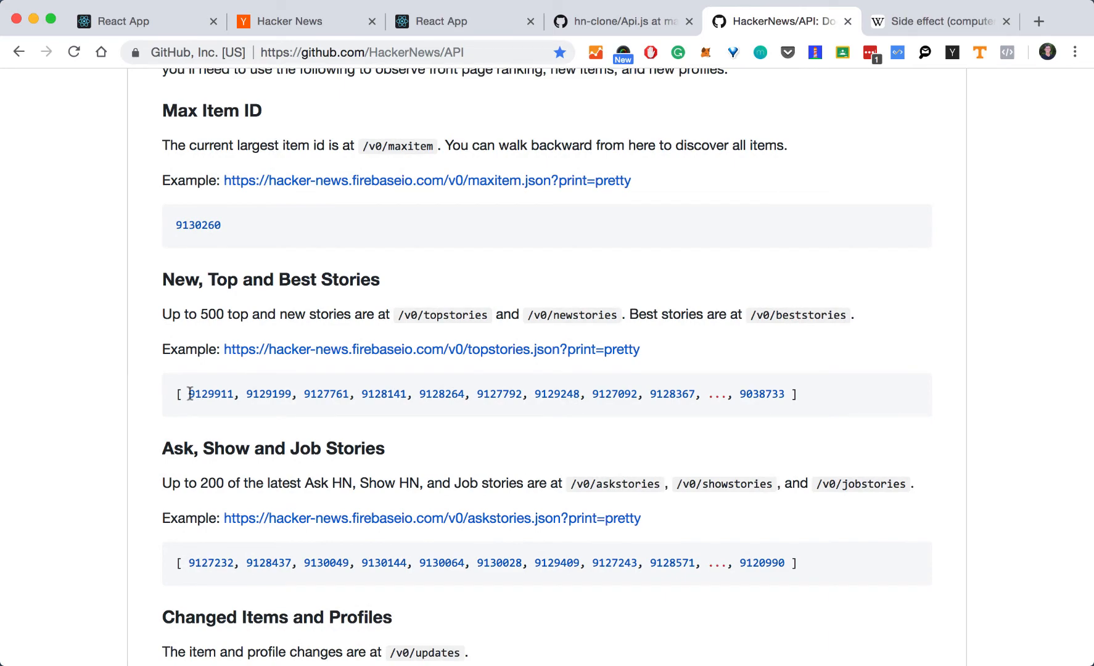
pyautogui.scroll(3)
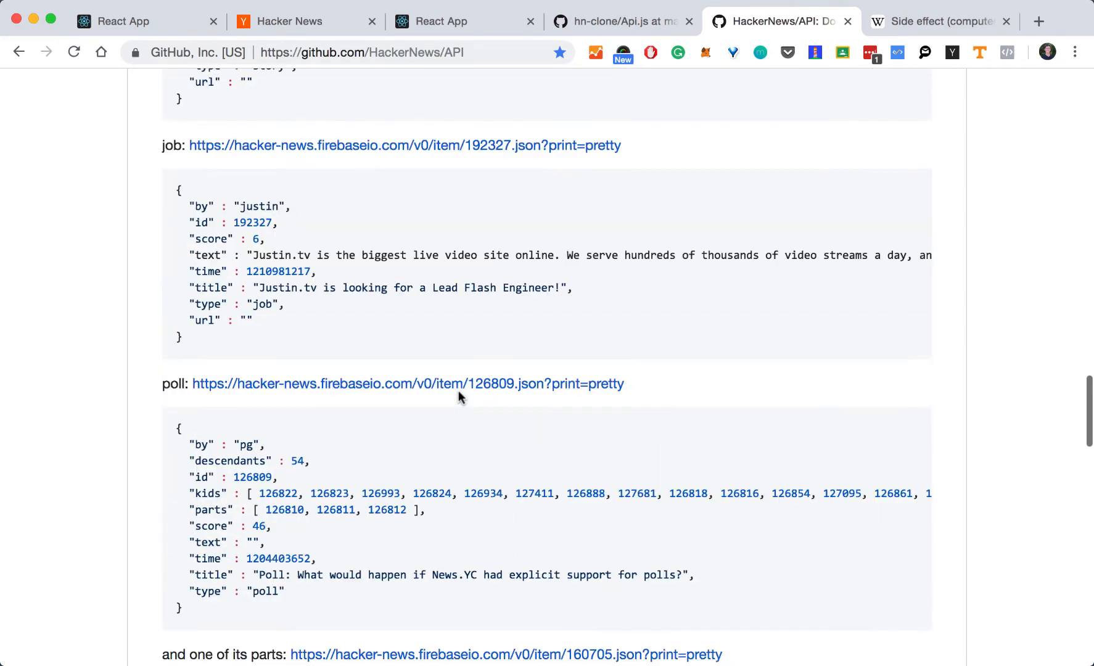
pyautogui.moveTo(488, 384)
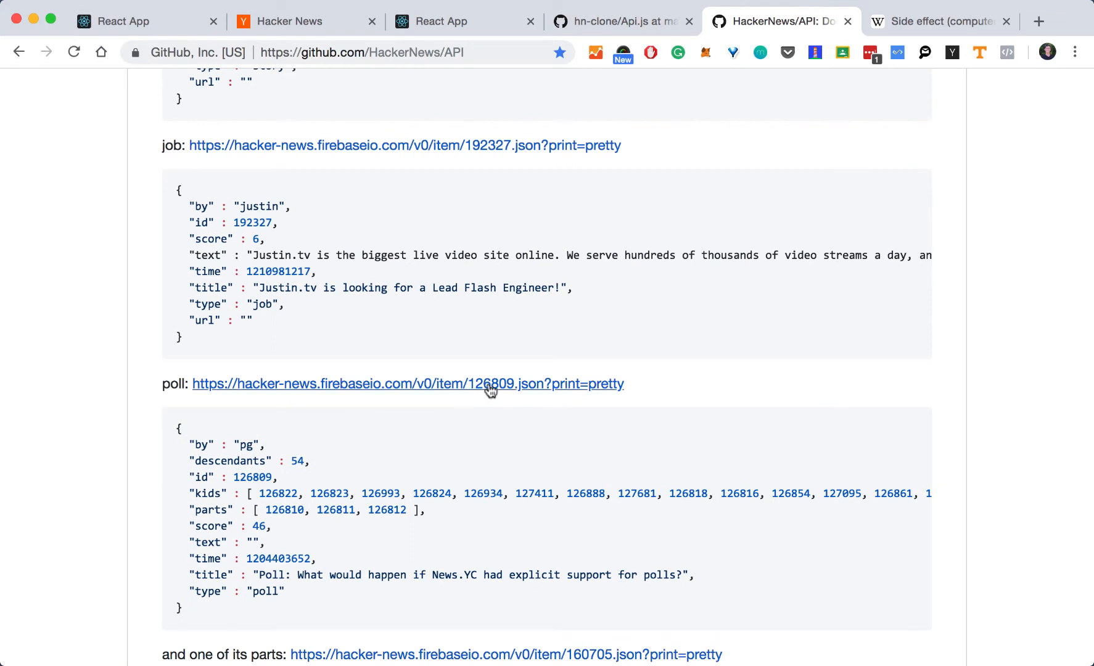
pyautogui.moveTo(498, 389)
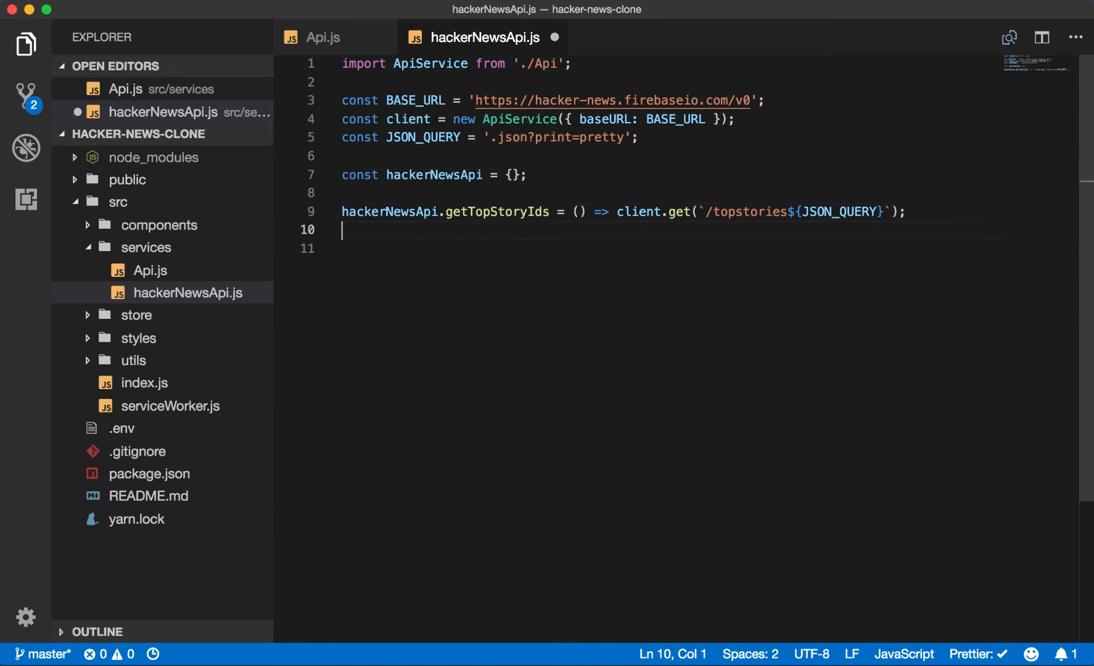
# Step: Add hackerNewsApi.getStory = id => client.get(`/item/${id}${JSON_QUERY}`)
pyautogui.write('hackerNewsA')
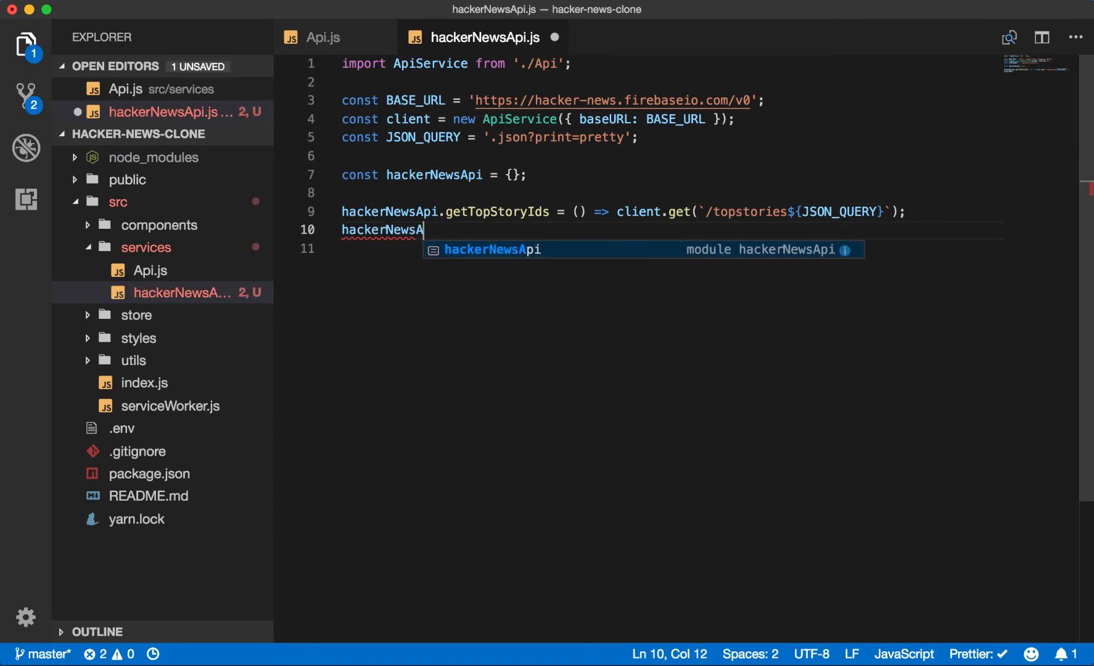
pyautogui.write('pi.')
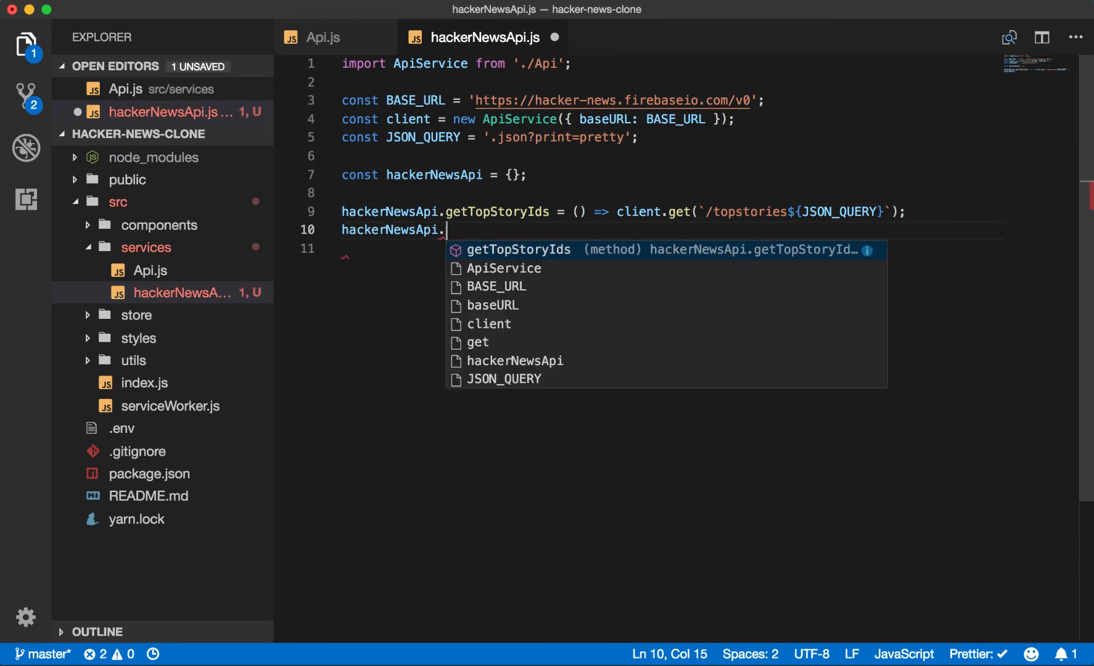
pyautogui.write('getStory')
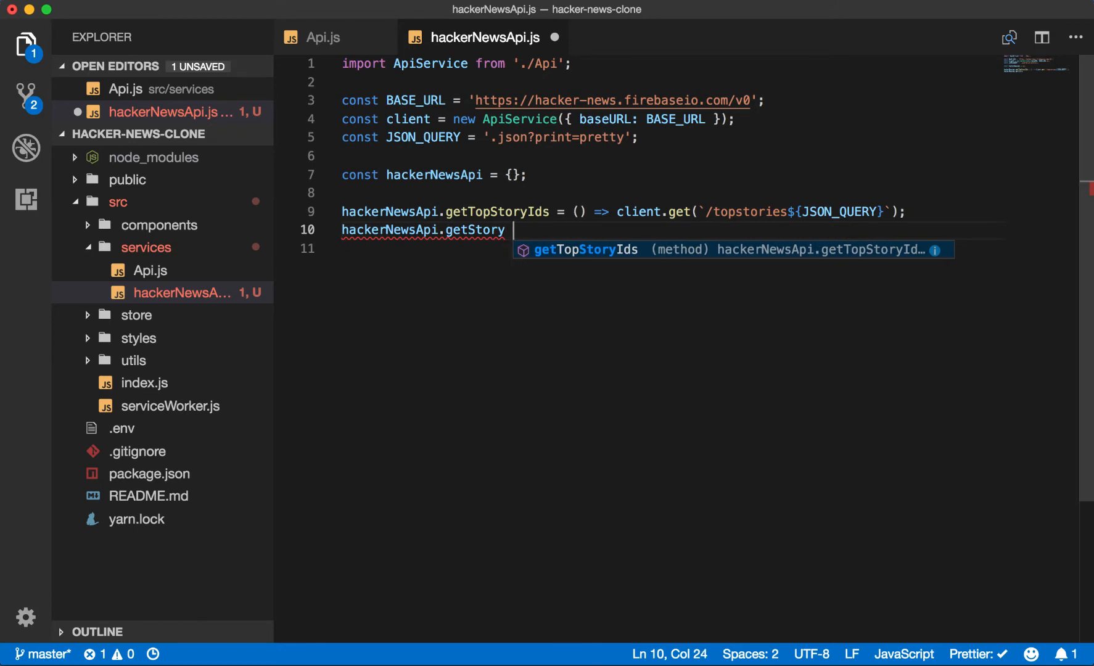
pyautogui.write('= id = client.get(')
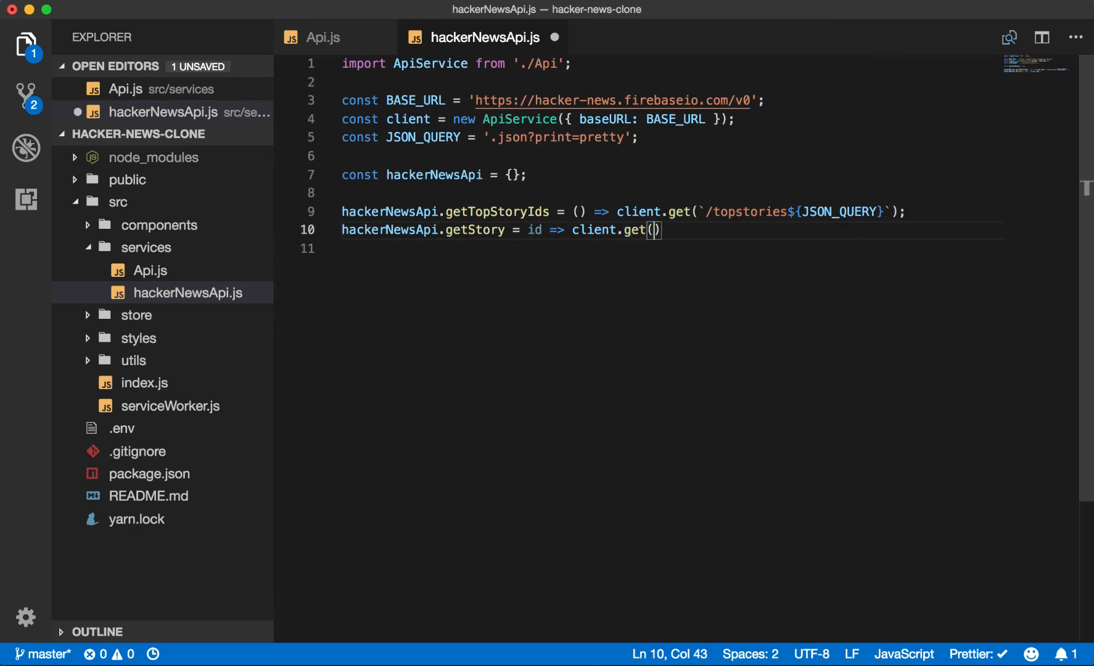
pyautogui.write('`/item')
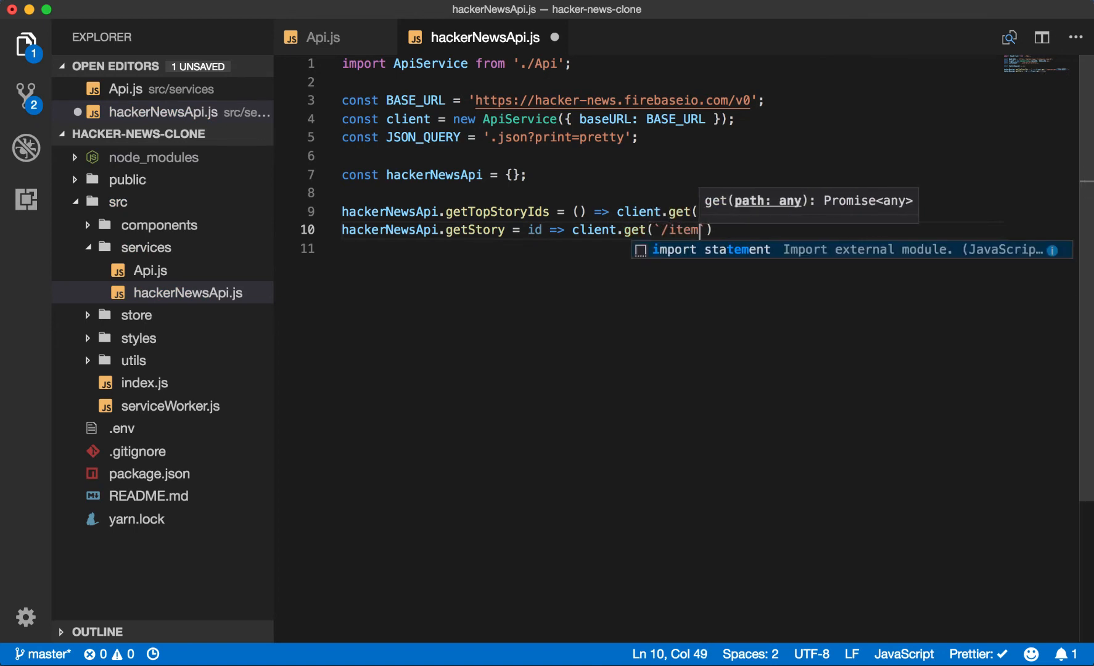
pyautogui.write('${id}${')
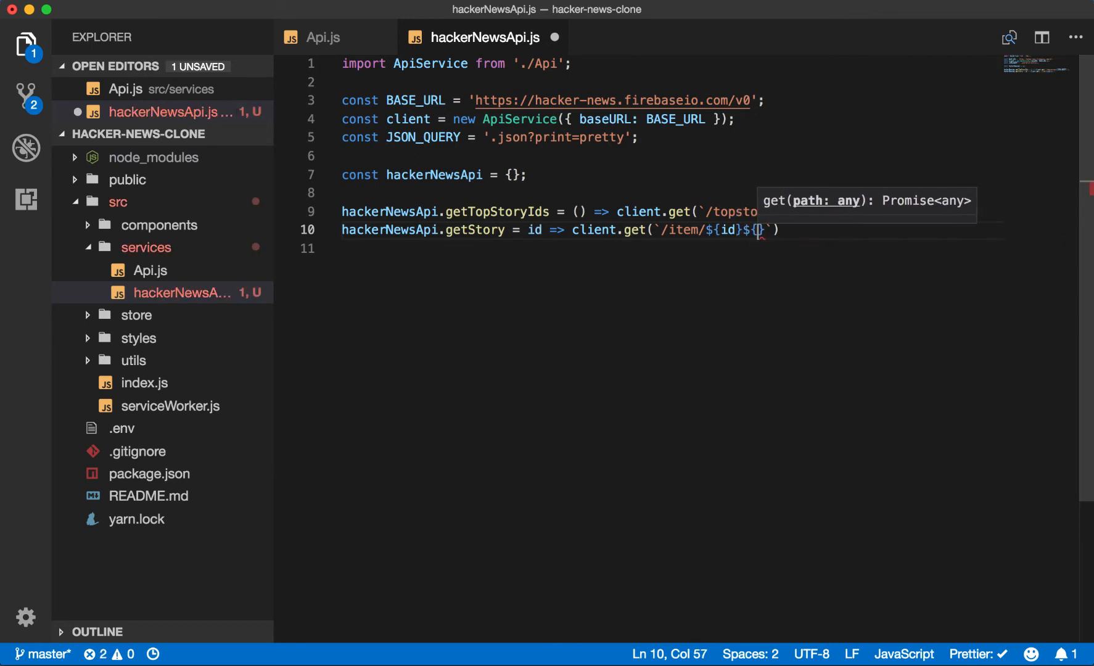
pyautogui.write('JSON_QUER')
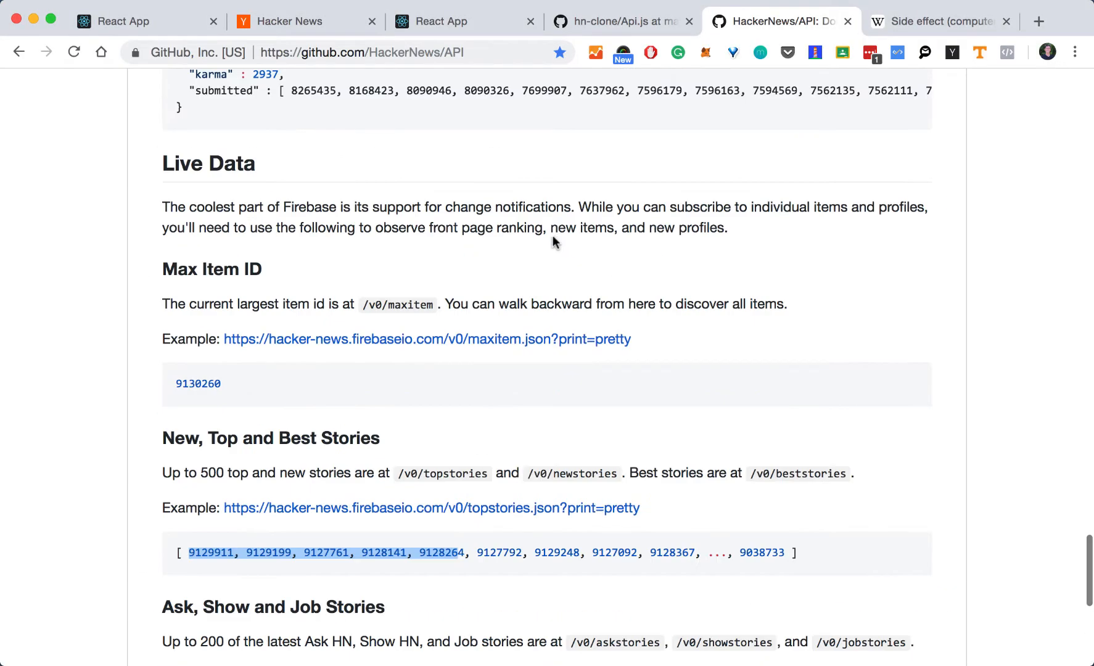
pyautogui.moveTo(228, 470)
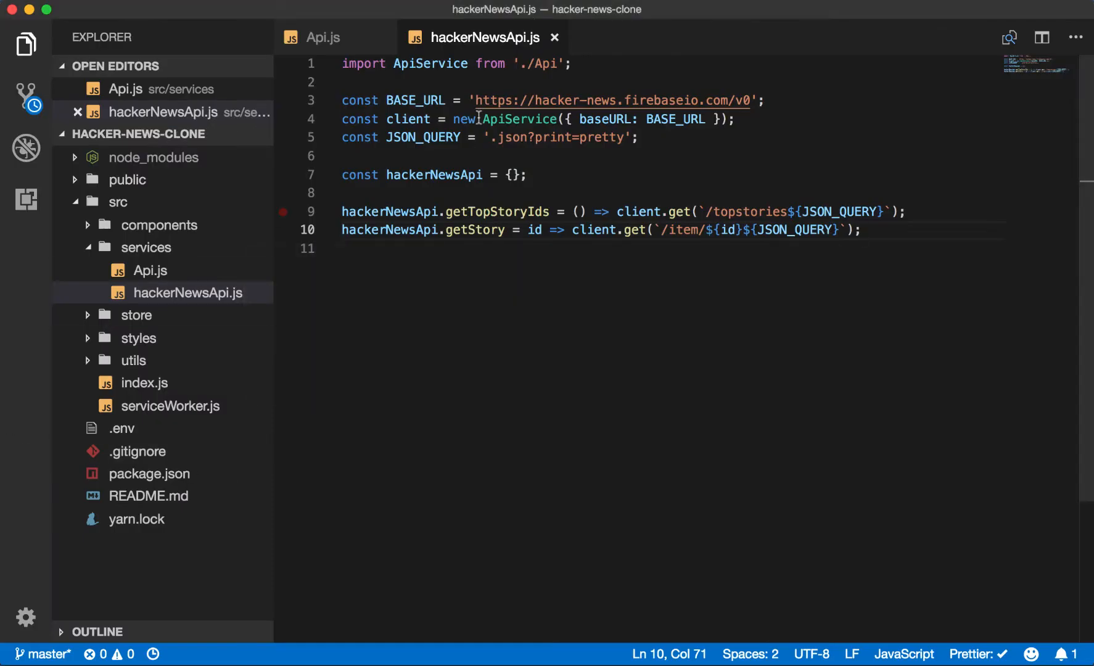
# Step: Declare const PAGE_LIMIT = 20; above the hackerNewsApi object
pyautogui.click(530, 176)
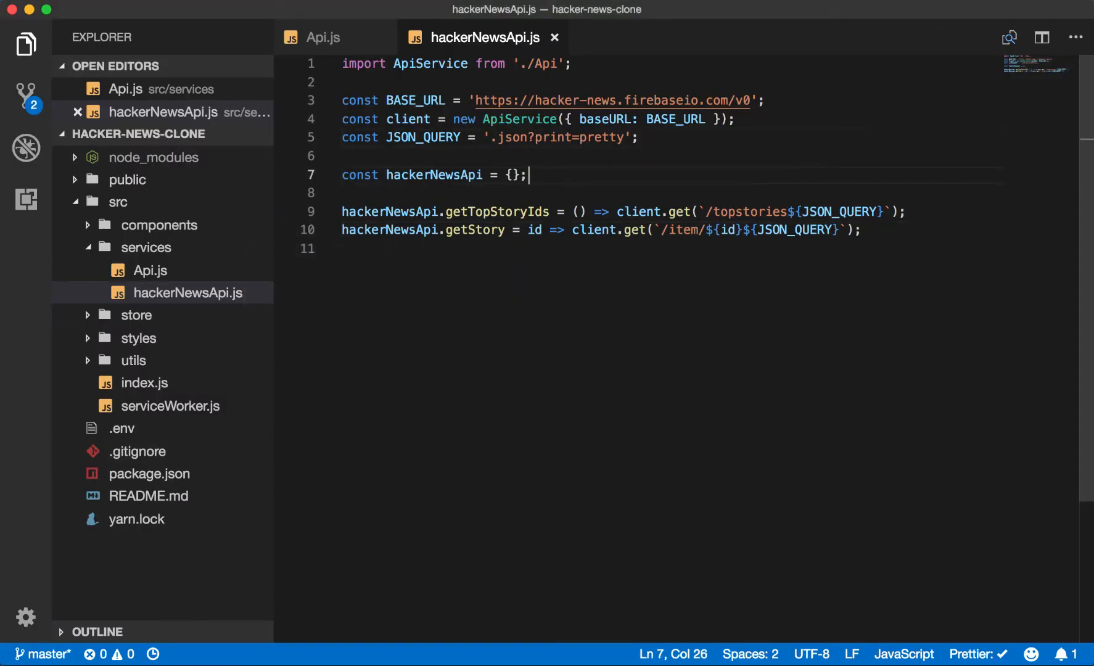
pyautogui.write('const PAGE_LIMIT =')
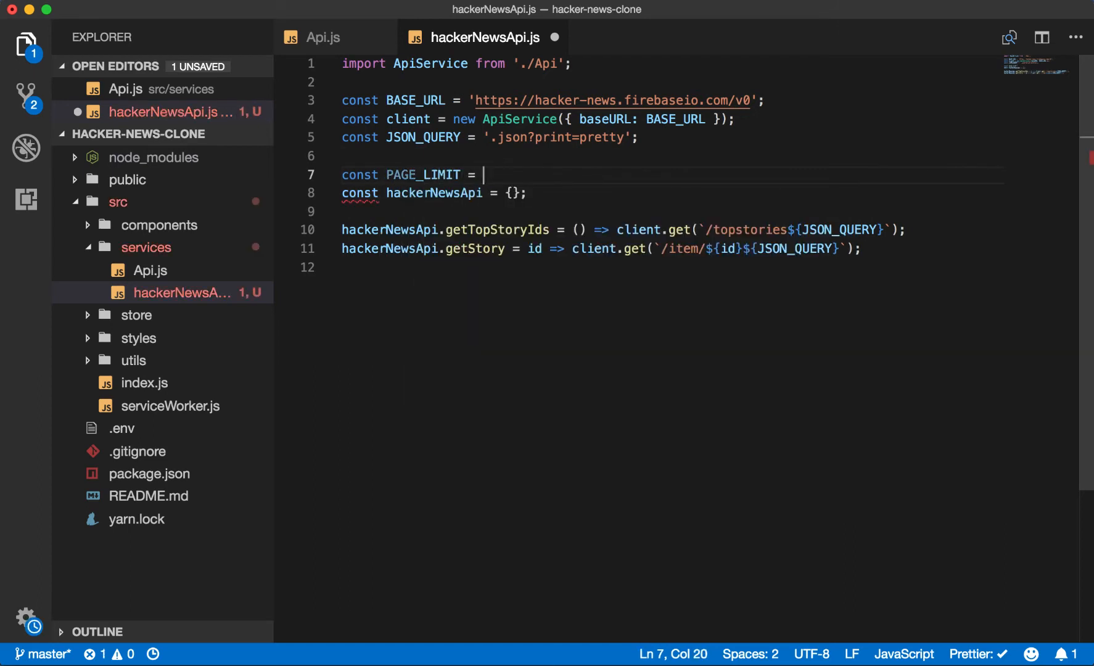
pyautogui.write('20;')
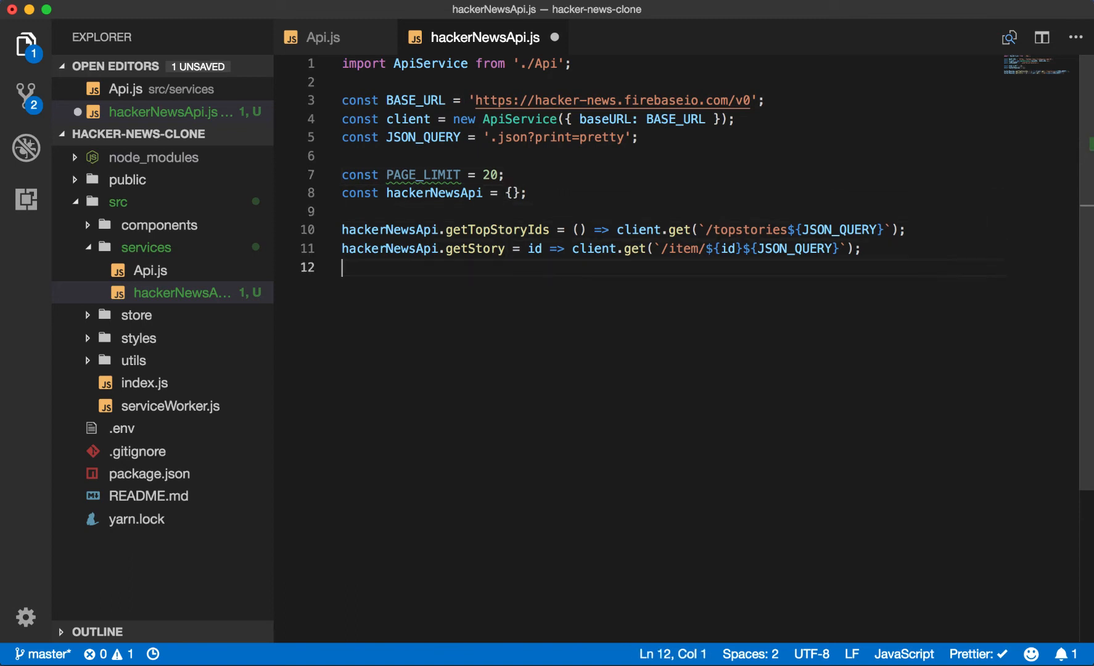
# Step: Begin hackerNewsApi.getStoriesByPage as an arrow function taking (id, page)
pyautogui.write('hac')
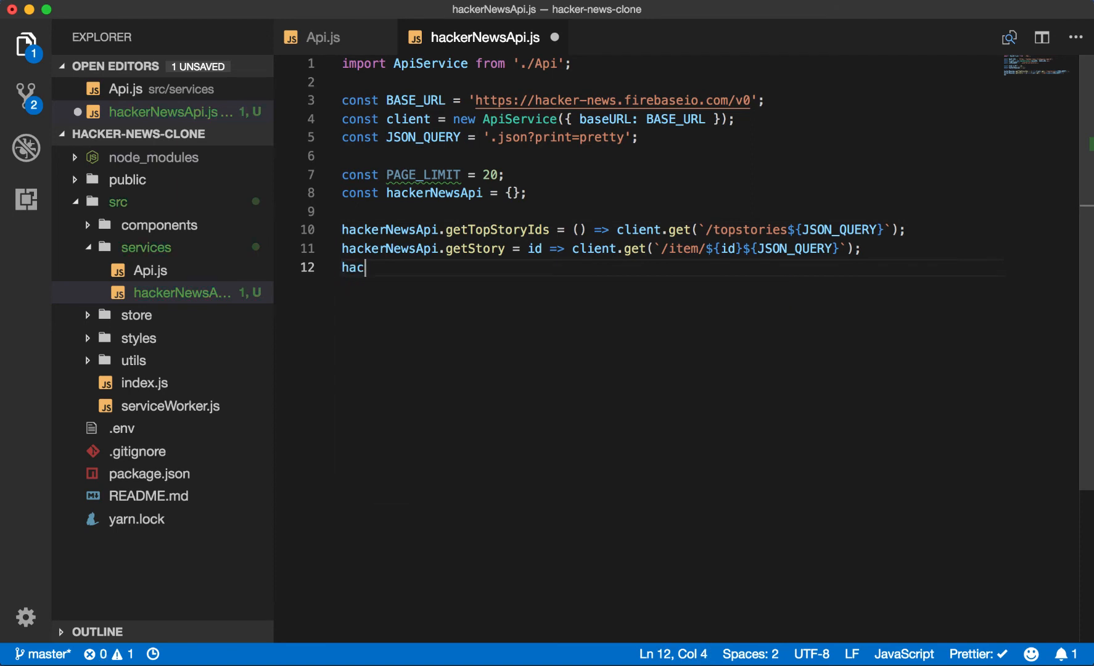
pyautogui.write('kerNewsApi.')
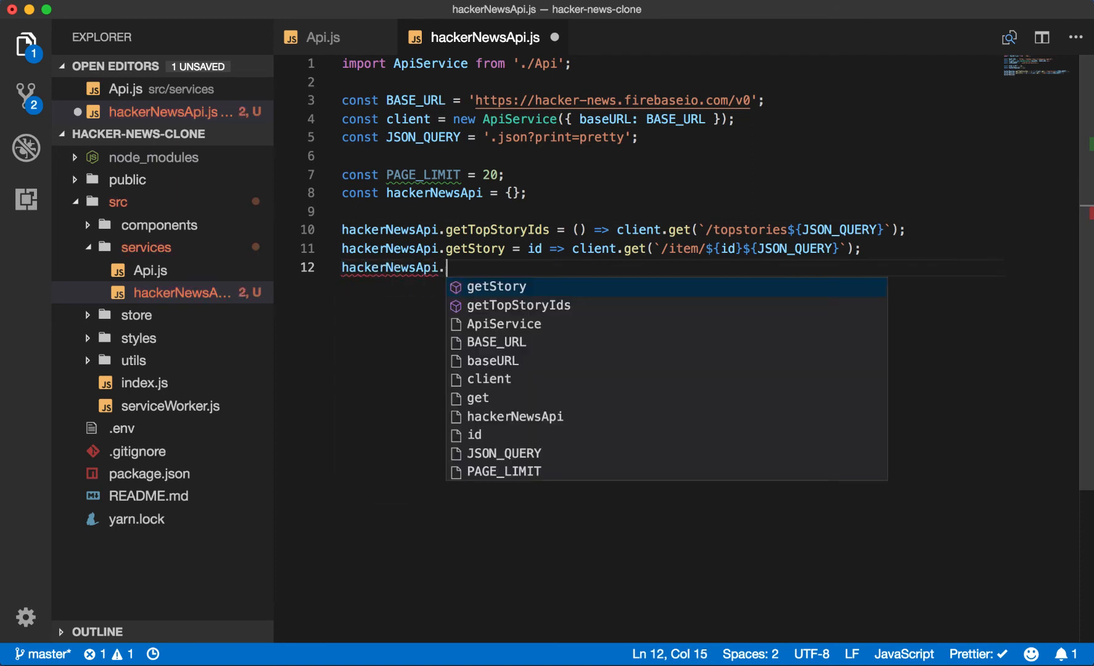
pyautogui.write('getStoriesByPage = (i')
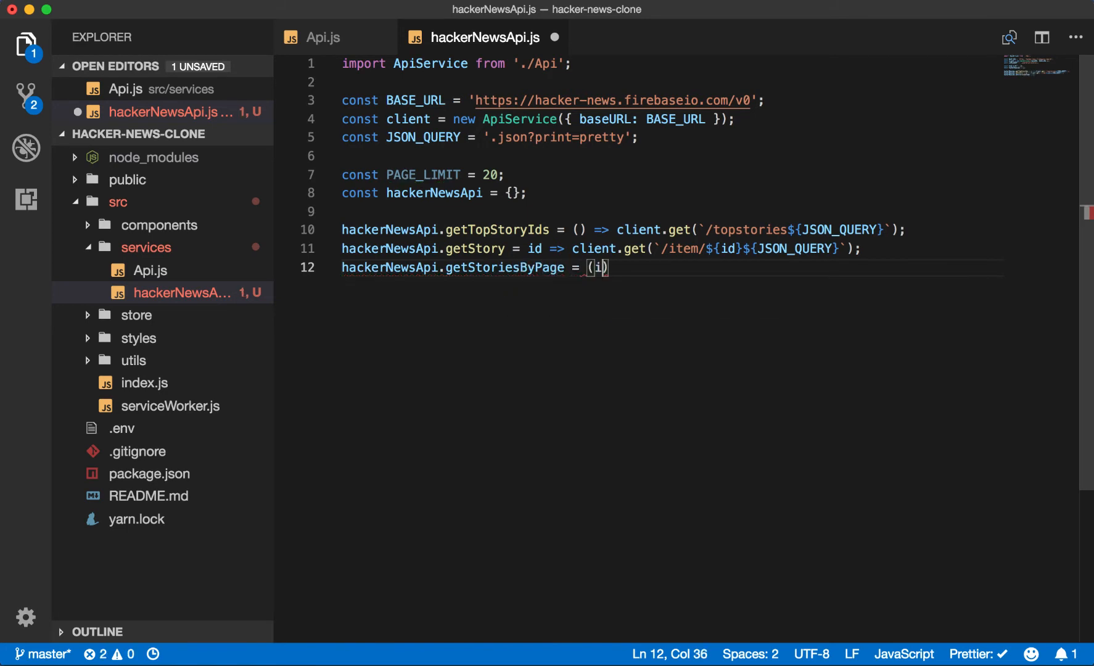
pyautogui.write('d, page) => {')
pyautogui.write('};')
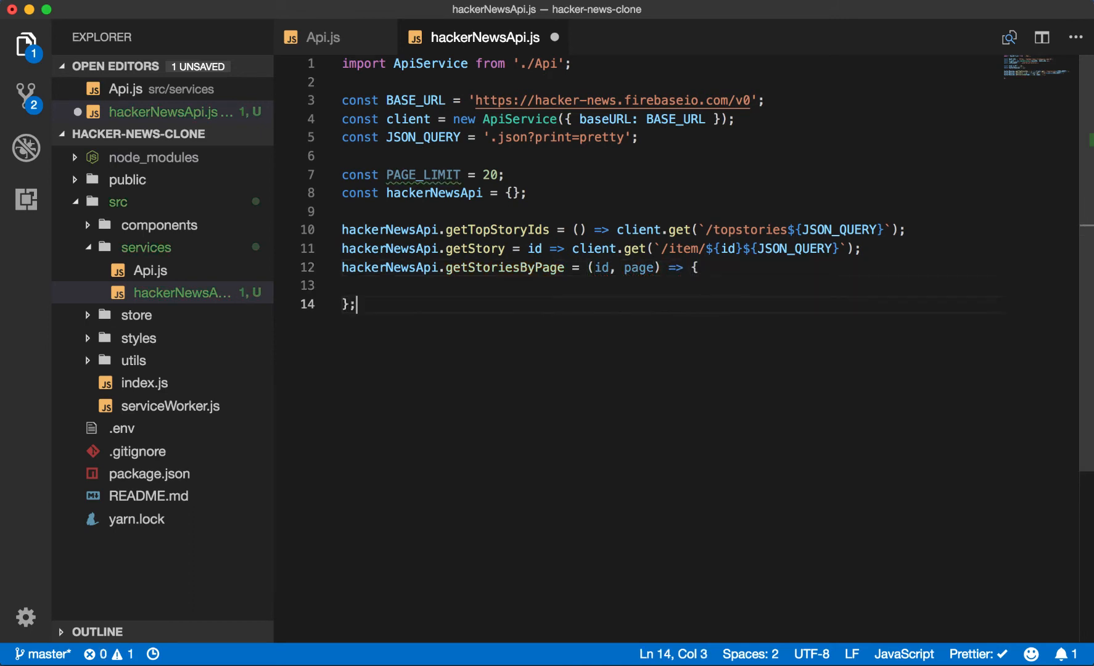
# Step: Start the body with const { begin, end } = destructuring, then move to the empty line above the methods
pyautogui.write('const {  }')
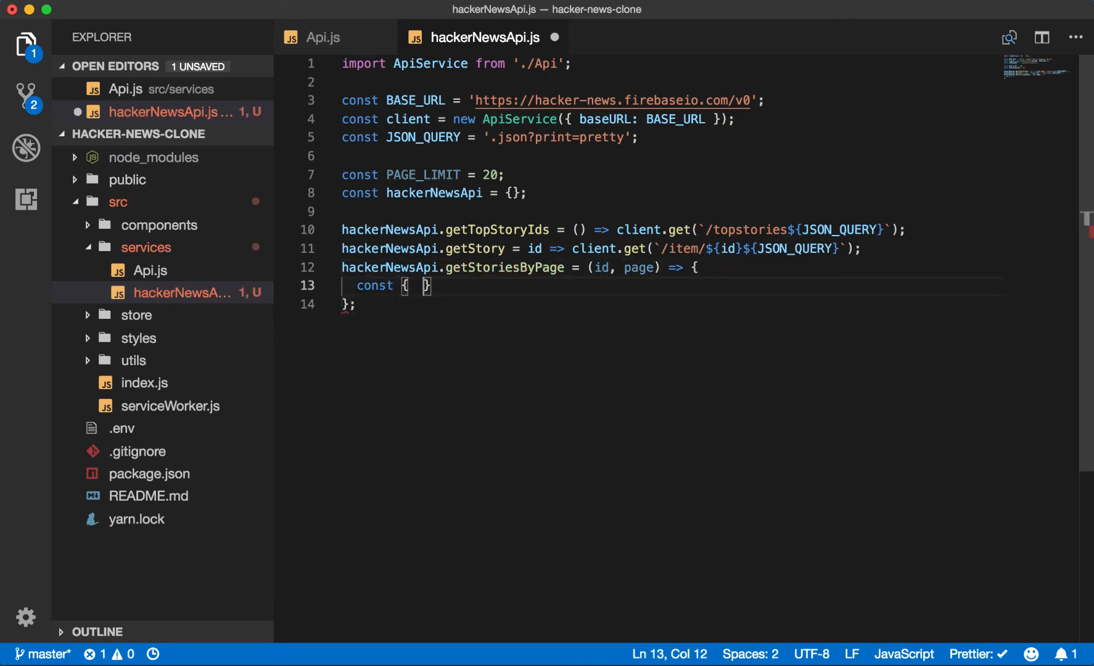
pyautogui.write('ByteLengthQueuingStrategy')
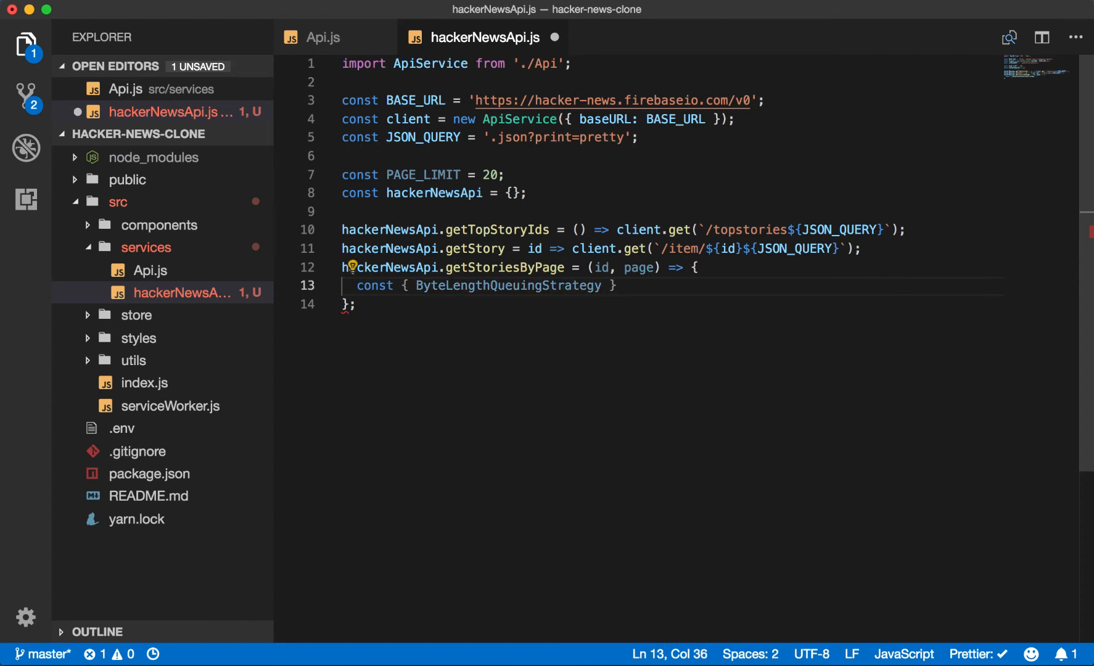
pyautogui.write('begin, en }')
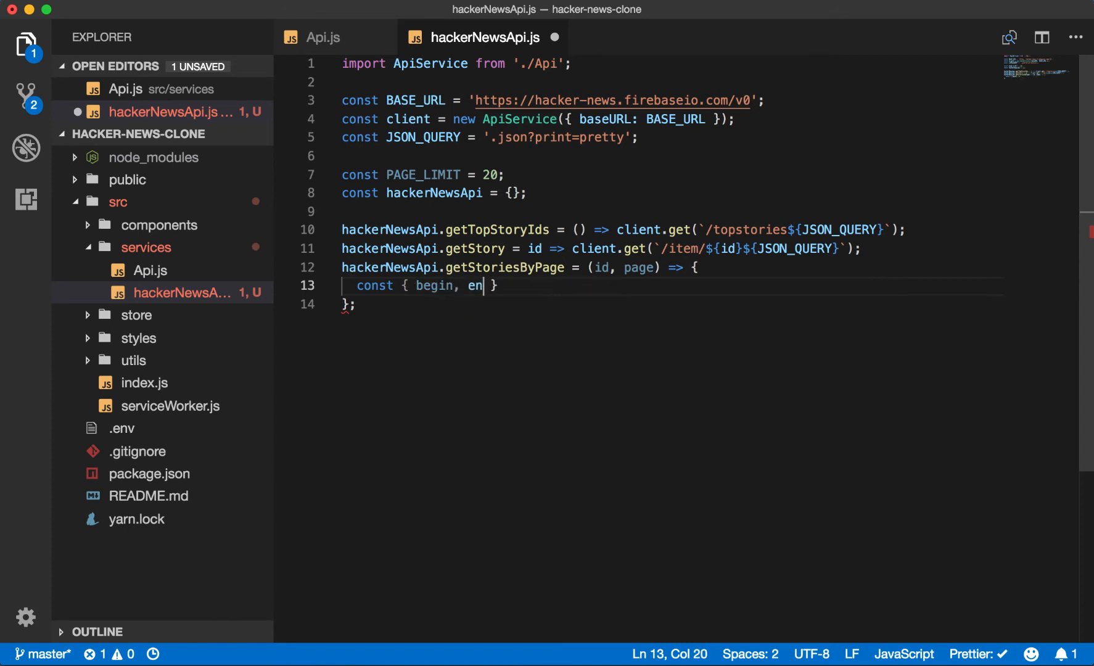
pyautogui.write('d } = ge')
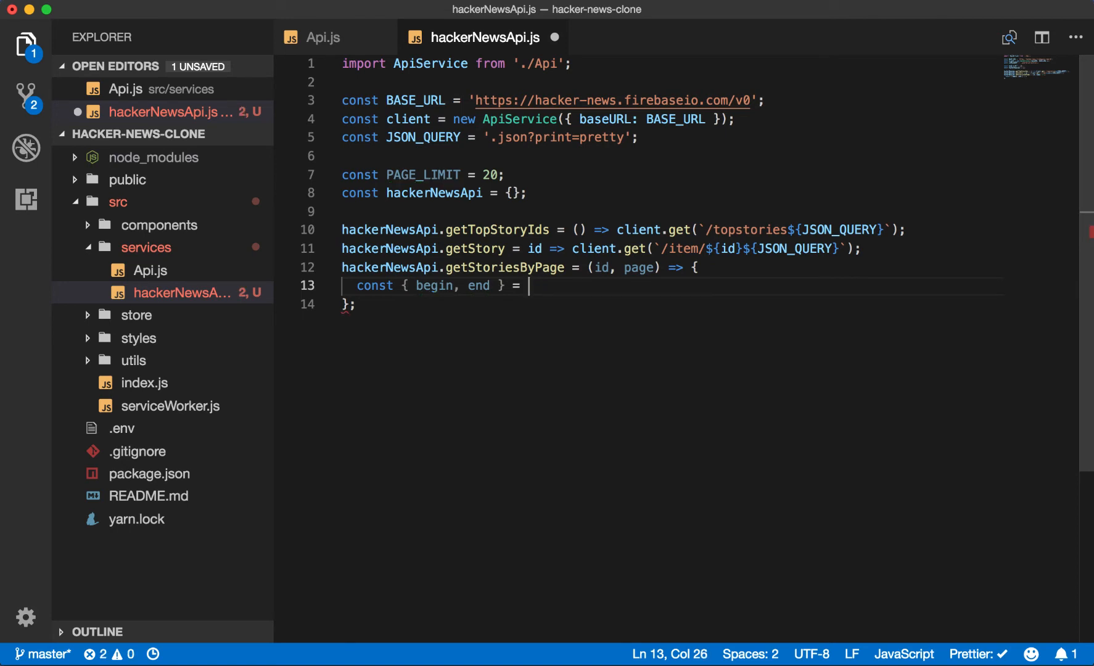
pyautogui.click(529, 228)
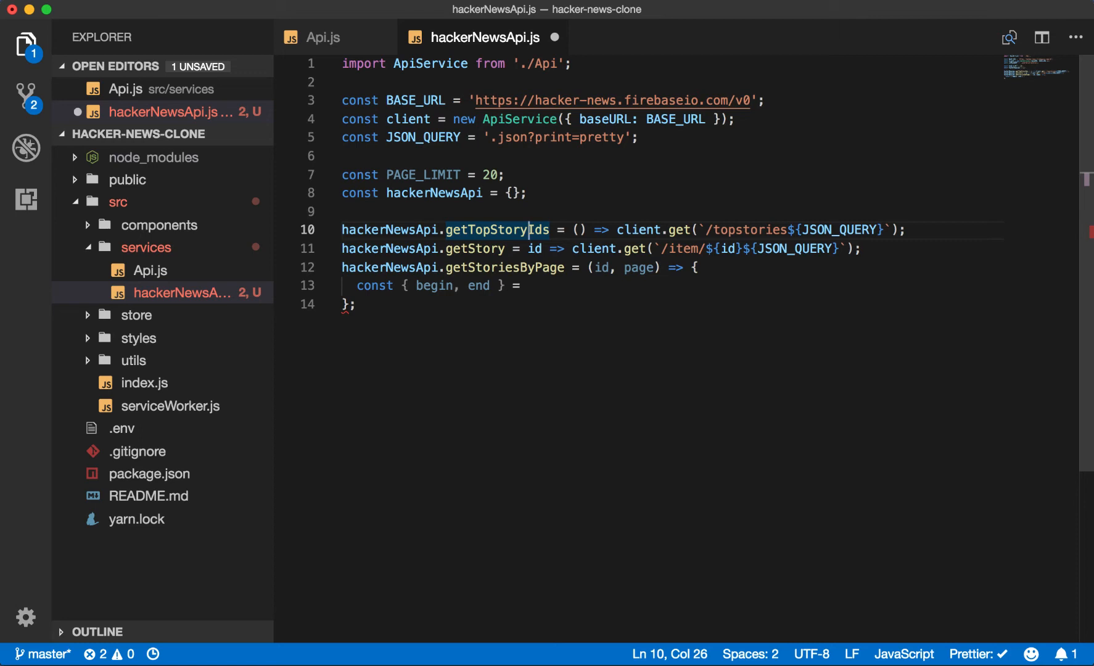
pyautogui.click(341, 211)
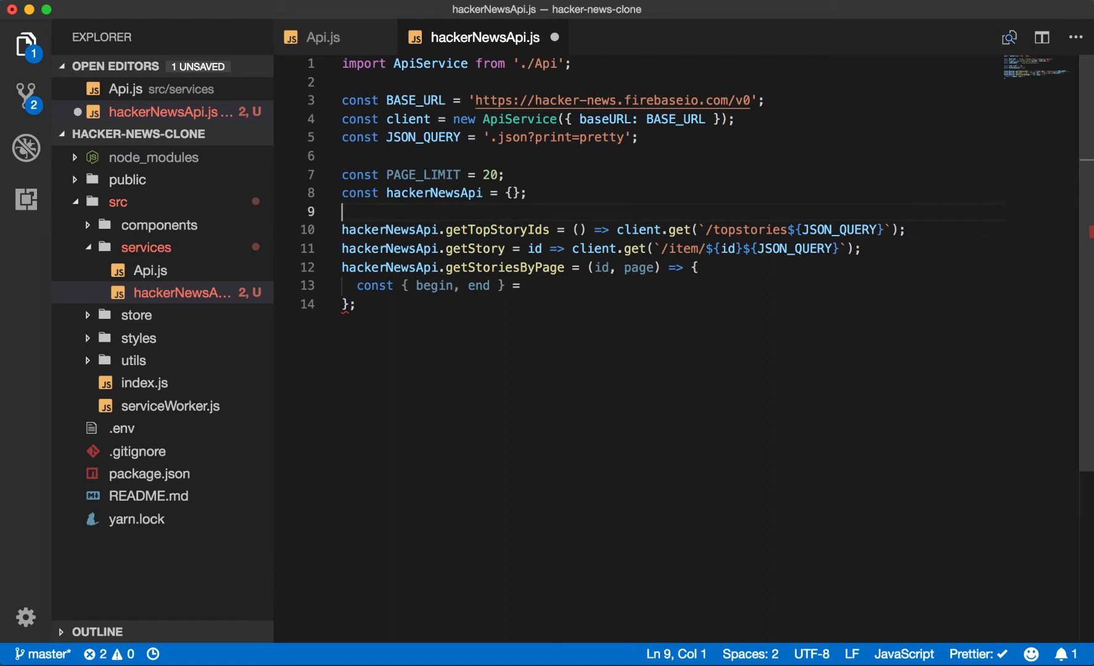
# Step: Declare const getPageSlice = (limit, page = 0) => on a new line
pyautogui.press('Enter')
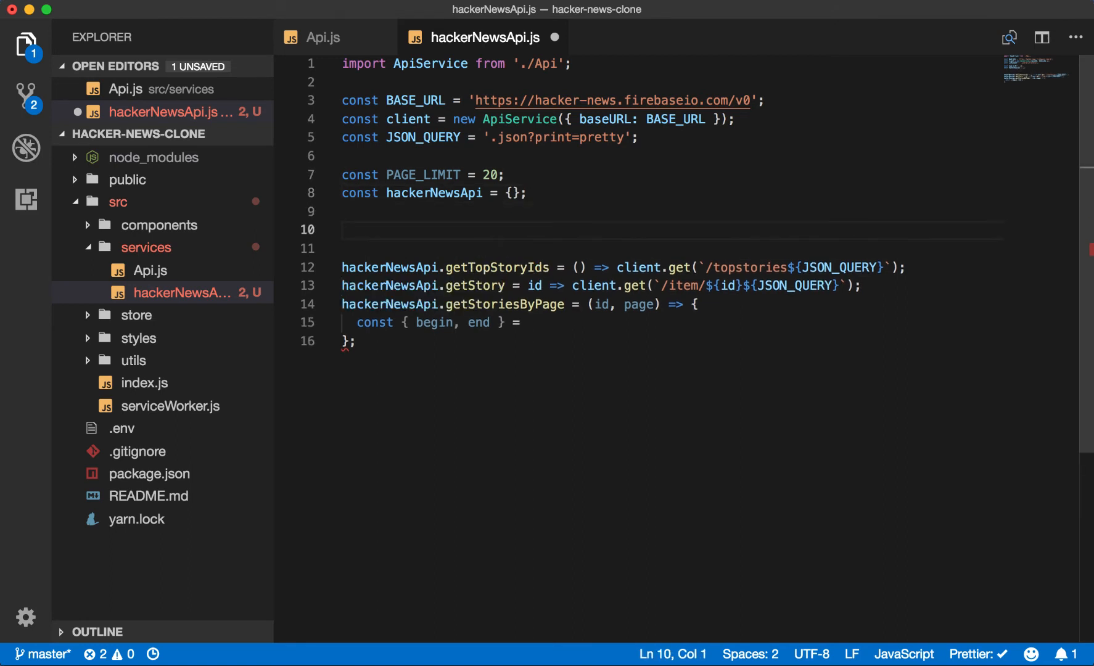
pyautogui.write('const get')
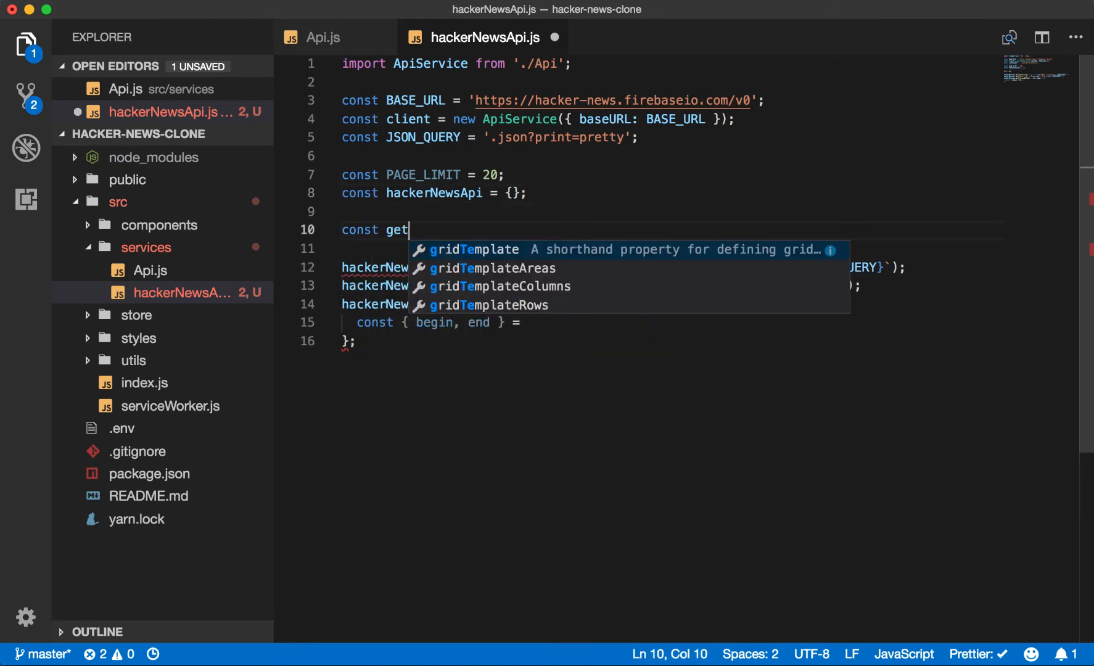
pyautogui.write('Page')
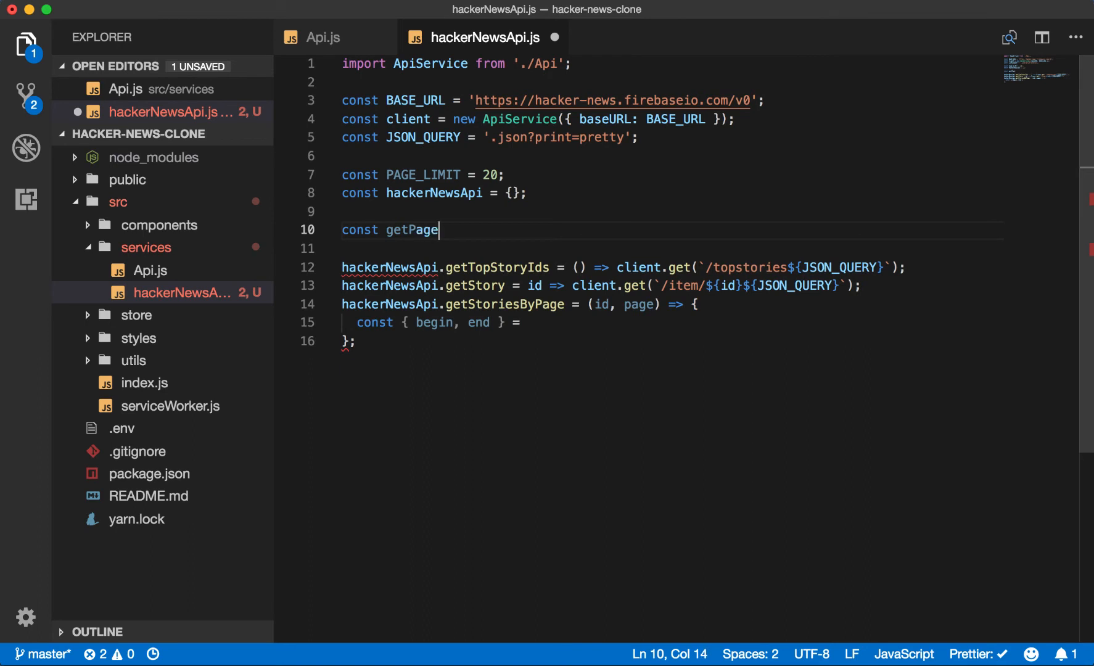
pyautogui.write('Slice = ()')
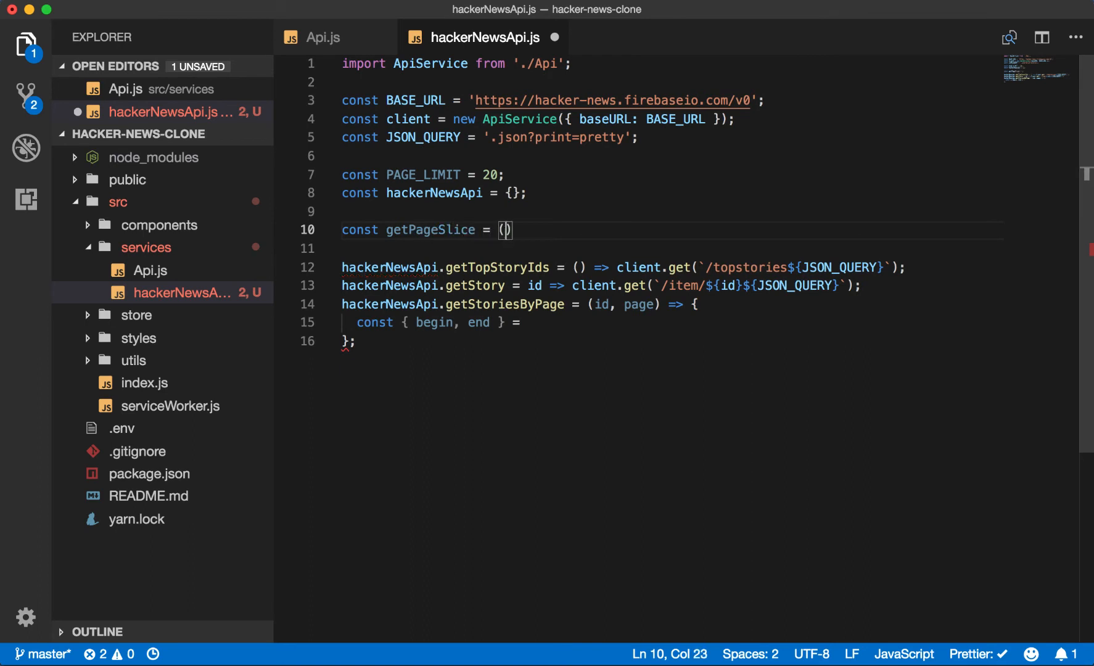
pyautogui.write('limit, page =')
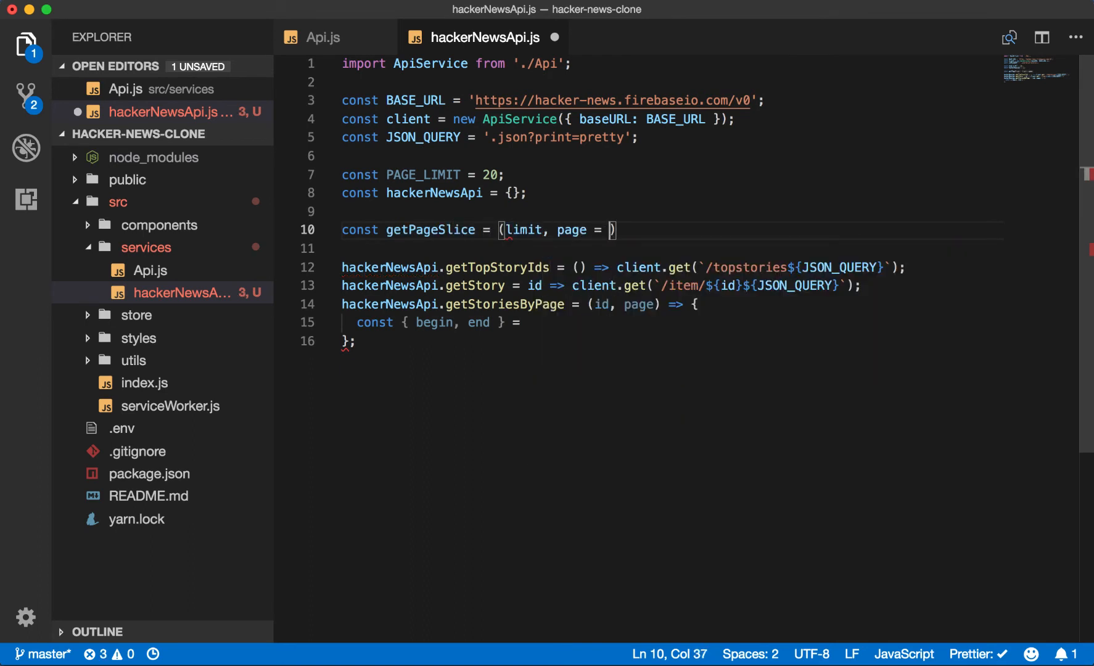
pyautogui.write('0) =>')
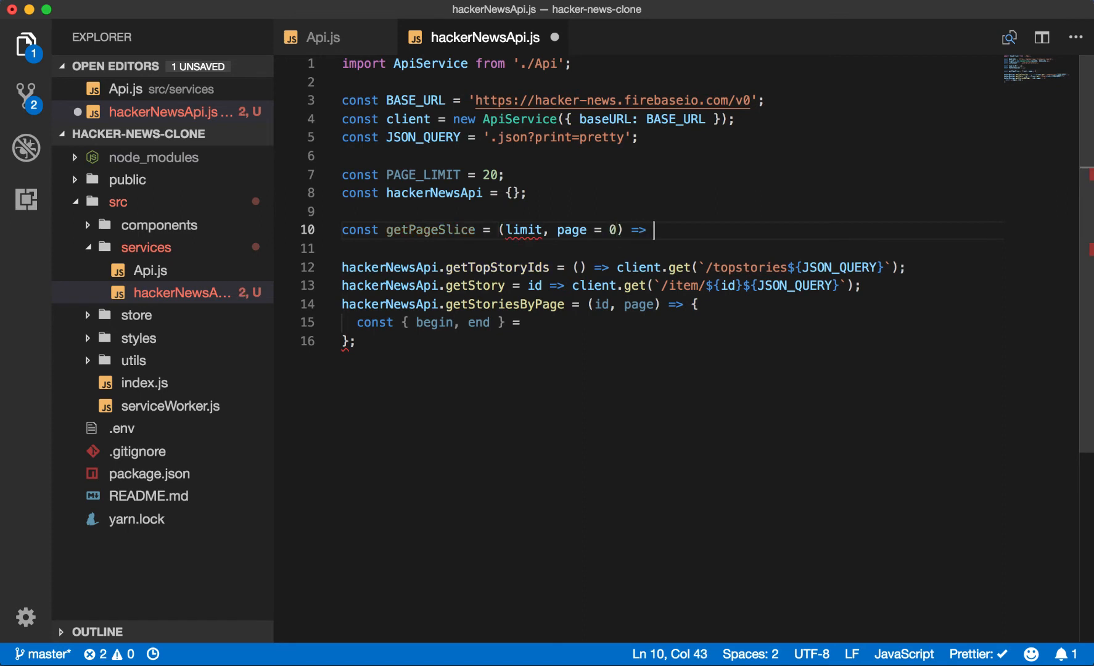
# Step: Return an object with begin: page * limit and end: (page + 1) * limit
pyautogui.write('({ })')
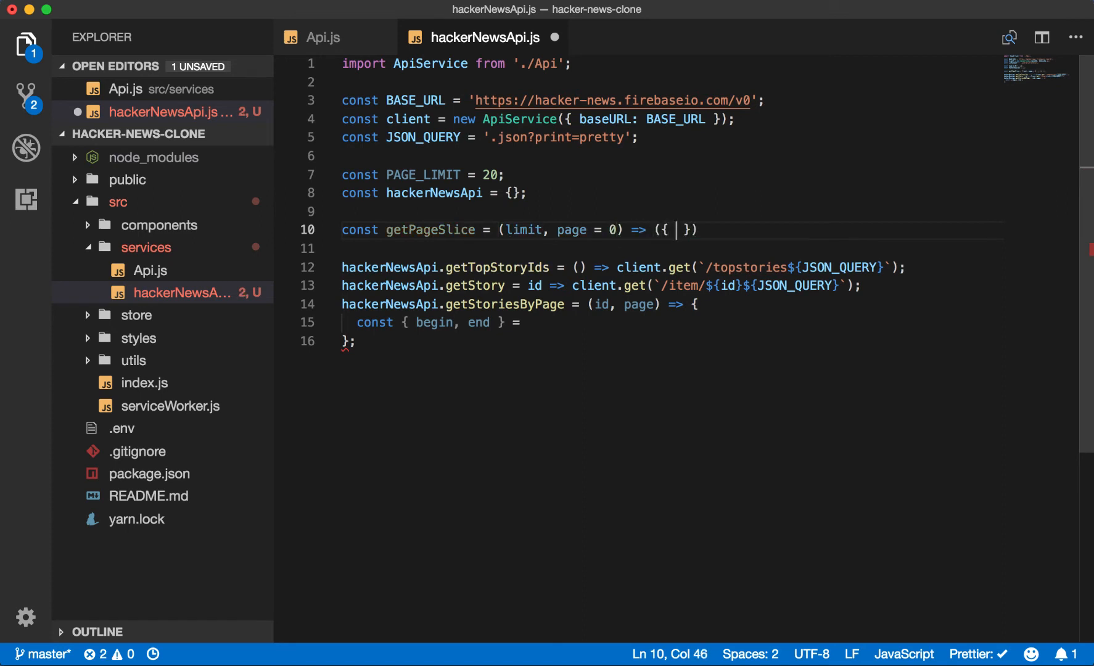
pyautogui.write('begin: p')
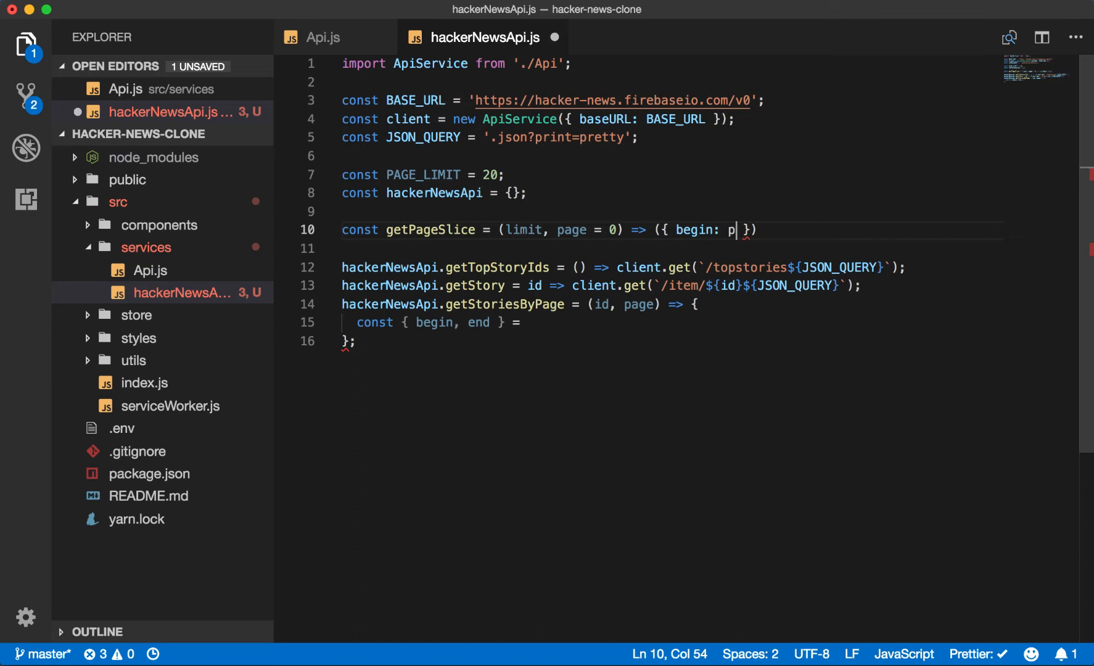
pyautogui.write('age * limit, end:')
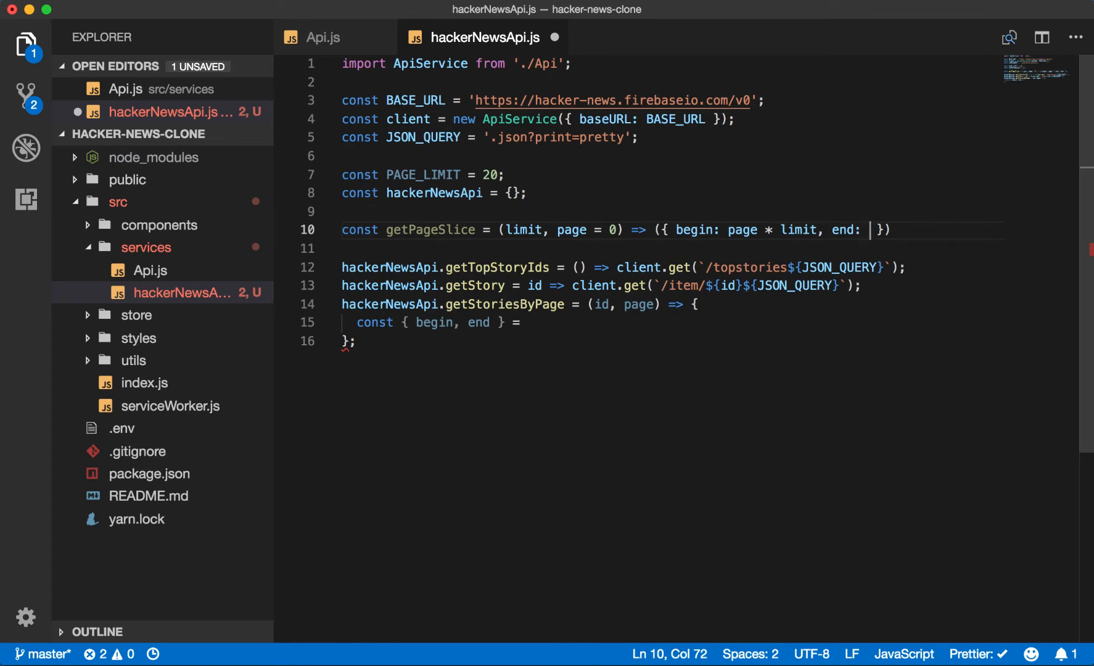
pyautogui.write('page + 1)')
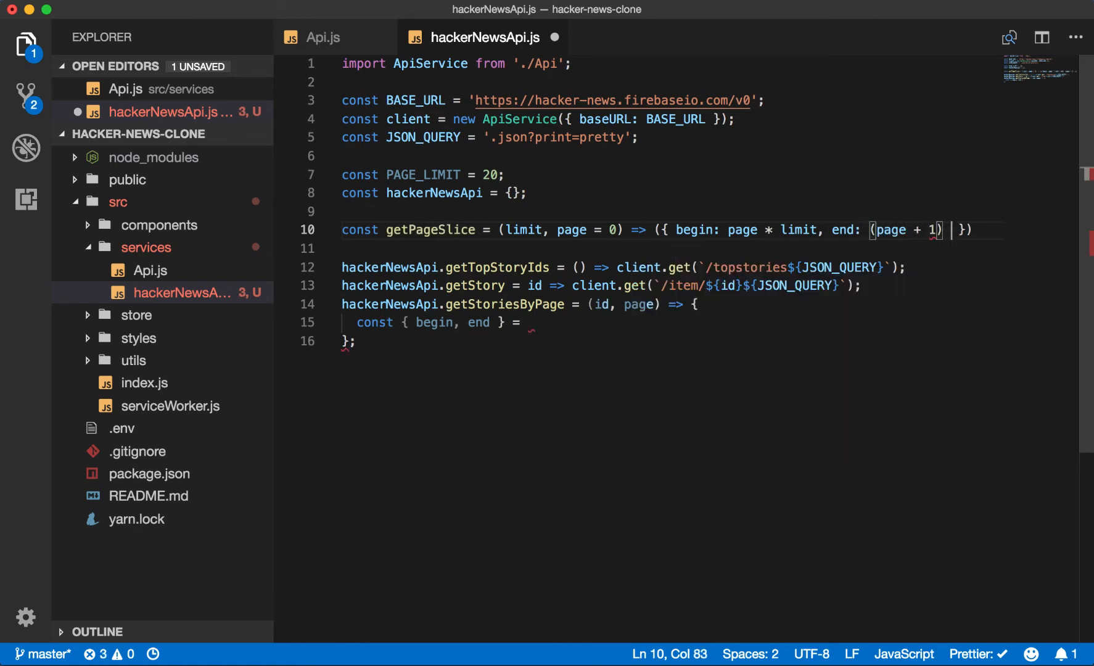
pyautogui.write('*lim')
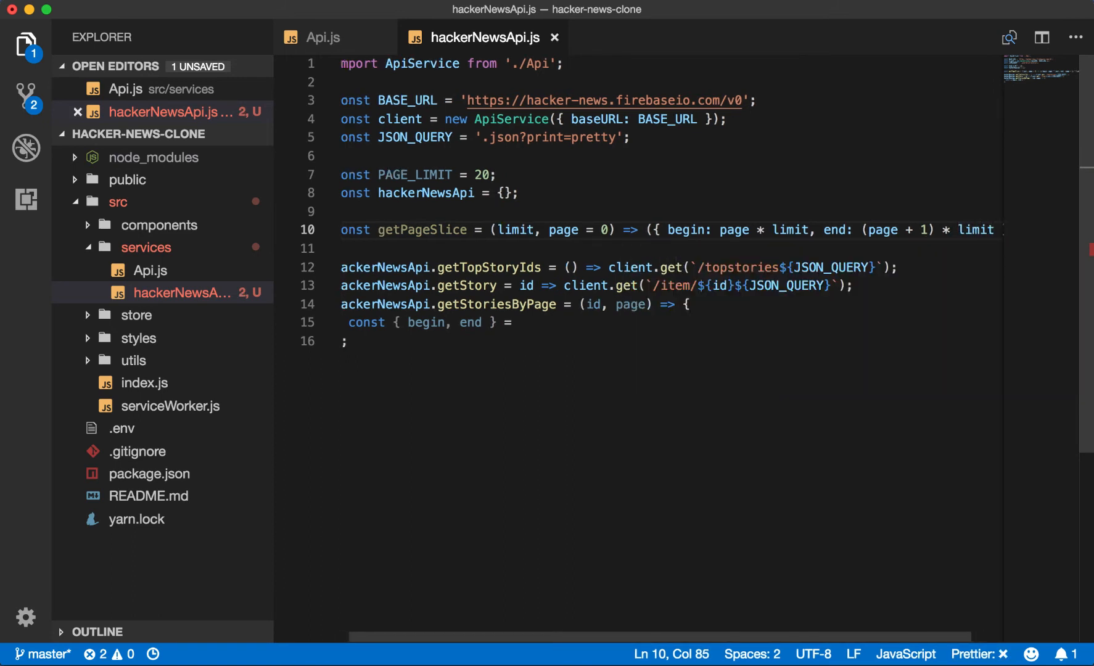
# Step: Define getPageValues({ begin, end, items }) slicing items, and start the getPageSlice call in getStoriesByPage
pyautogui.write('const')
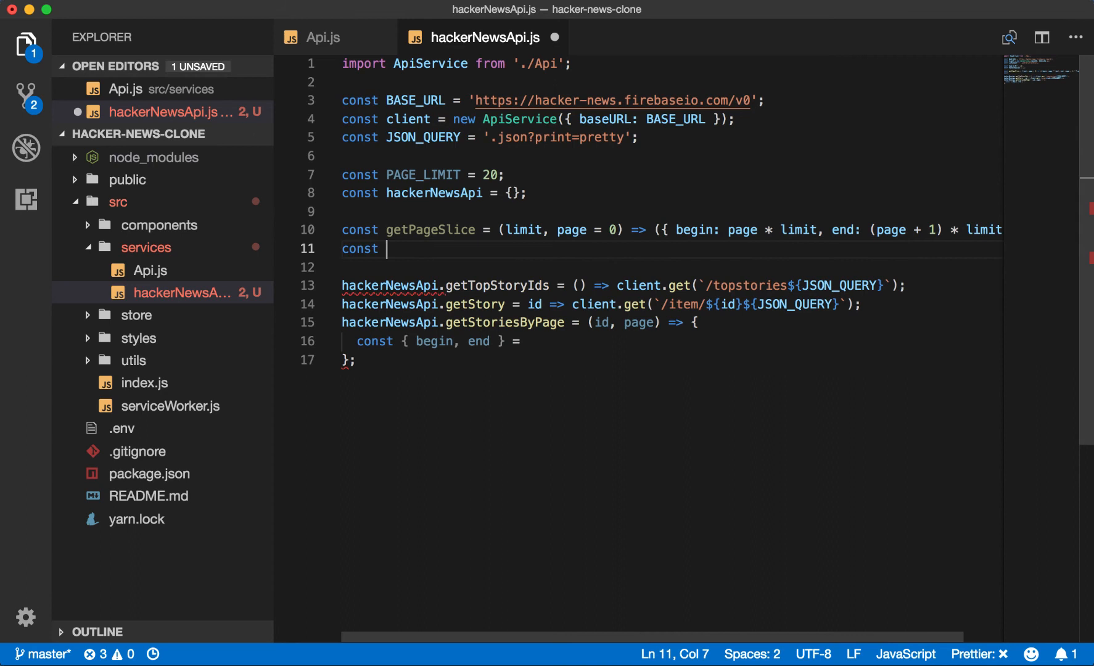
pyautogui.write('getPageVal')
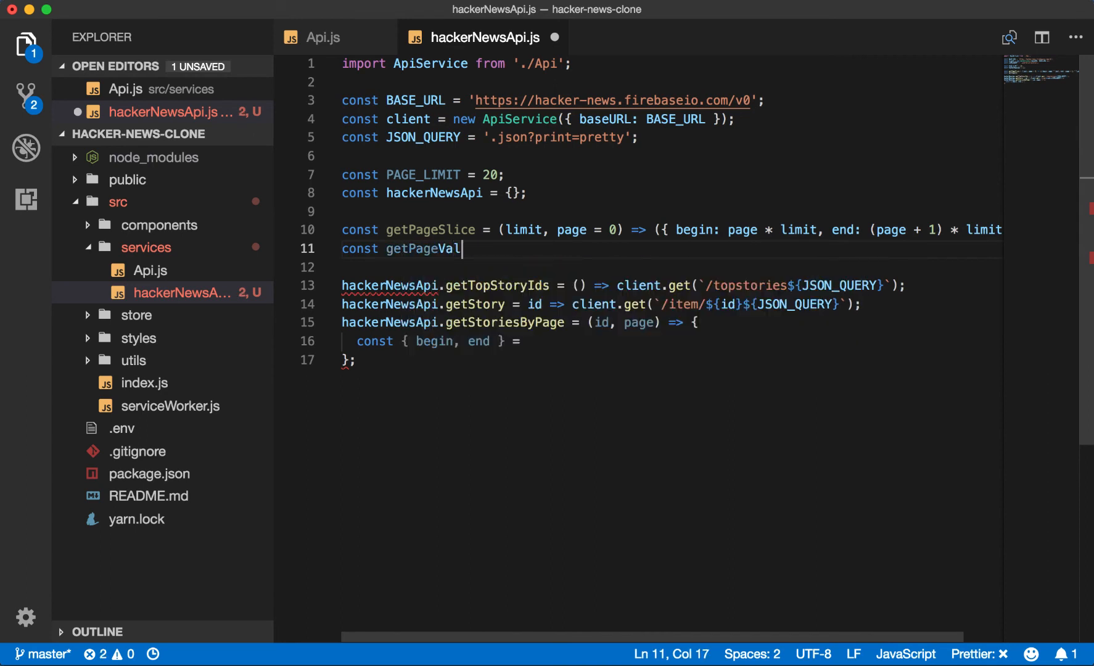
pyautogui.write('ues = ({  })')
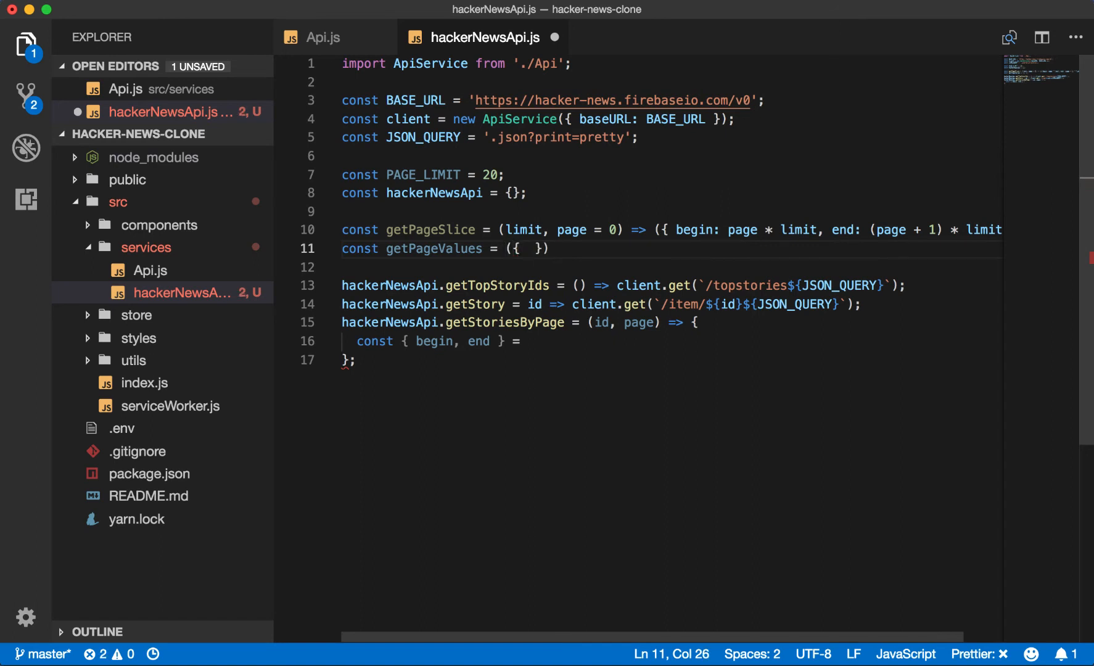
pyautogui.write('begin')
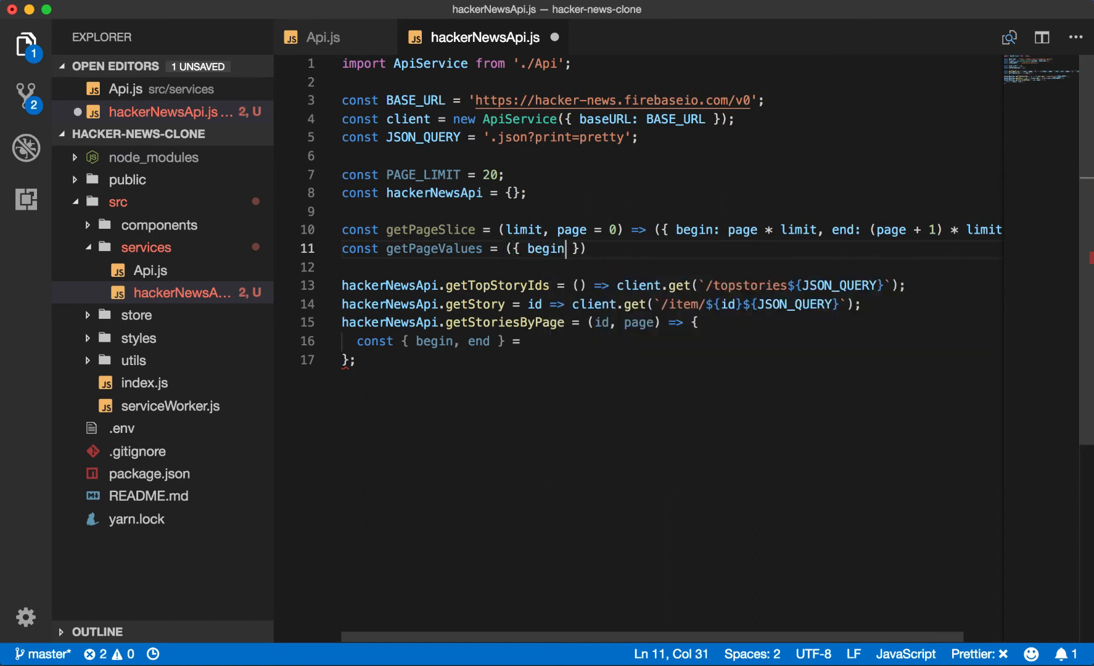
pyautogui.write(', end, items }')
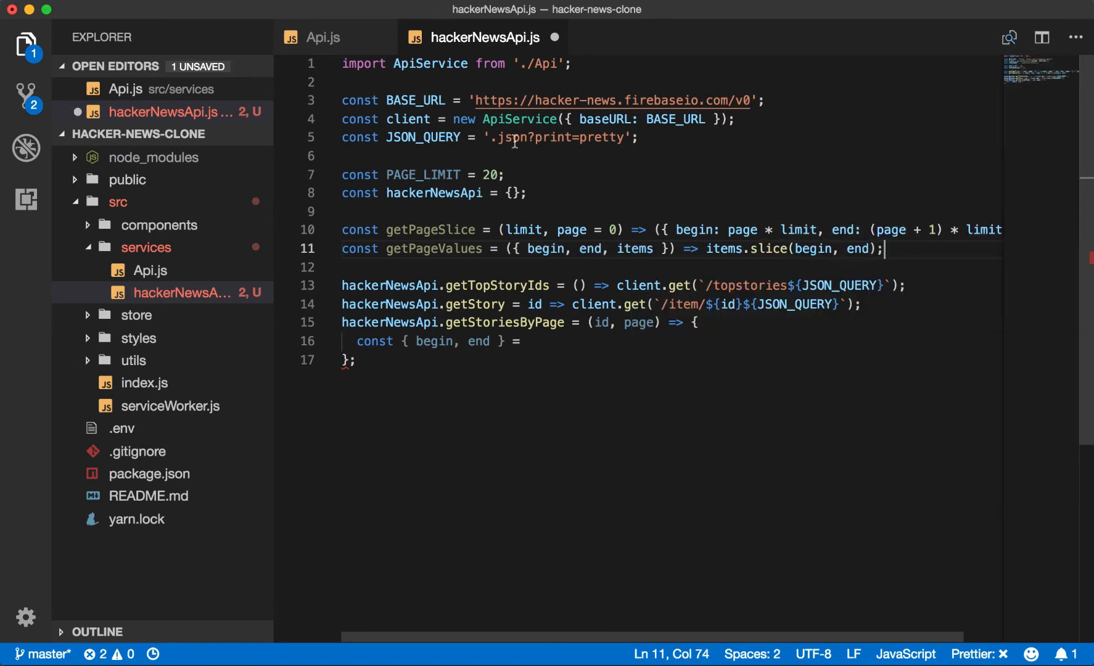
pyautogui.write('getPageSlice')
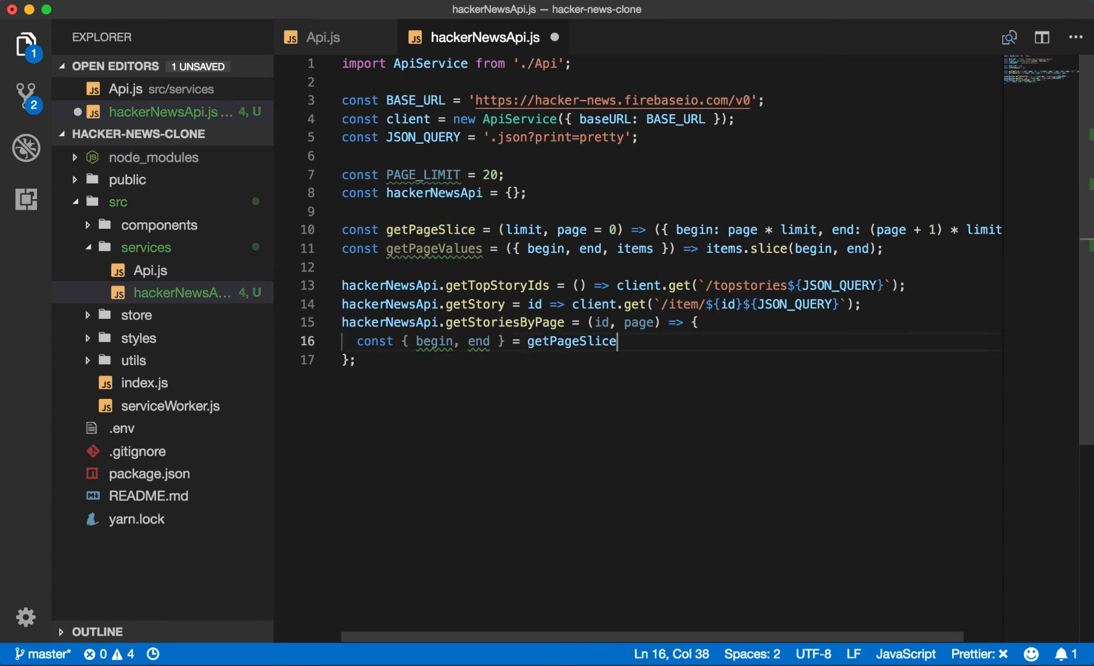
# Step: Pass PAGE_LIMIT to getPageSlice and compute activeIds via getPageValues({ begin, end, items: ids })
pyautogui.write('(PAGE_LIMIT, page);')
pyautogui.write('const active')
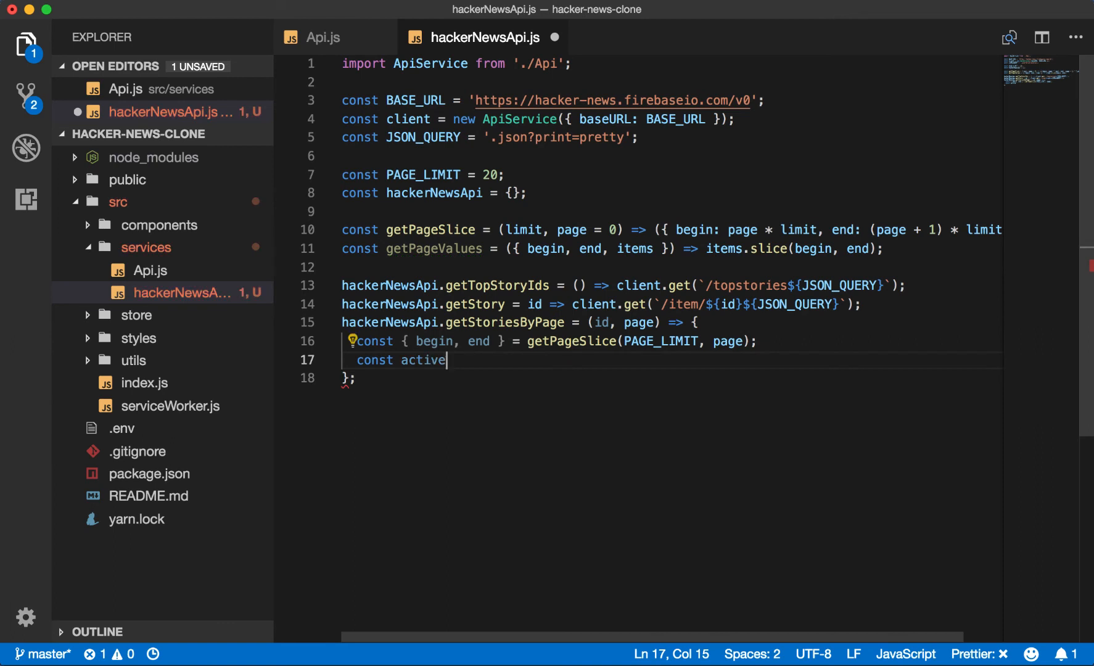
pyautogui.write('Ids = ge')
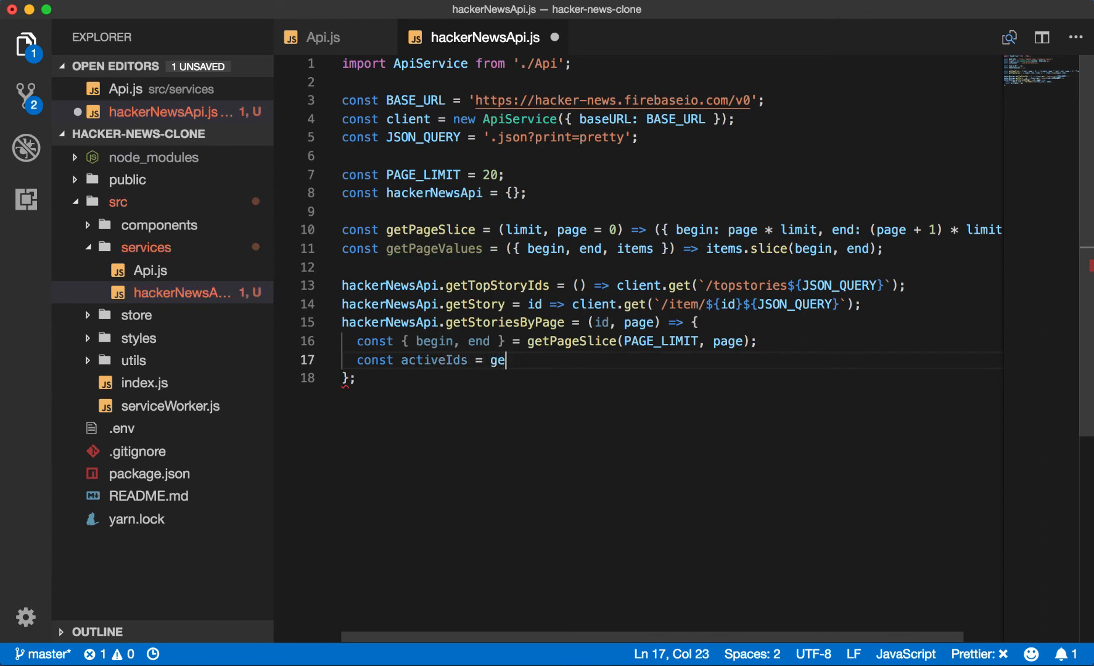
pyautogui.write('tPageValues')
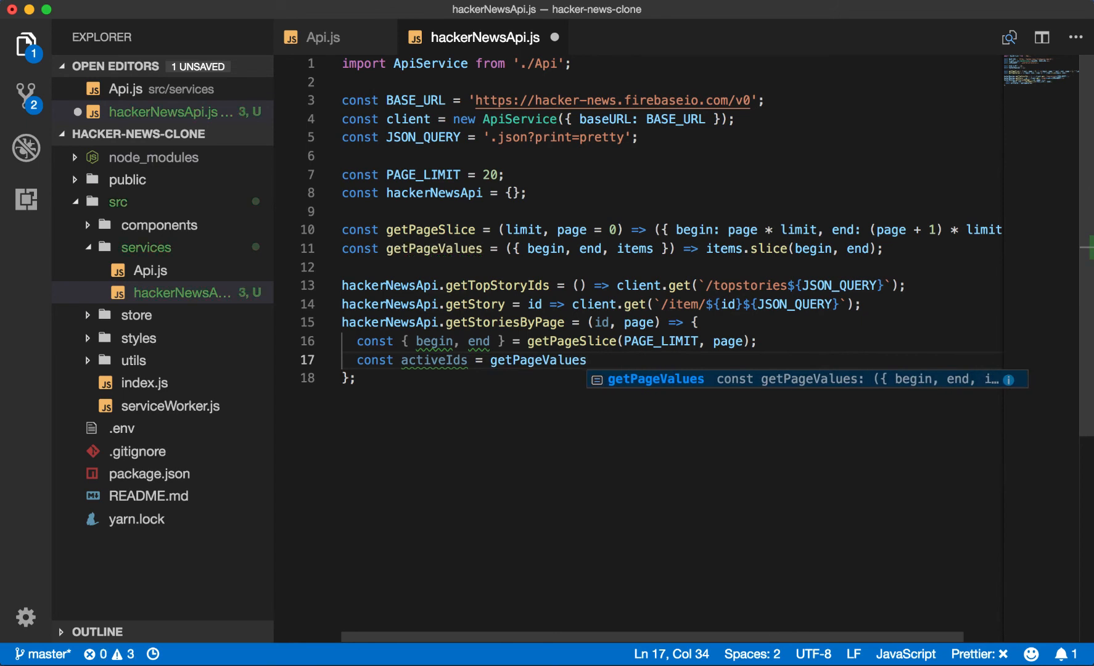
pyautogui.write('({ b }')
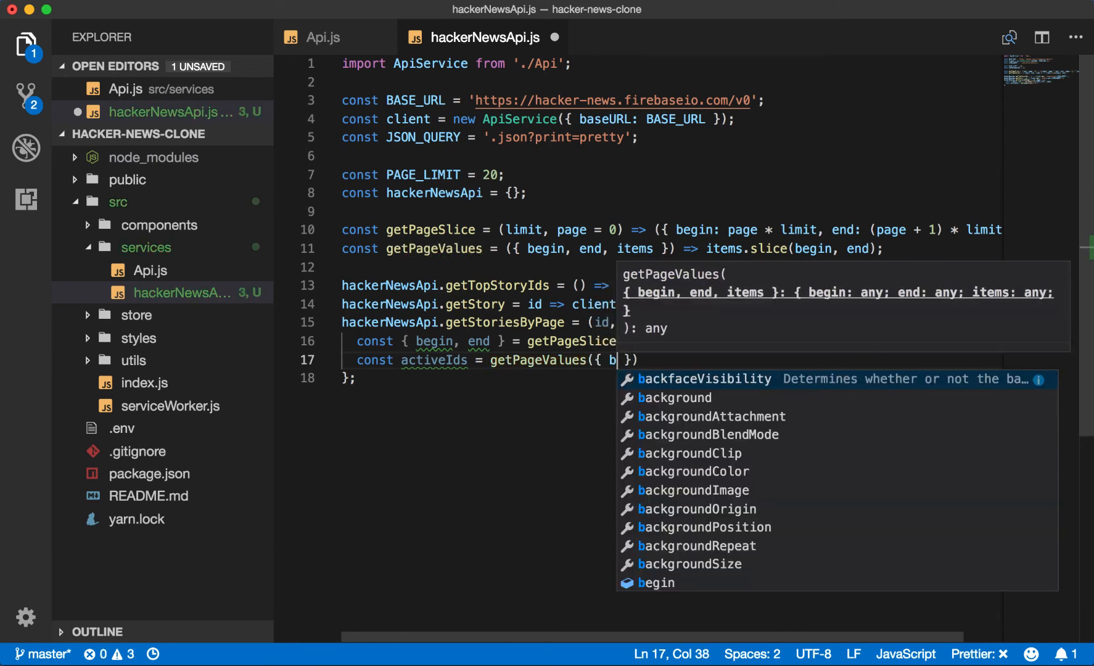
pyautogui.write('egin, end, i')
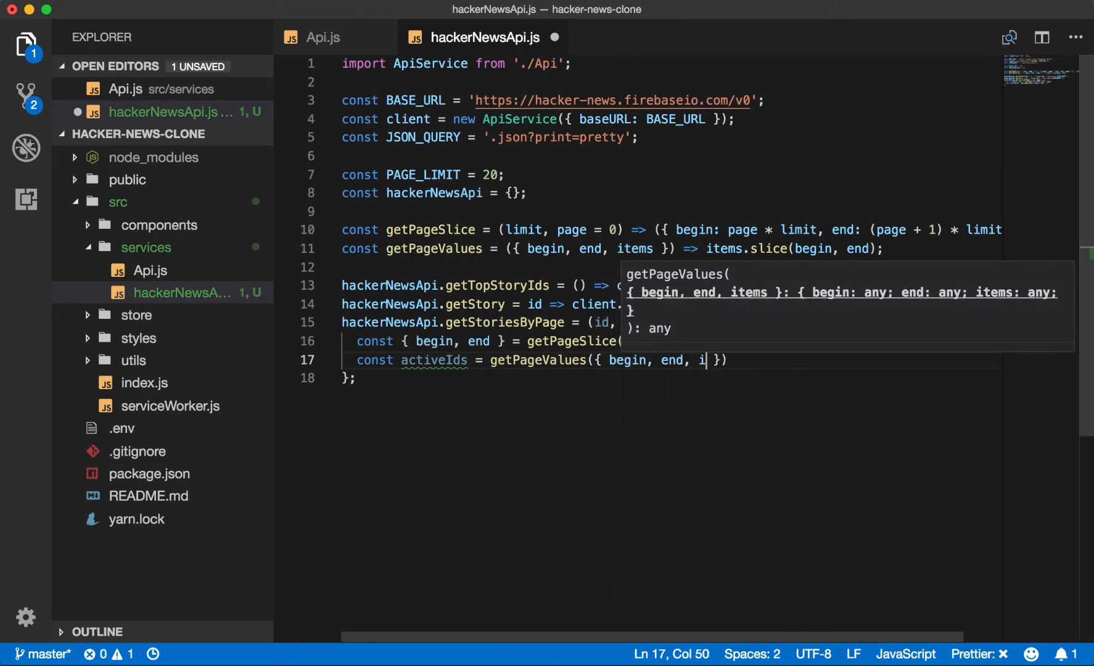
pyautogui.write('tems: ids')
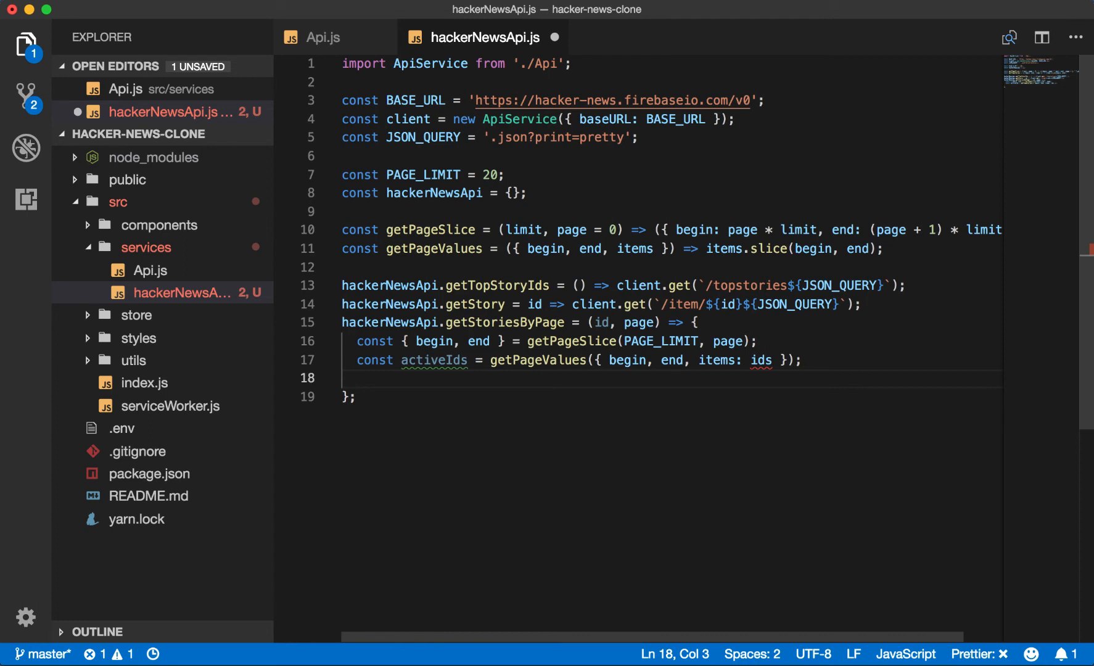
# Step: Map activeIds to hackerNewsApi.get(id) calls as const storyPromises
pyautogui.write('const story')
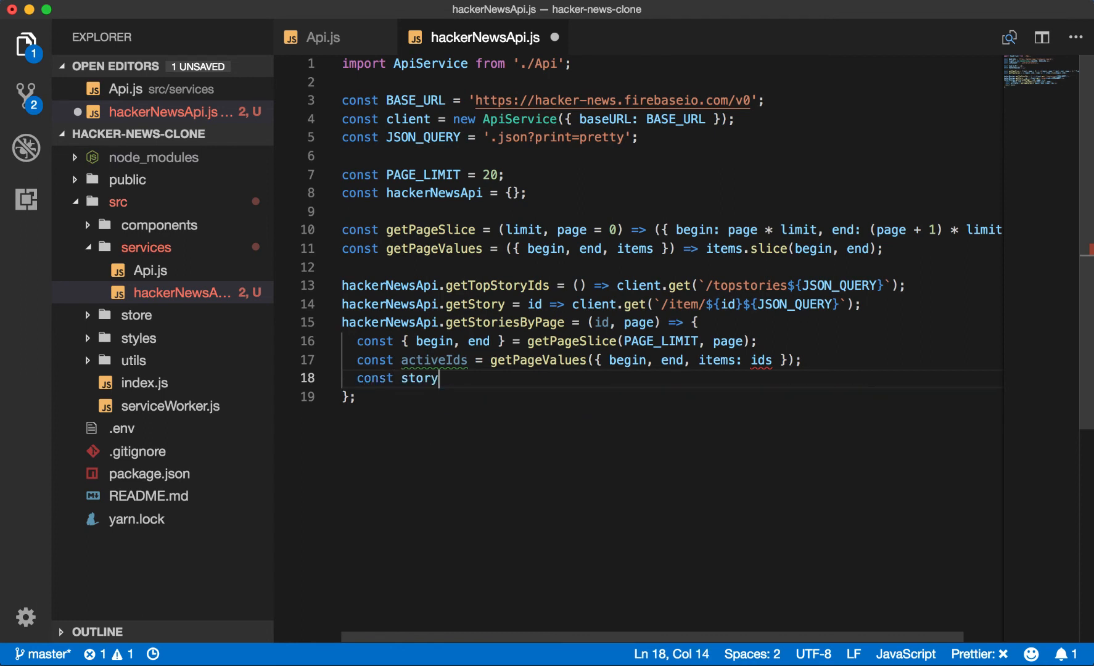
pyautogui.write('Promises')
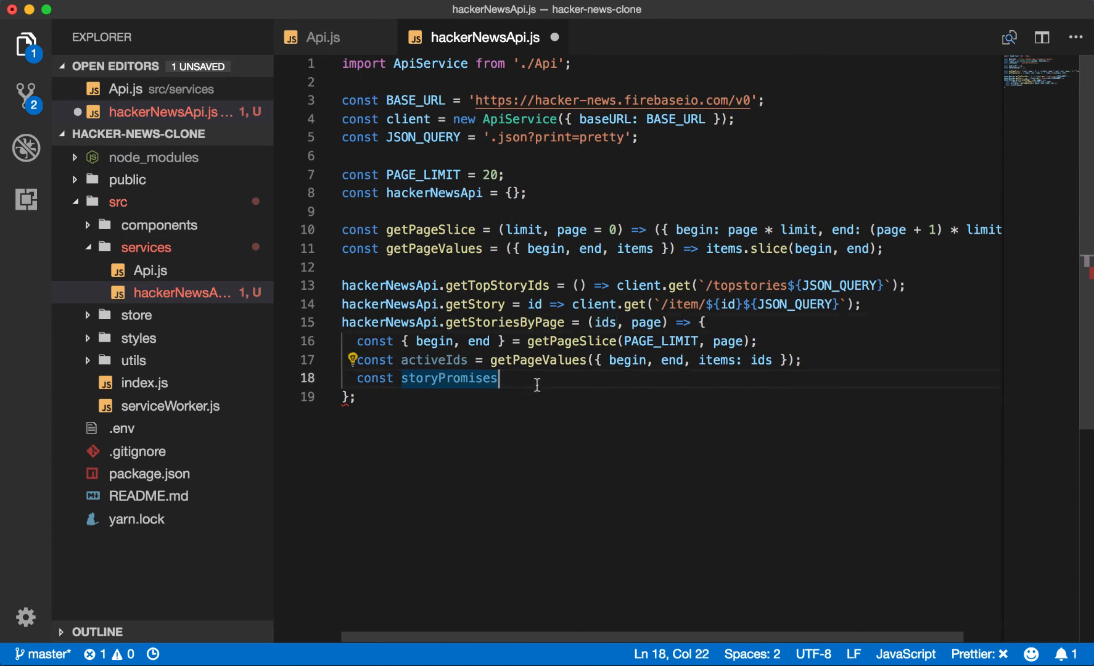
pyautogui.write('= active')
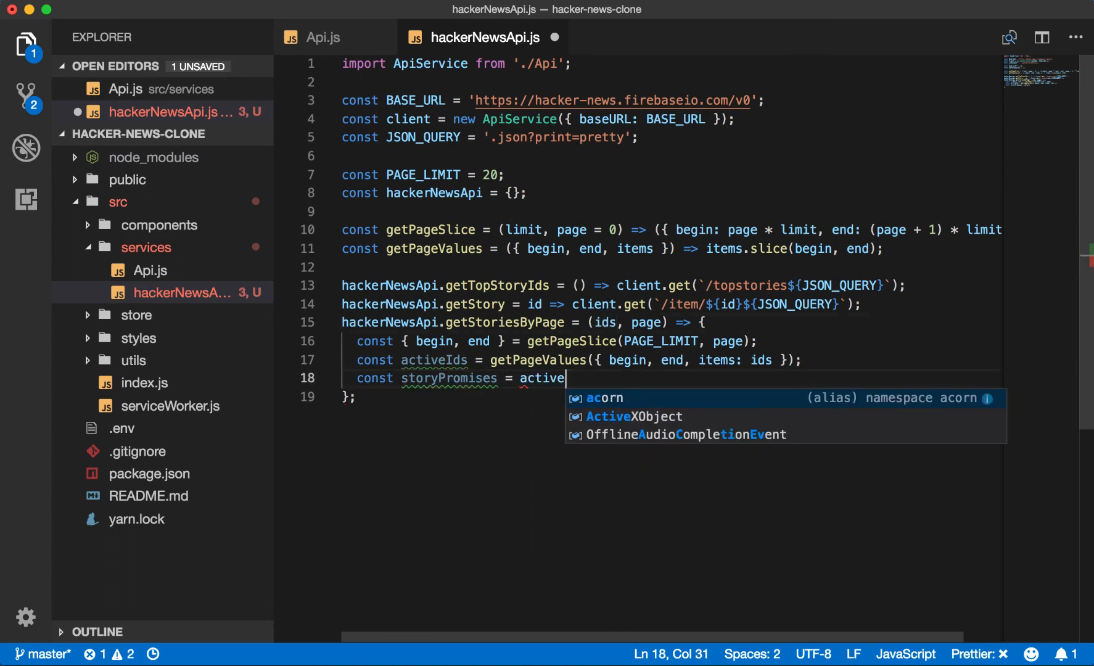
pyautogui.write('Ids.map(')
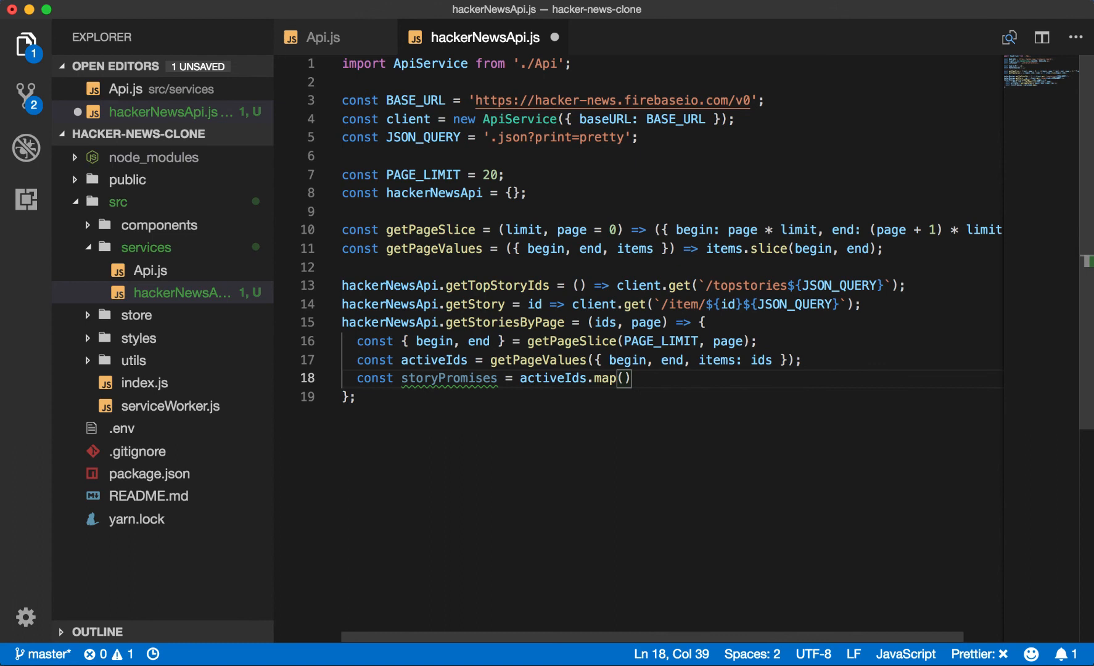
pyautogui.write('id =>')
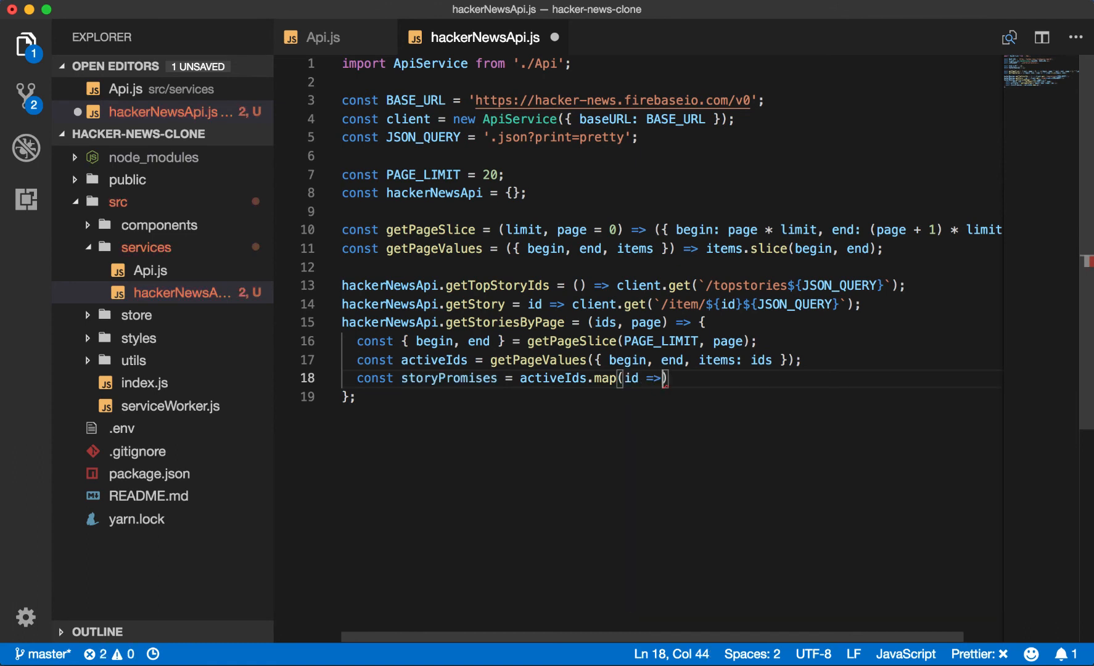
pyautogui.write('hackerNewsApi.get(id')
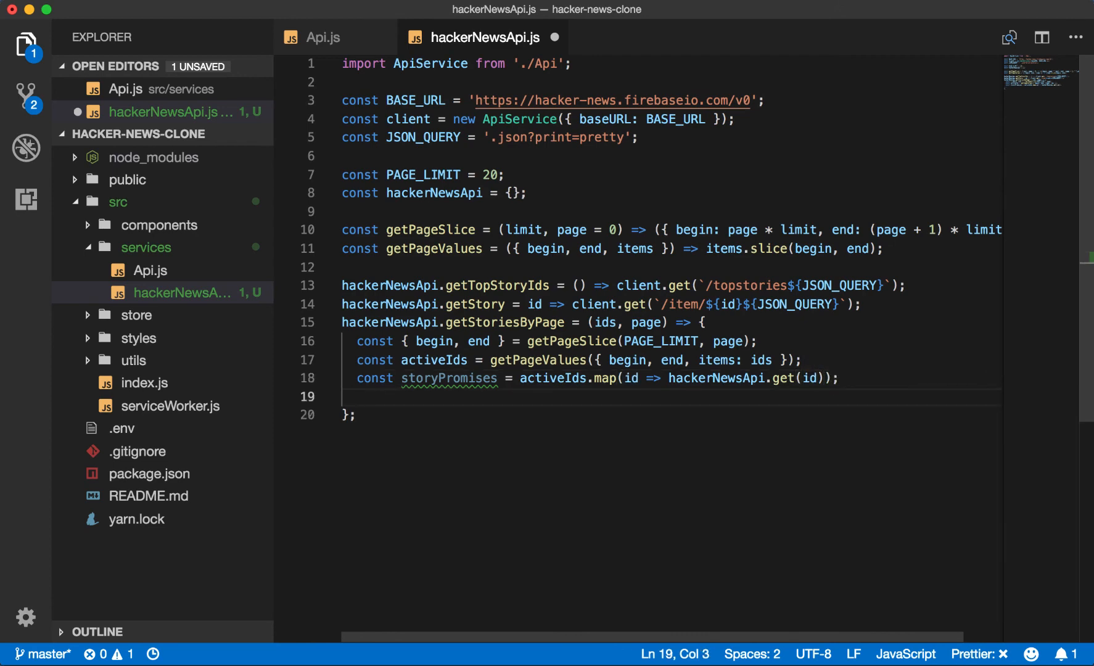
# Step: Return Promise.all(storyPromises) from getStoriesByPage
pyautogui.write('return Po')
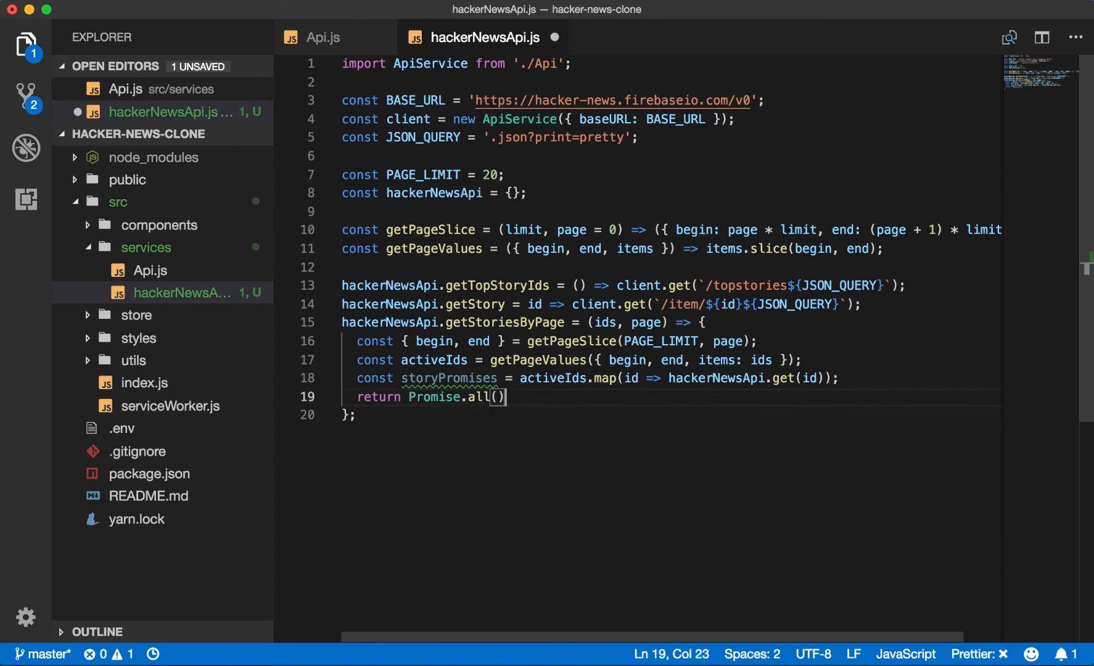
pyautogui.write('storyPromis')
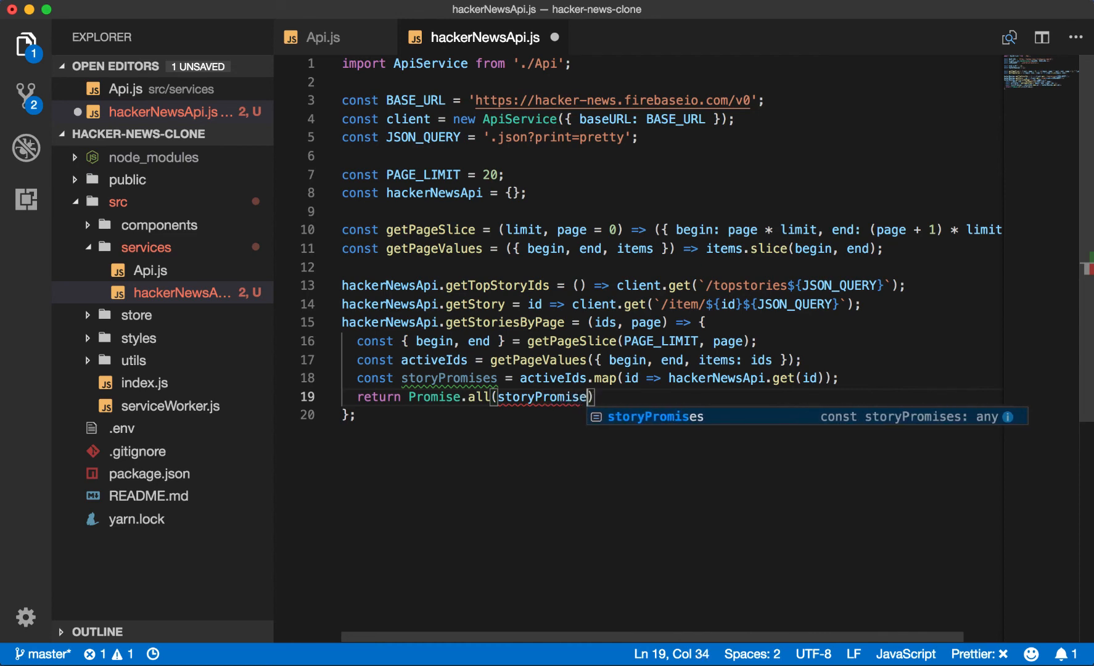
# Step: End hackerNewsApi.js with export default hackerNewsApi; and save
pyautogui.write('ex')
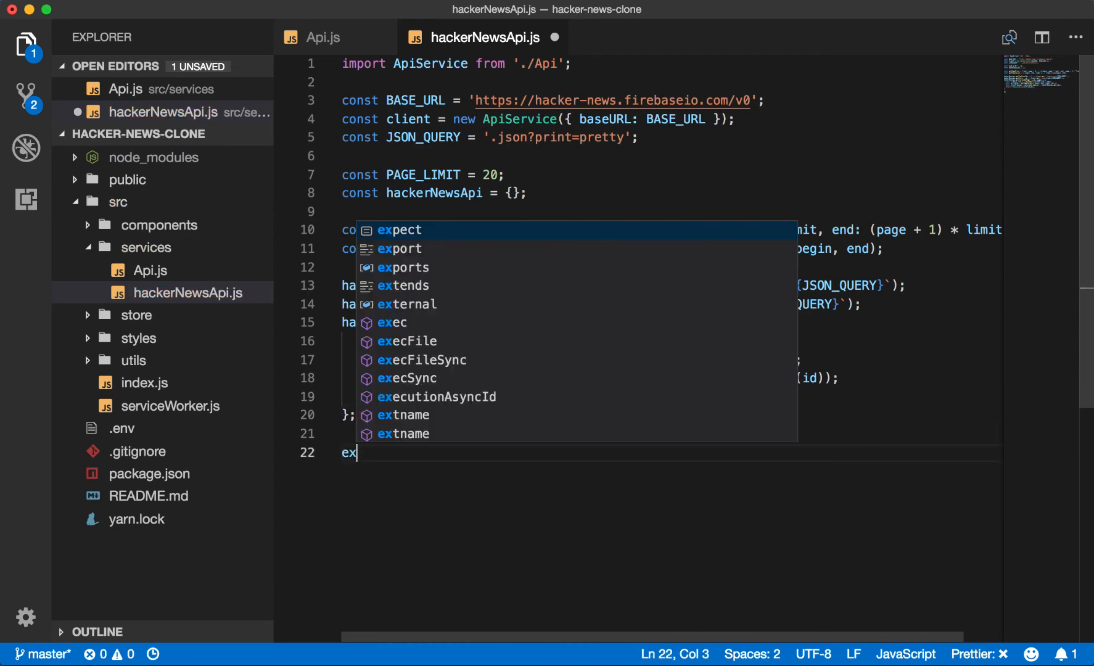
pyautogui.write('port df')
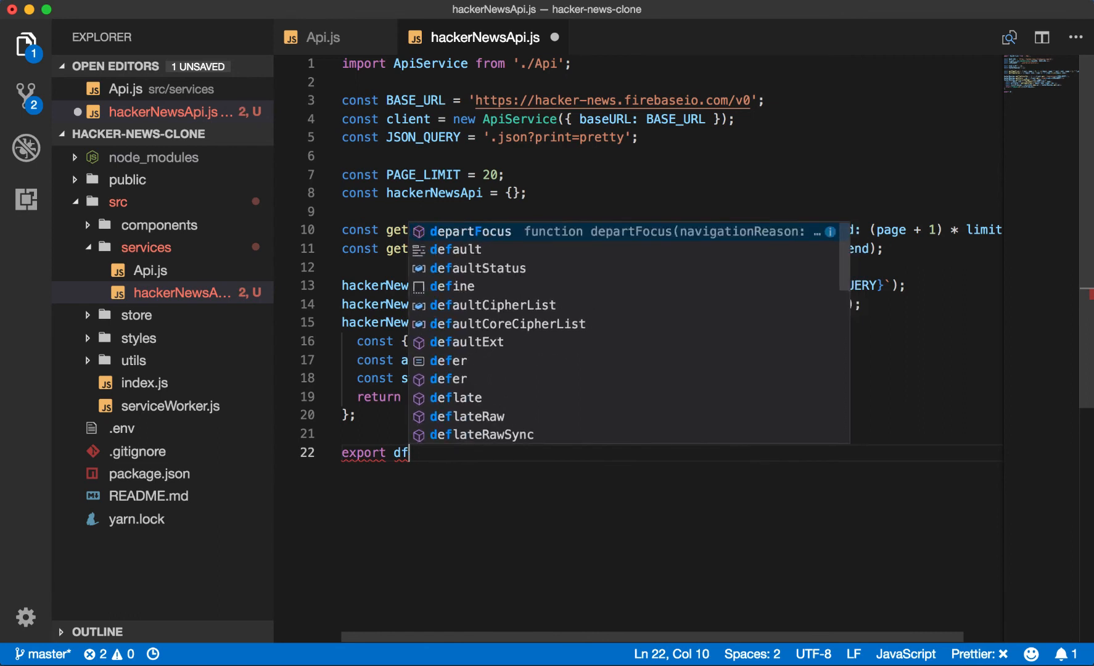
pyautogui.write('efault')
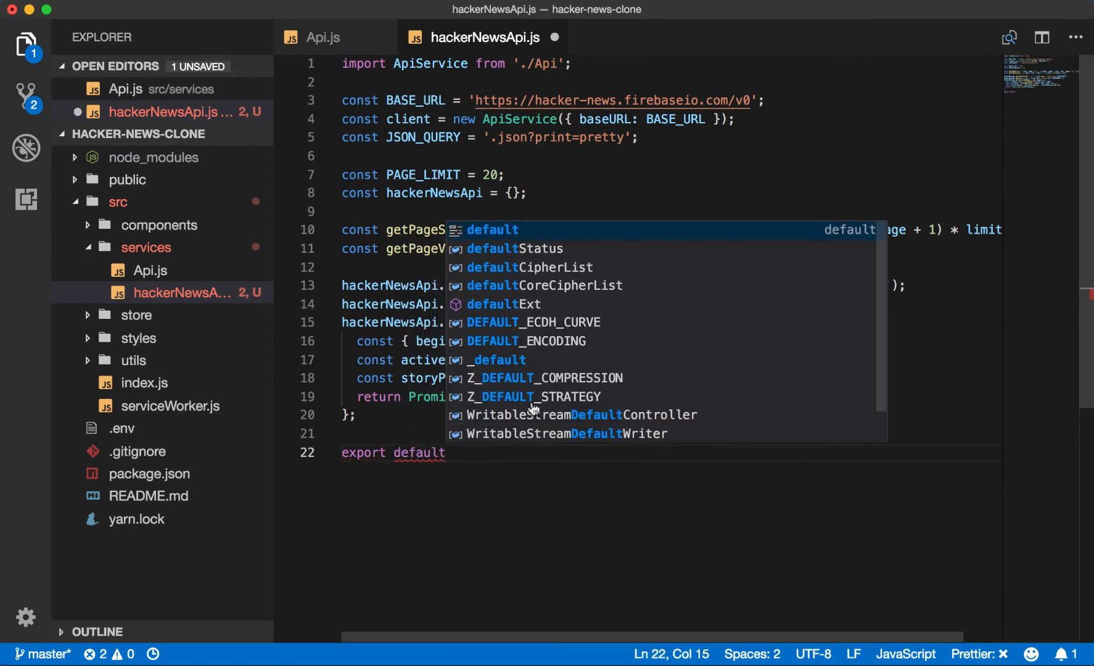
pyautogui.moveTo(471, 455)
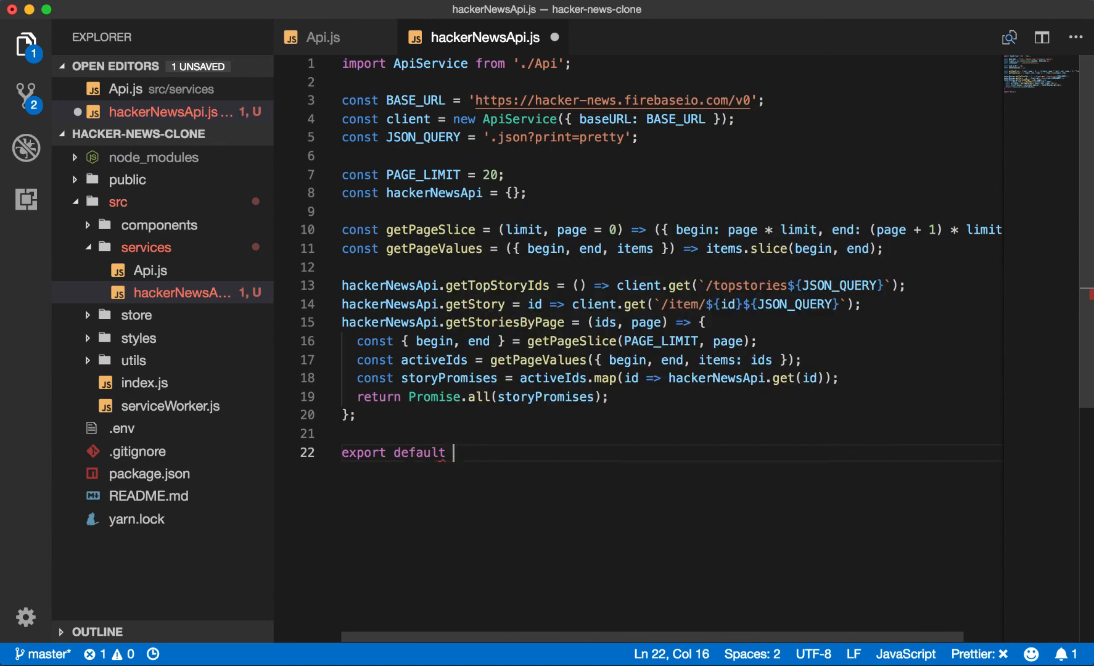
pyautogui.write('hackerNewsApi;')
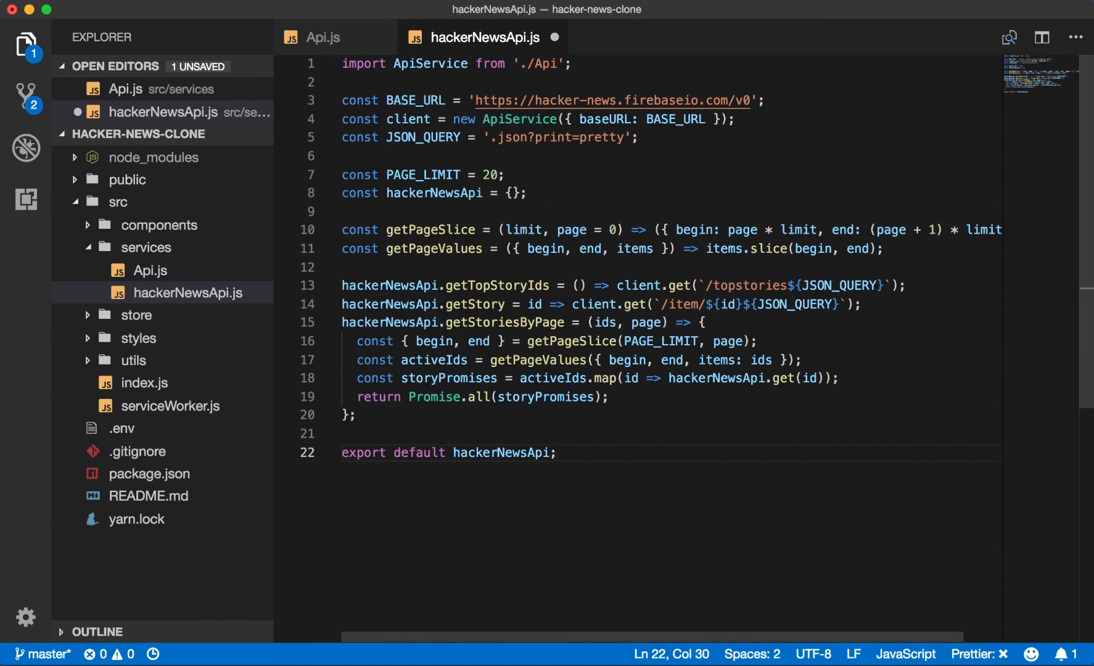
# Step: In index.js, import hackerNewsApi from the services folder
pyautogui.click(144, 383)
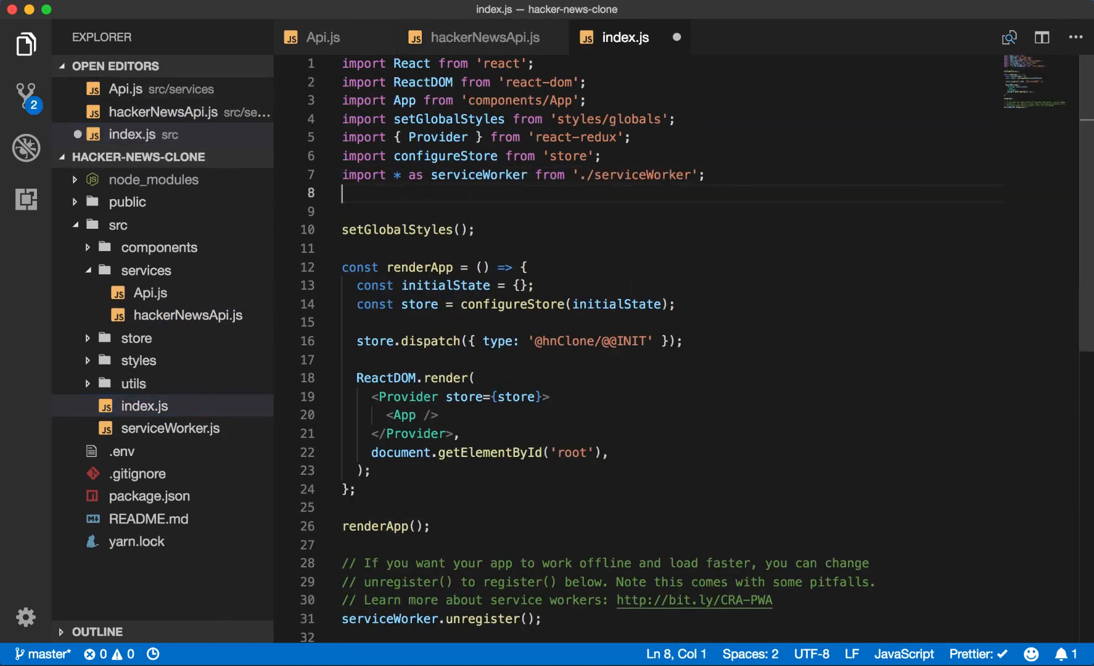
pyautogui.write('import hackerNew')
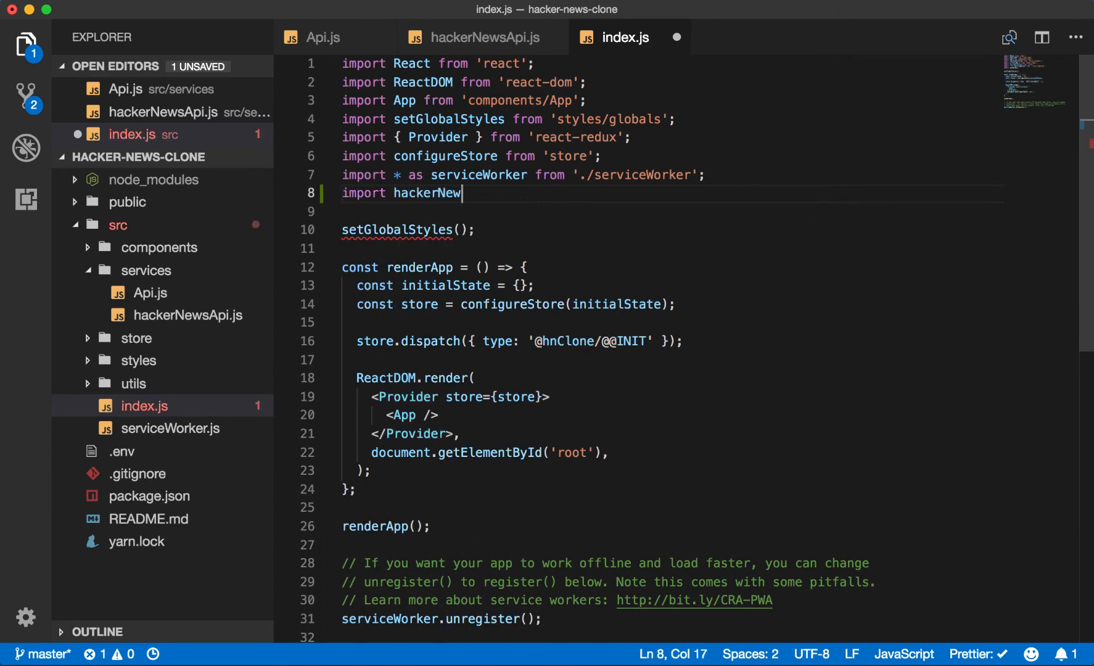
pyautogui.write('sApi from')
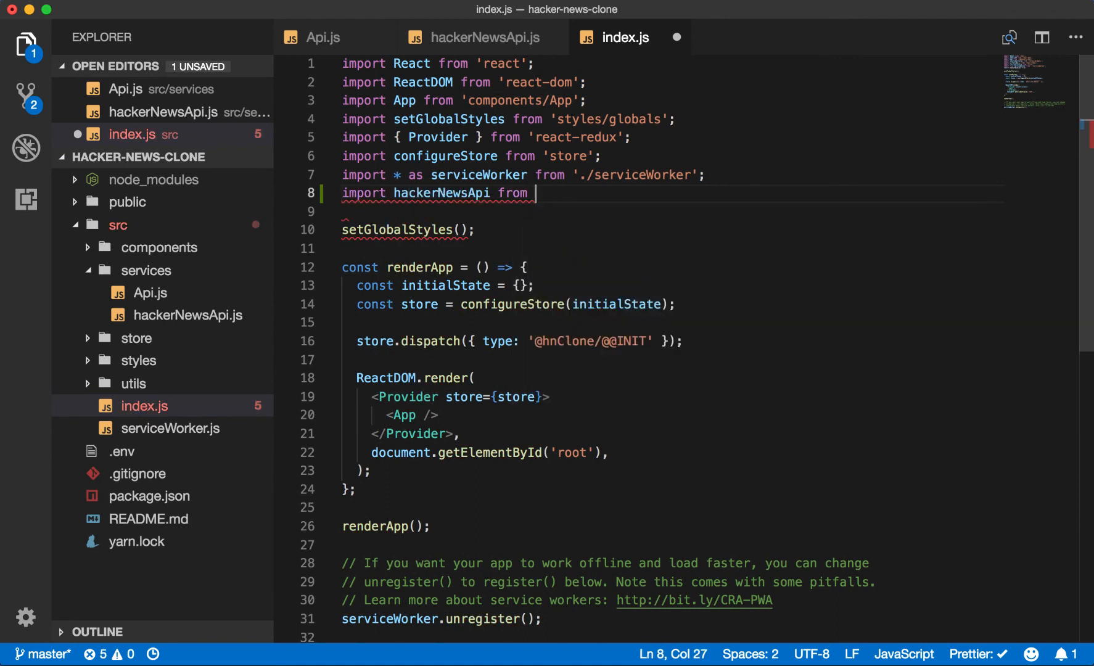
pyautogui.write("'services/hackerNewsApi';")
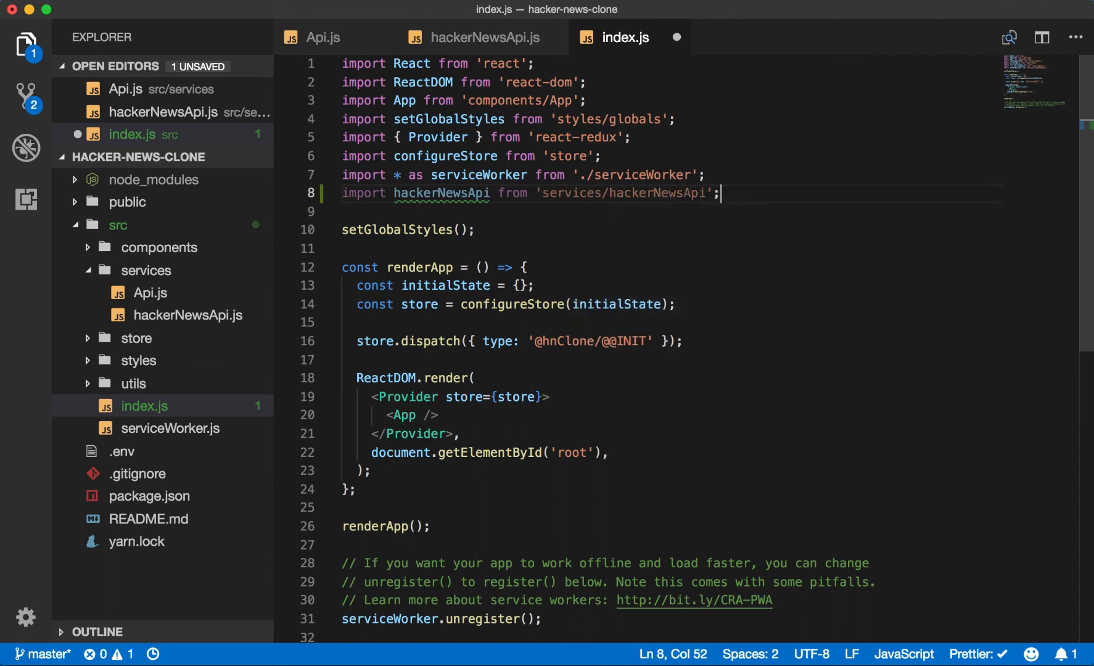
# Step: Call hackerNewsApi.getTopStoryIds().then(ids => console.log(ids))
pyautogui.write('hackerNewsApi')
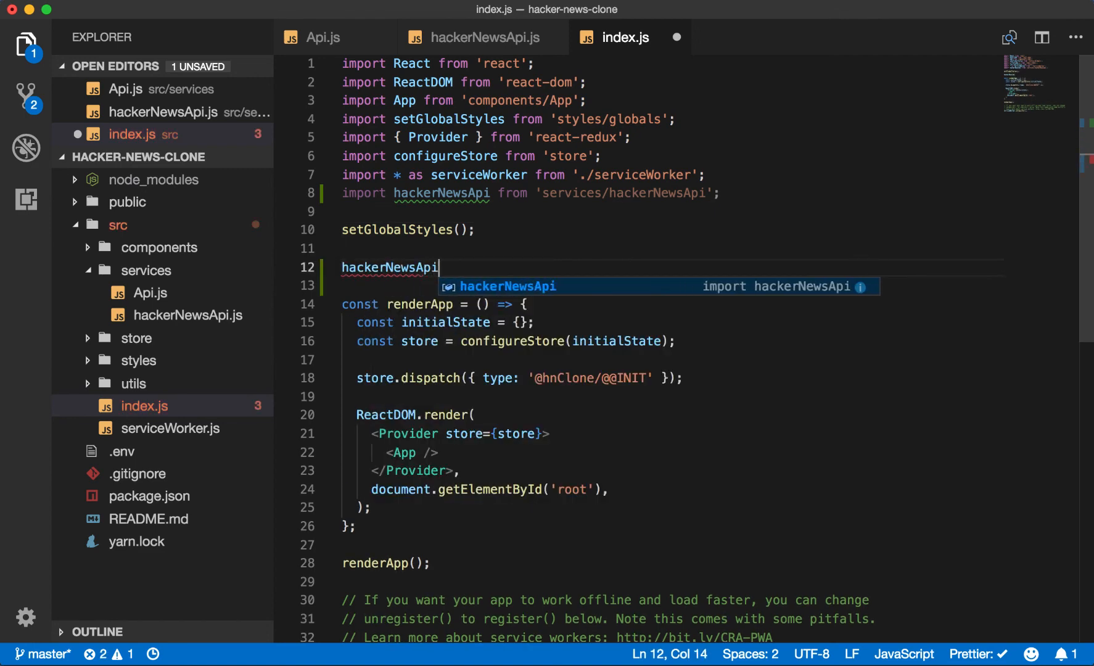
pyautogui.write('.getT')
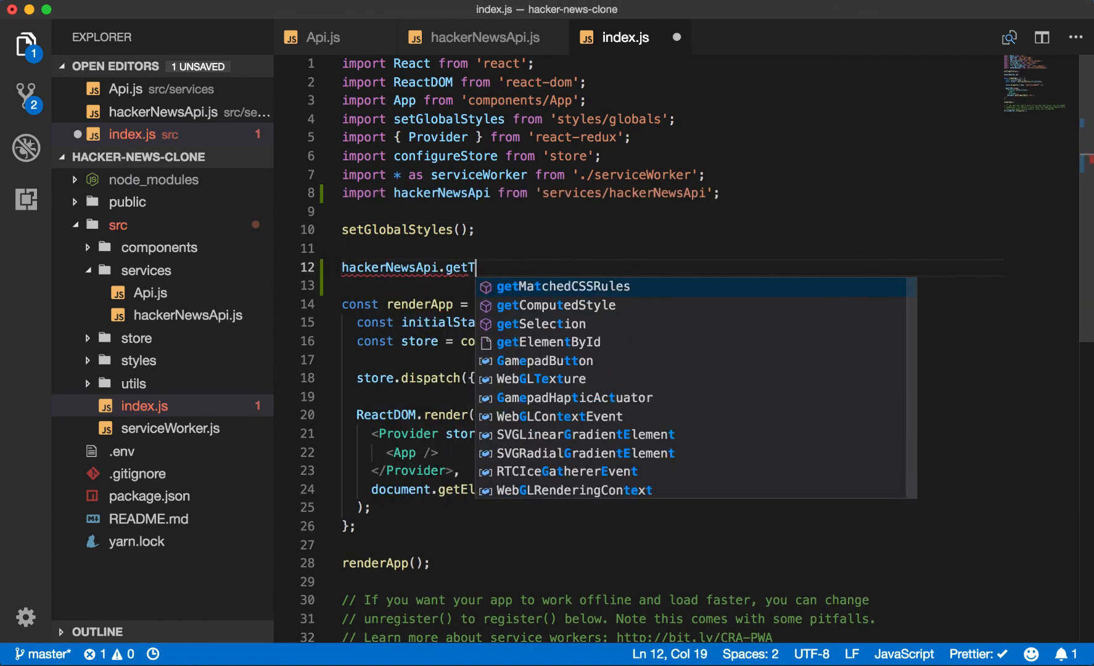
pyautogui.write('opStoryIds')
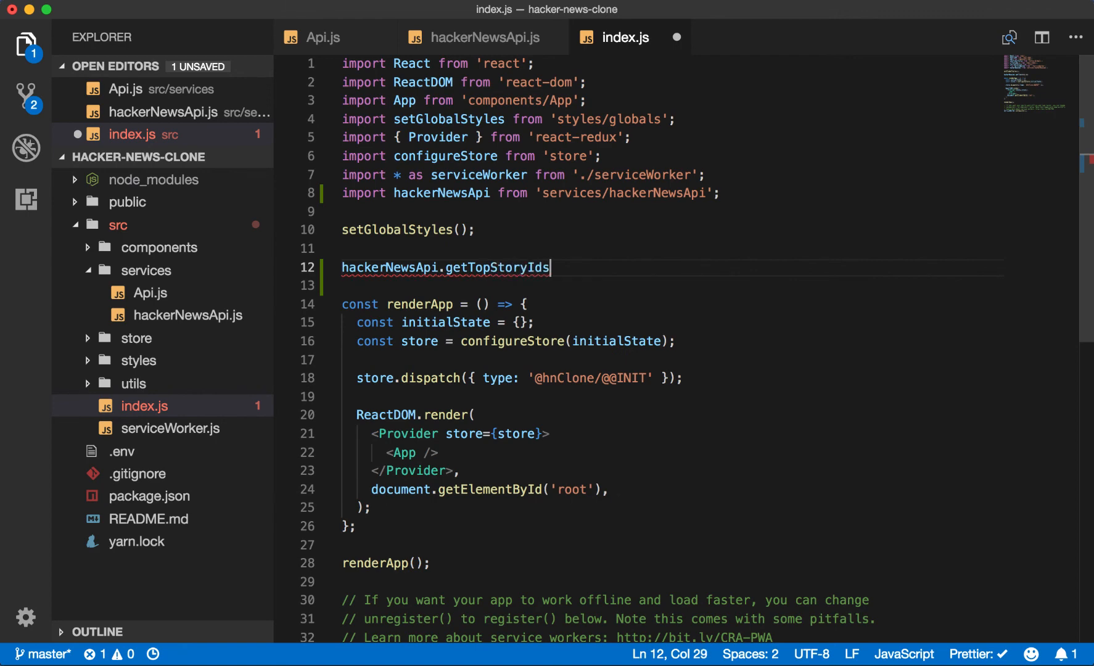
pyautogui.write('().then')
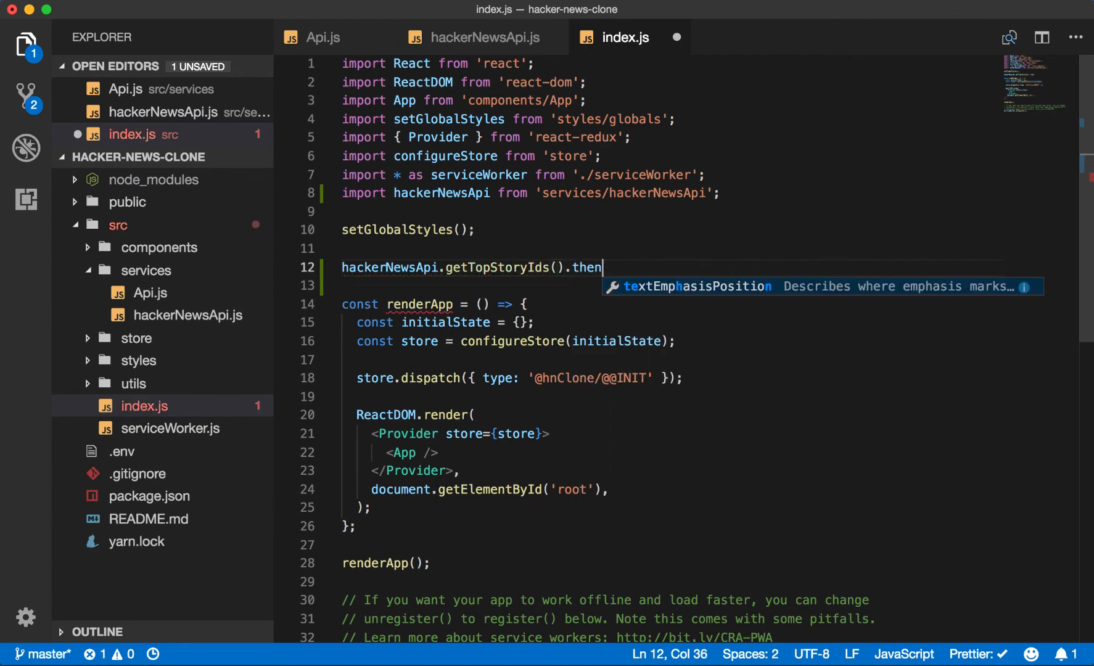
pyautogui.write('(ids =>')
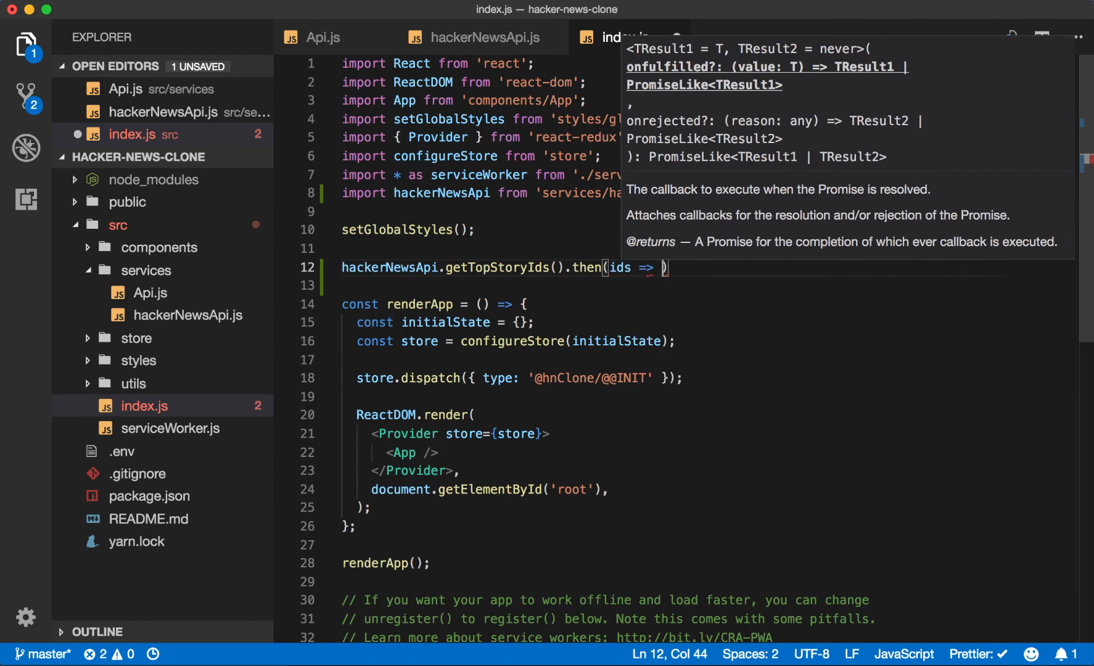
pyautogui.write('console.log(')
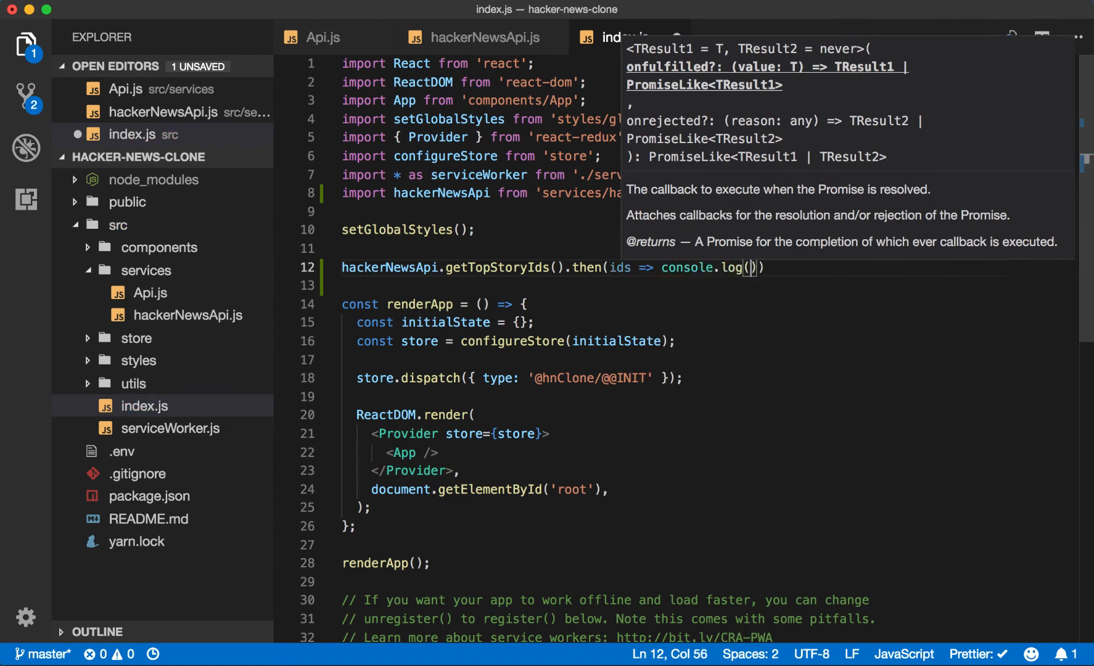
pyautogui.write('ids')
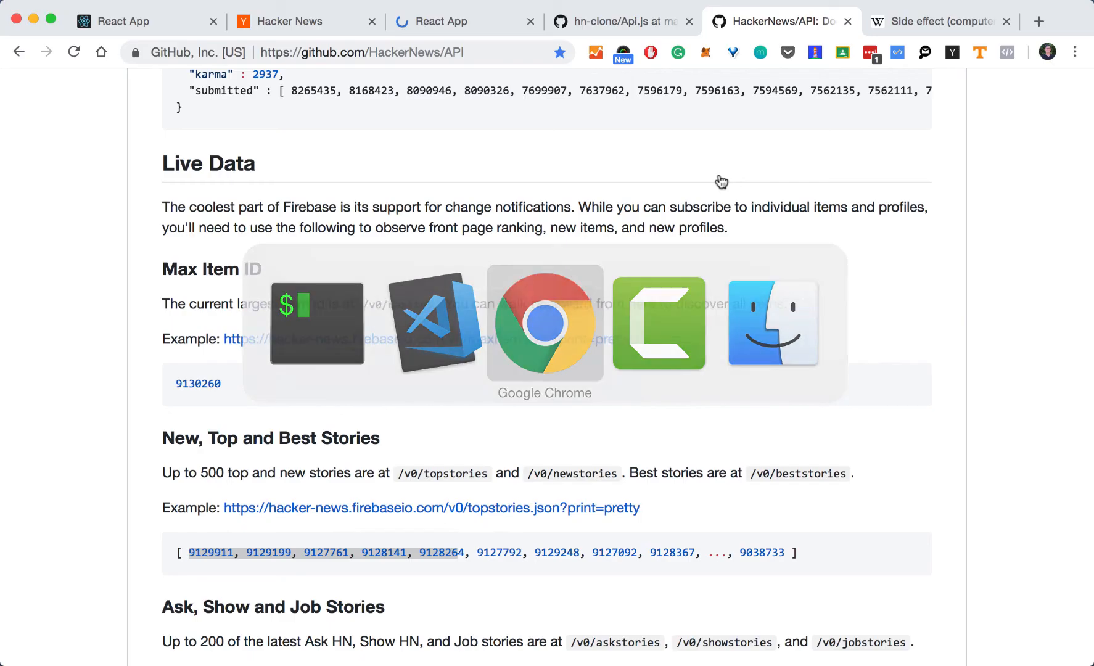
# Step: In the localhost:3000 DevTools Console, expand the logged Array(422) and its [0 … 99] group
pyautogui.click(431, 21)
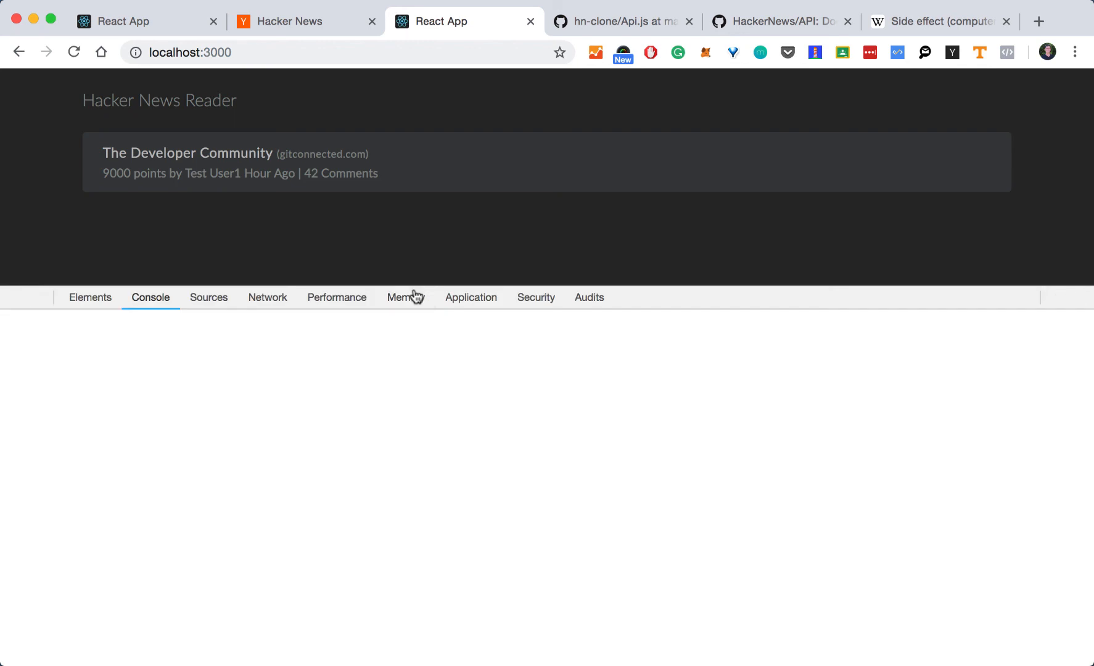
pyautogui.click(150, 297)
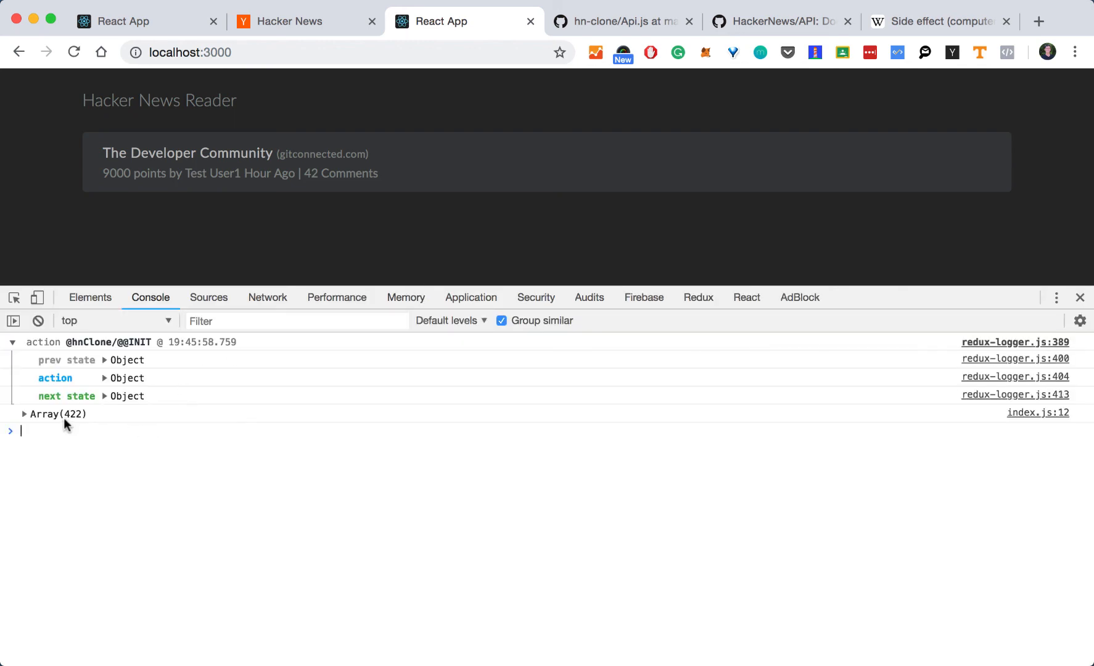
pyautogui.click(23, 413)
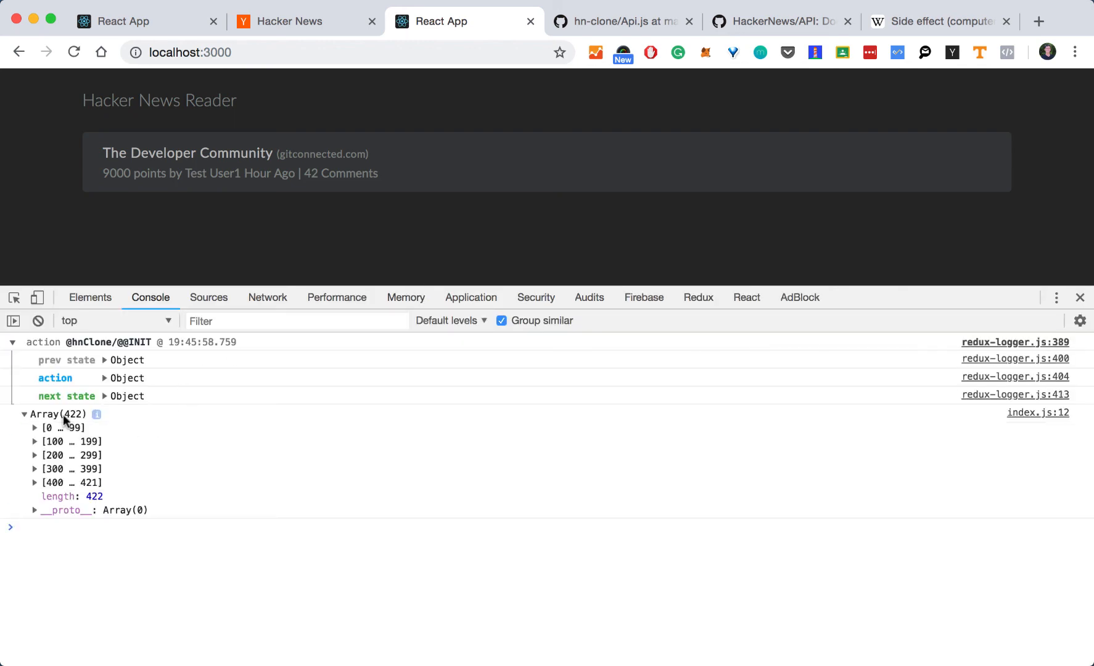
pyautogui.click(34, 428)
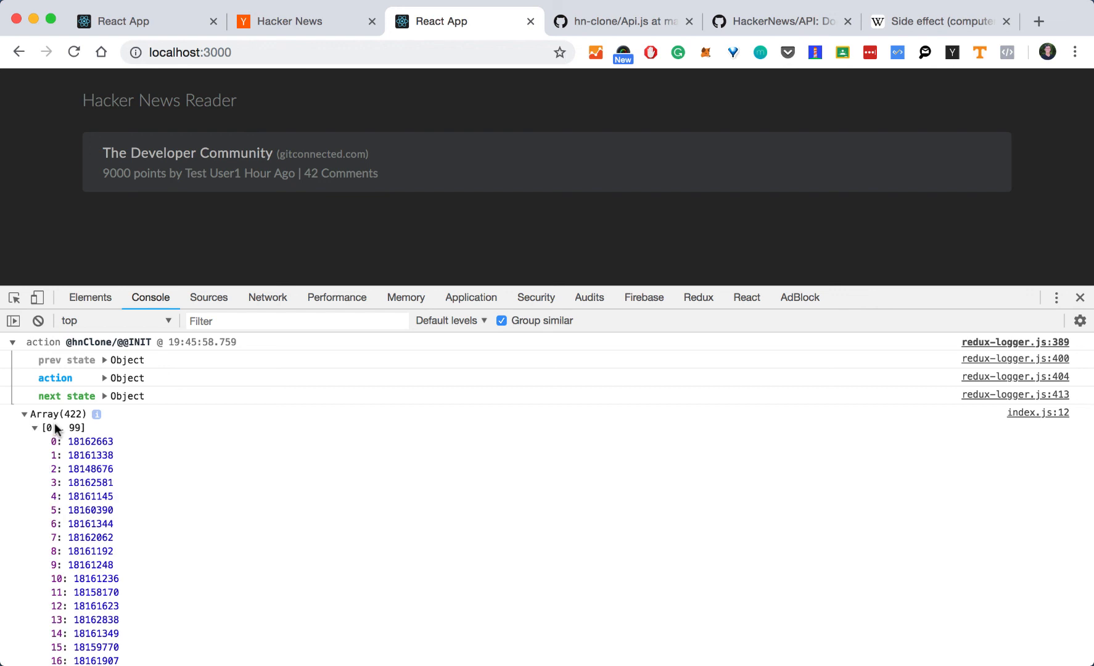